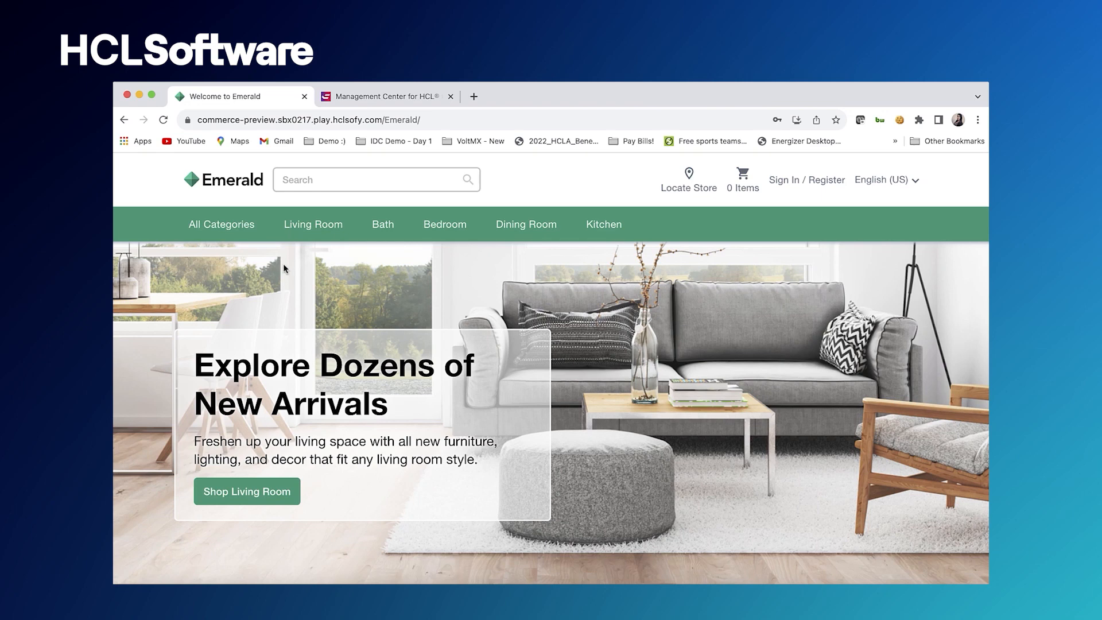
{"action": "mouse_move", "coordinate": [247, 200]}
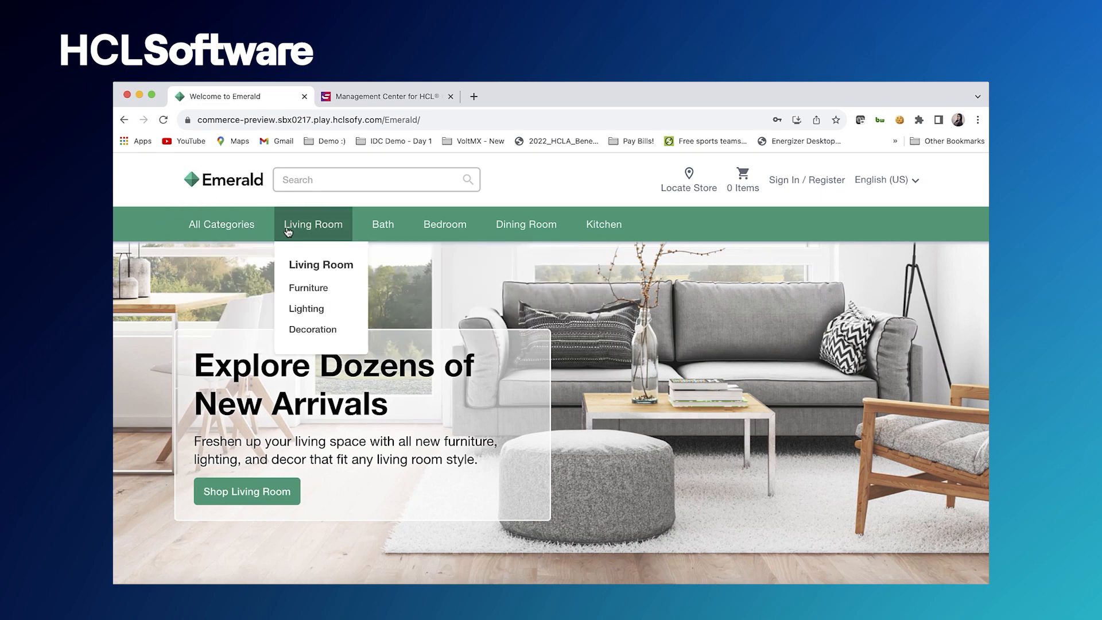
{"action": "mouse_move", "coordinate": [526, 225]}
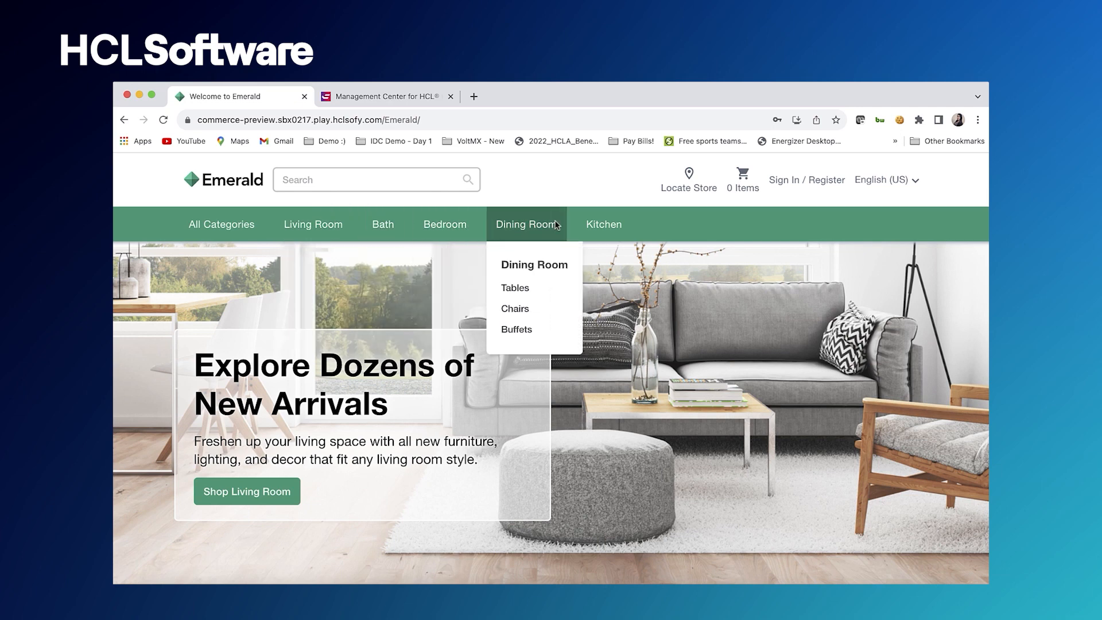
{"action": "mouse_move", "coordinate": [796, 194]}
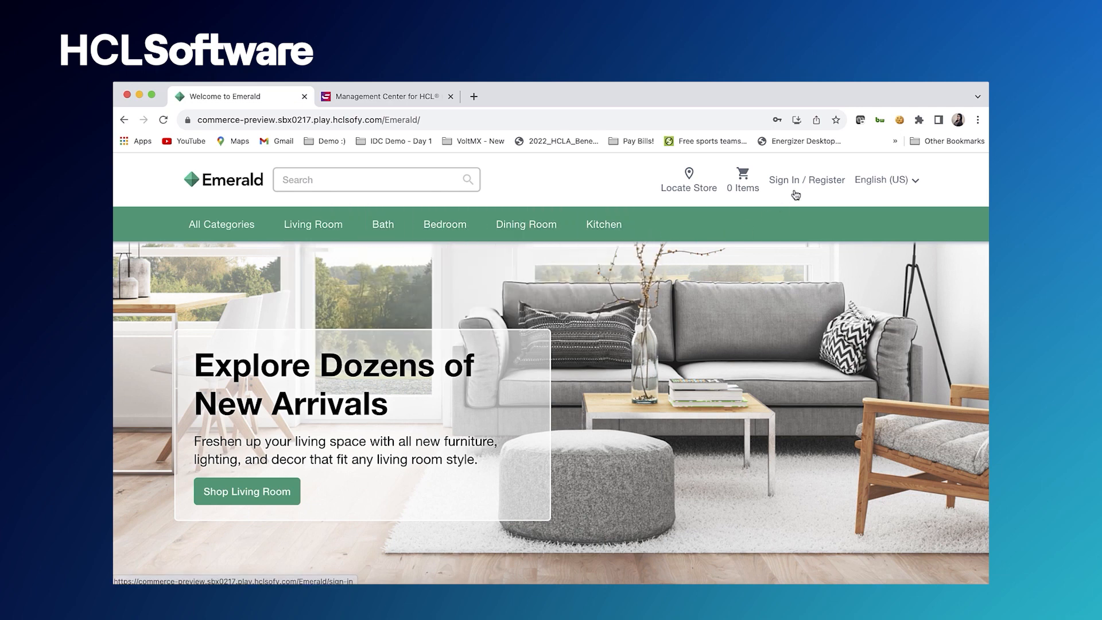
{"action": "mouse_move", "coordinate": [768, 281]}
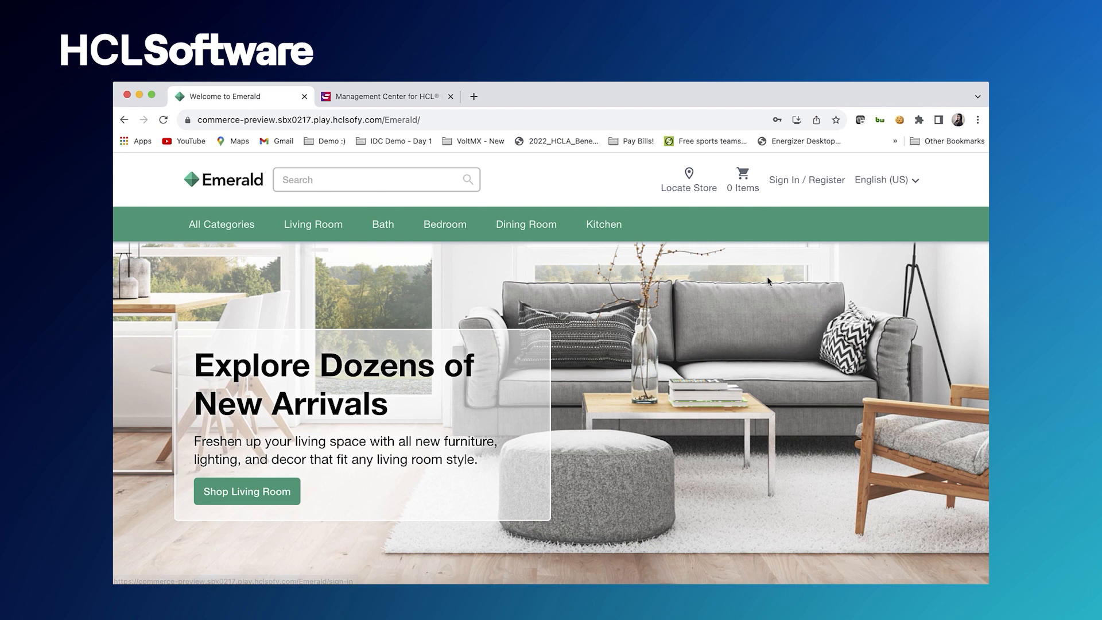
Scroll down through the Emerald home page and back up to the top
{"action": "scroll", "scroll_direction": "down", "scroll_amount": 3}
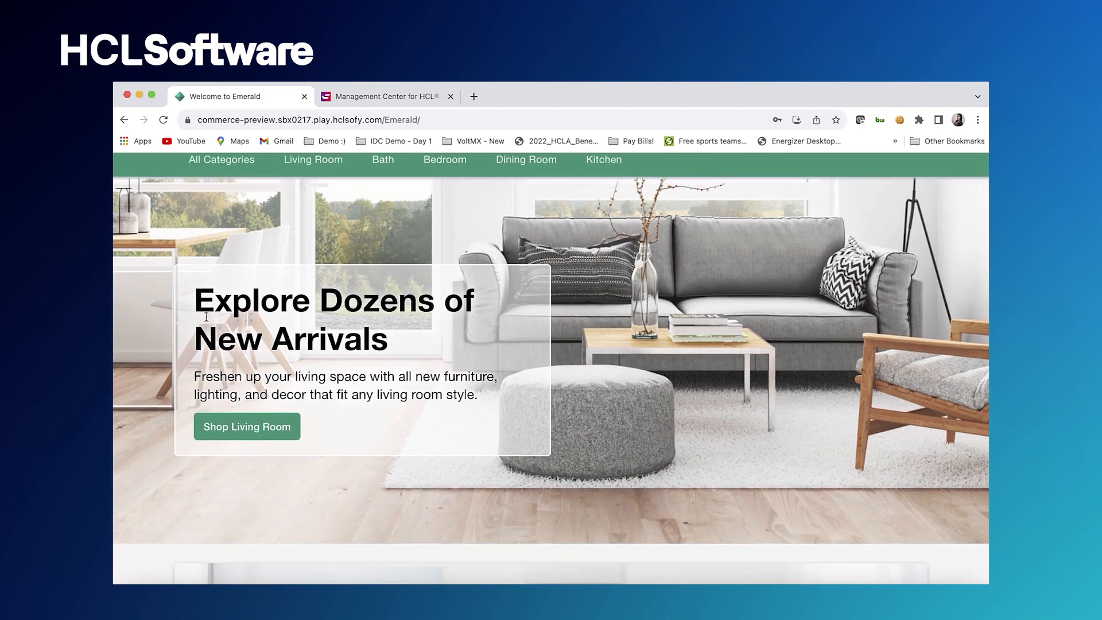
{"action": "mouse_move", "coordinate": [427, 343]}
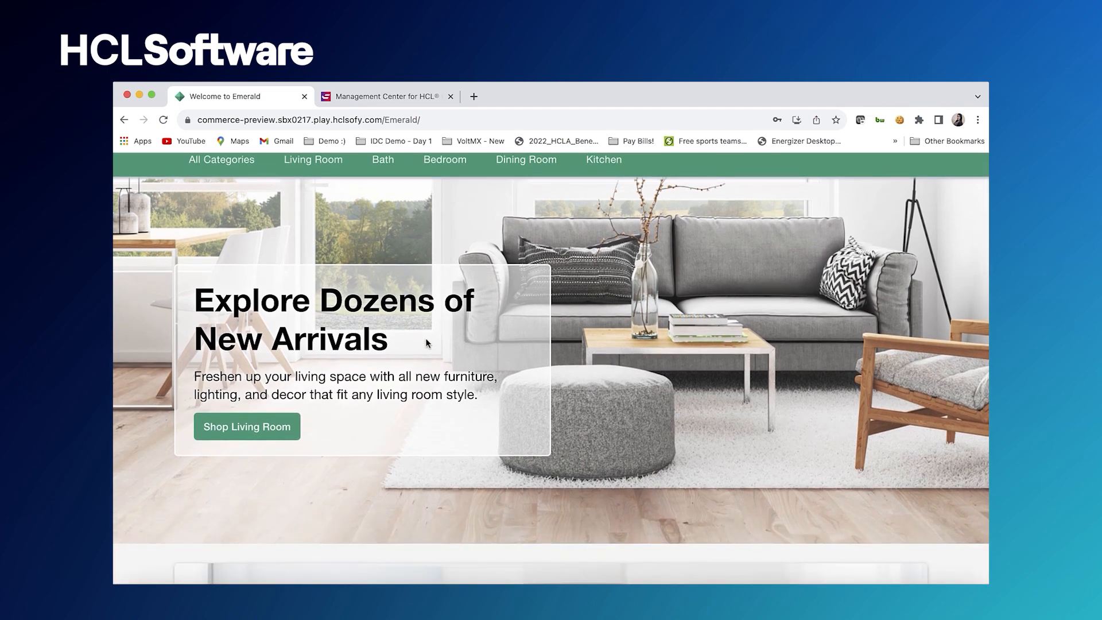
{"action": "mouse_move", "coordinate": [247, 427]}
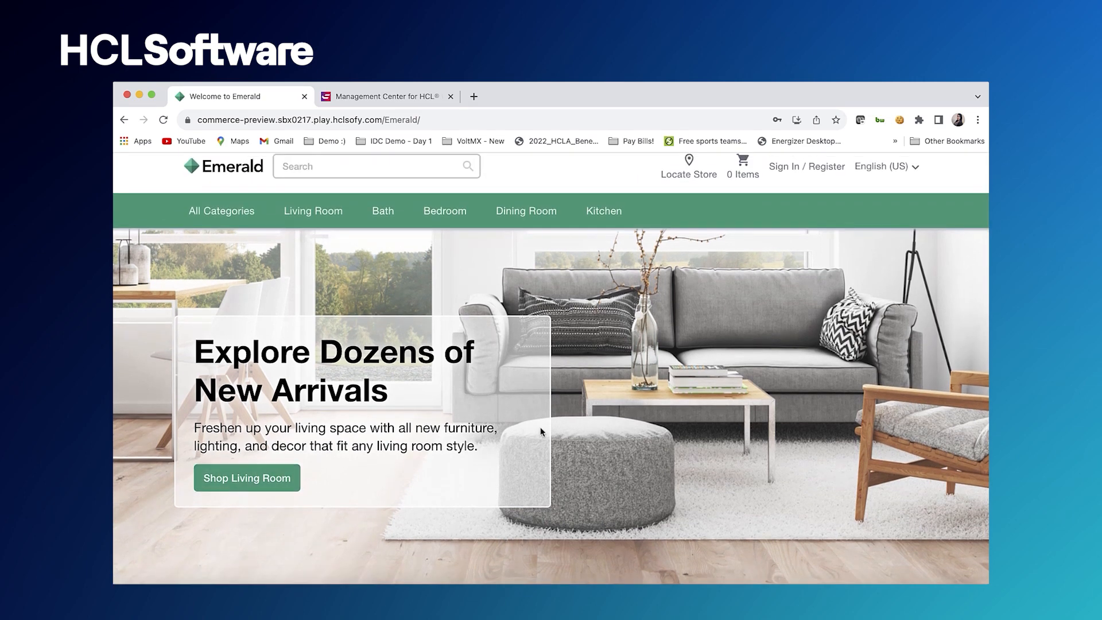
{"action": "mouse_move", "coordinate": [598, 420]}
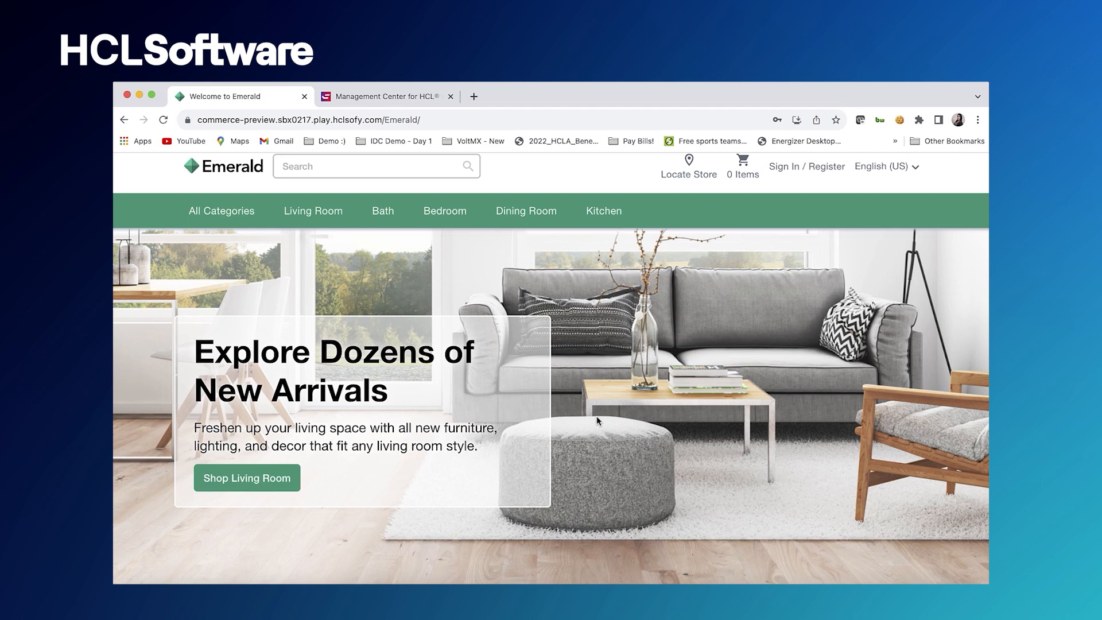
{"action": "scroll", "scroll_direction": "down", "scroll_amount": 3}
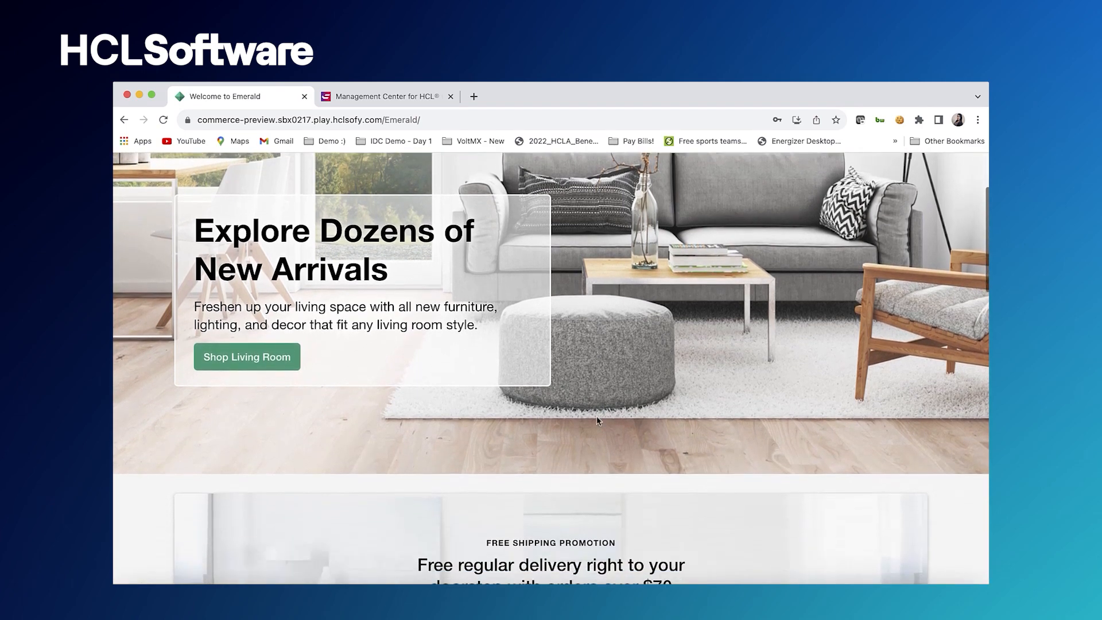
{"action": "scroll", "scroll_direction": "down", "scroll_amount": 3}
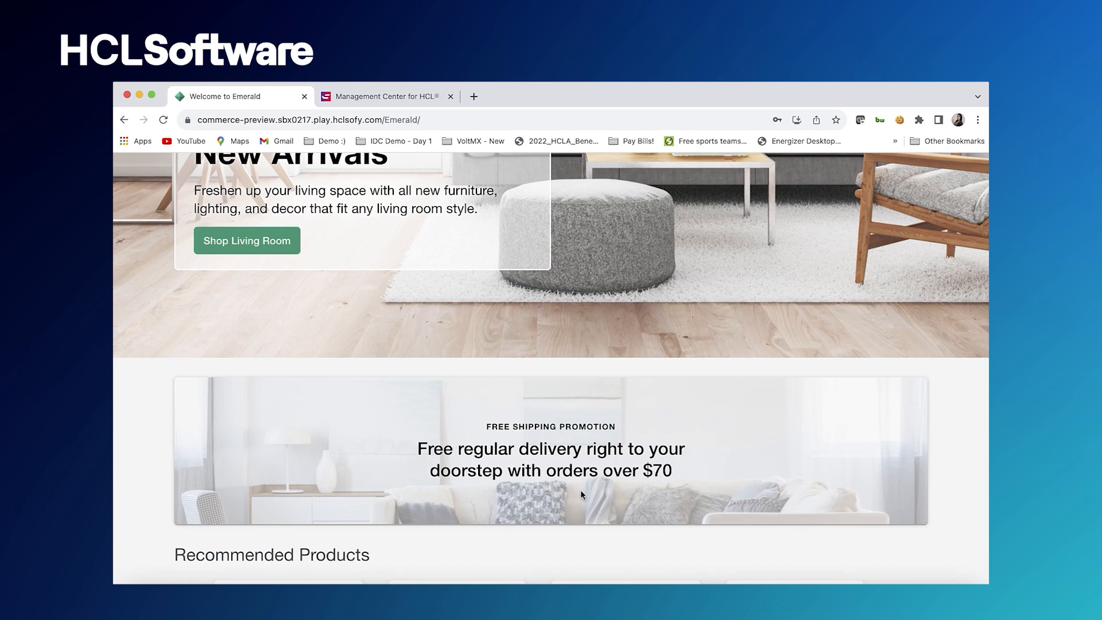
{"action": "scroll", "scroll_direction": "down", "scroll_amount": 3}
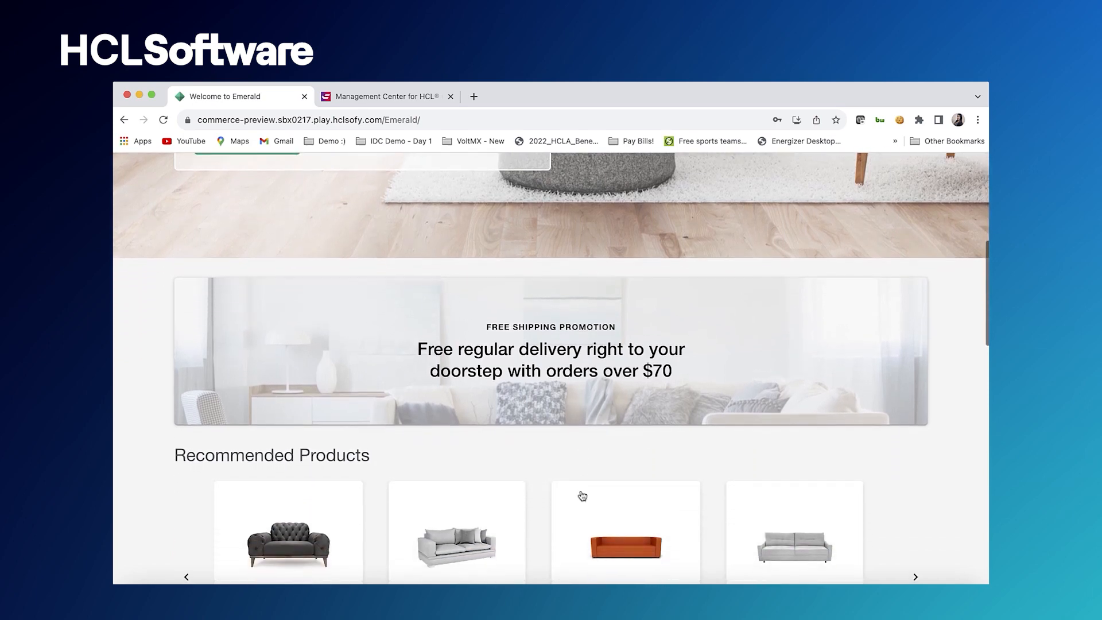
{"action": "scroll", "scroll_direction": "down", "scroll_amount": 3}
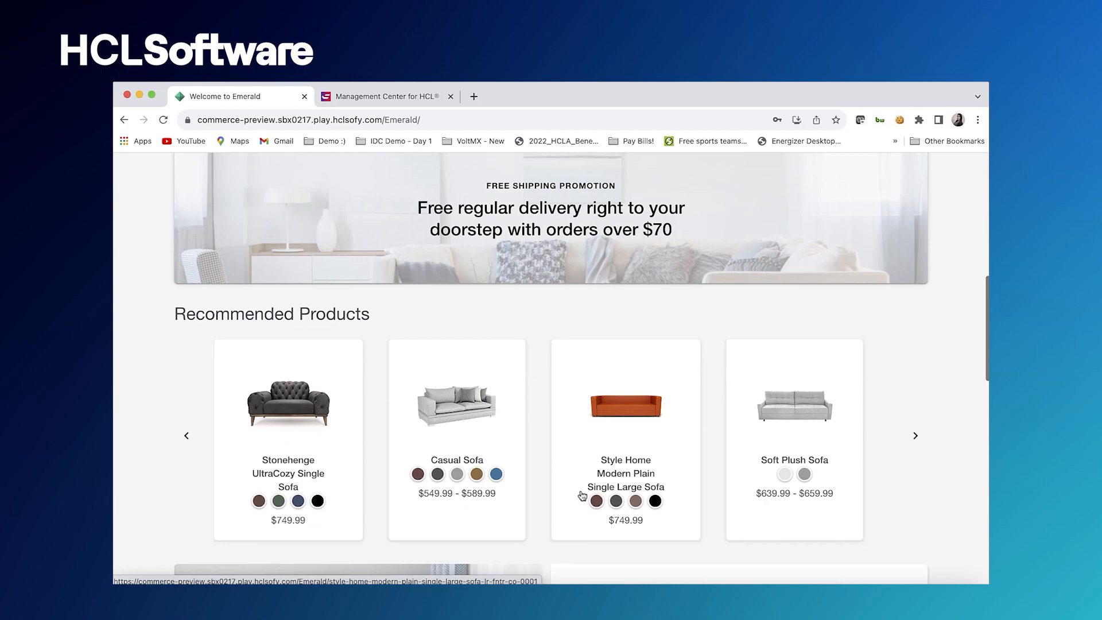
{"action": "mouse_move", "coordinate": [665, 461]}
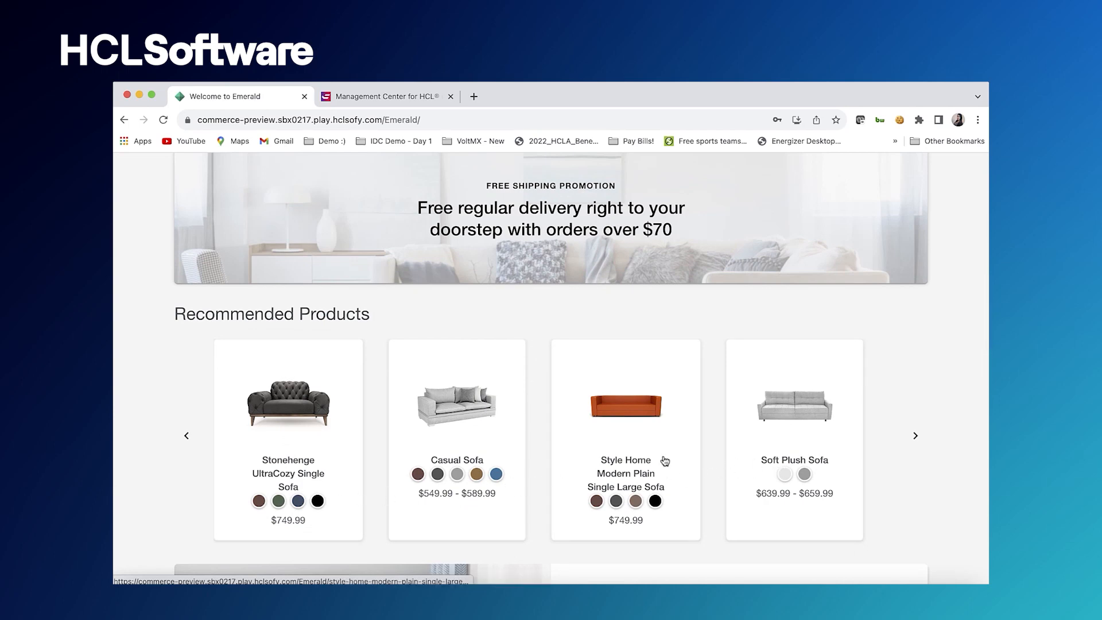
{"action": "scroll", "scroll_direction": "down", "scroll_amount": 3}
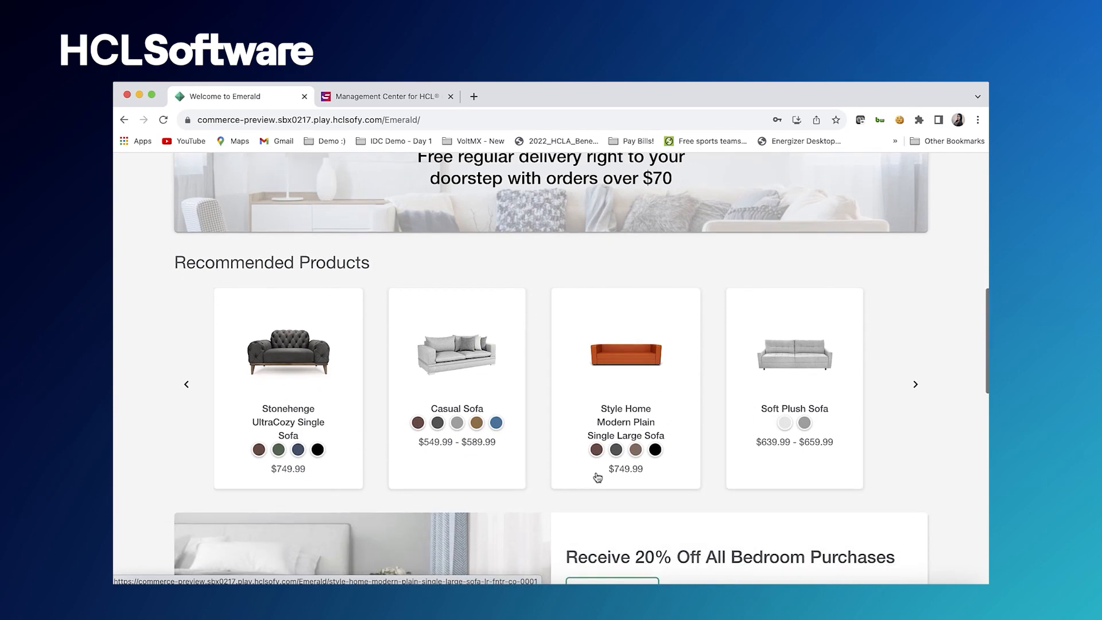
{"action": "scroll", "scroll_direction": "down", "scroll_amount": 3}
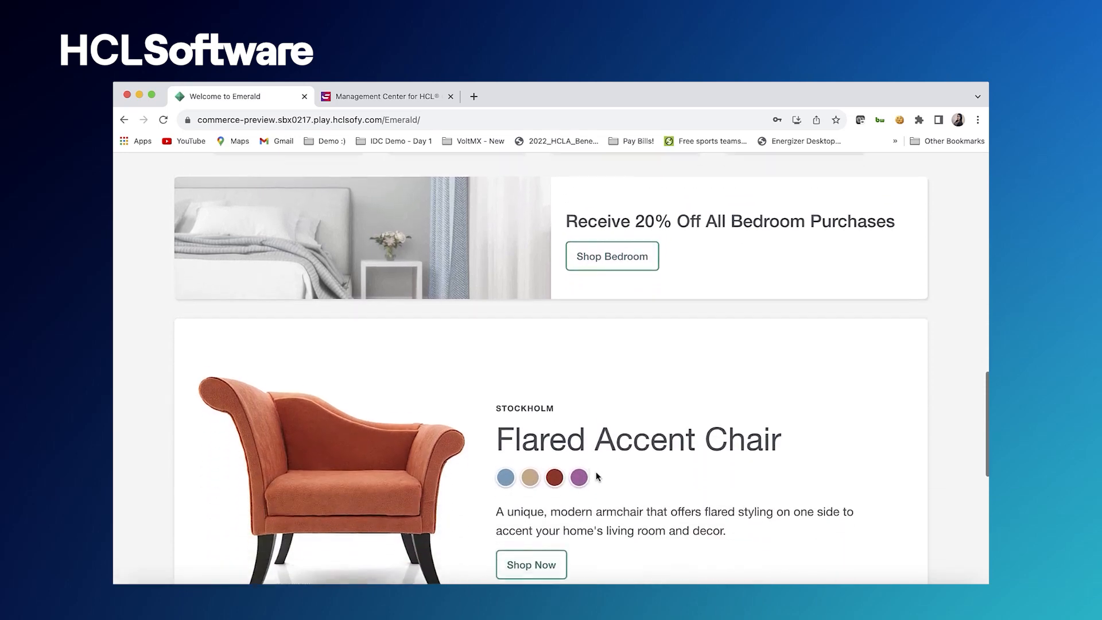
{"action": "scroll", "scroll_direction": "down", "scroll_amount": 3}
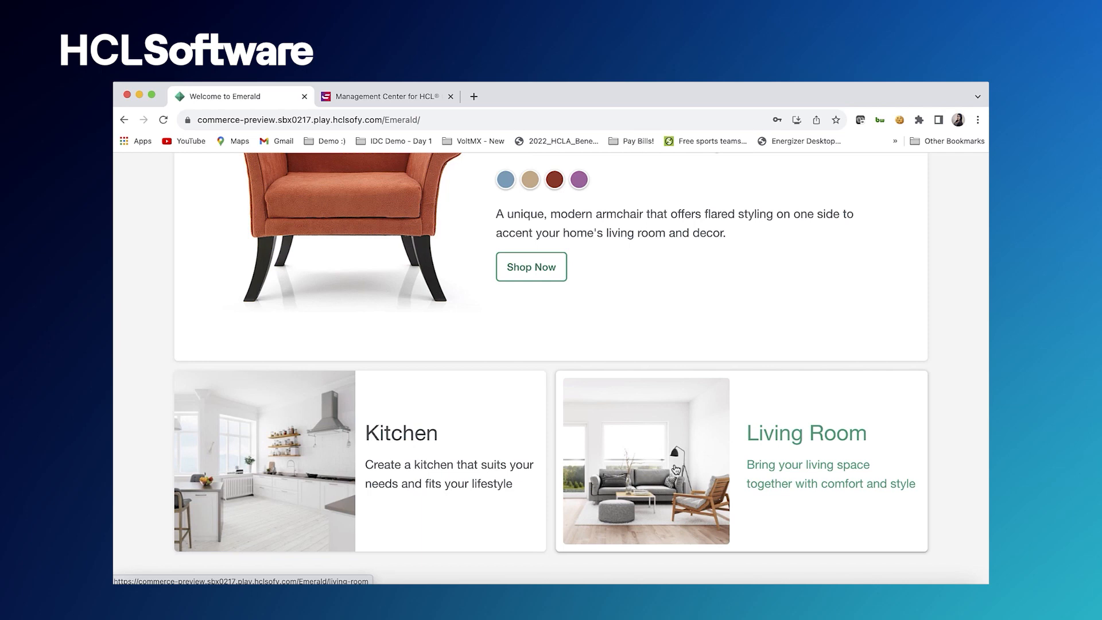
{"action": "scroll", "scroll_direction": "up", "scroll_amount": 3}
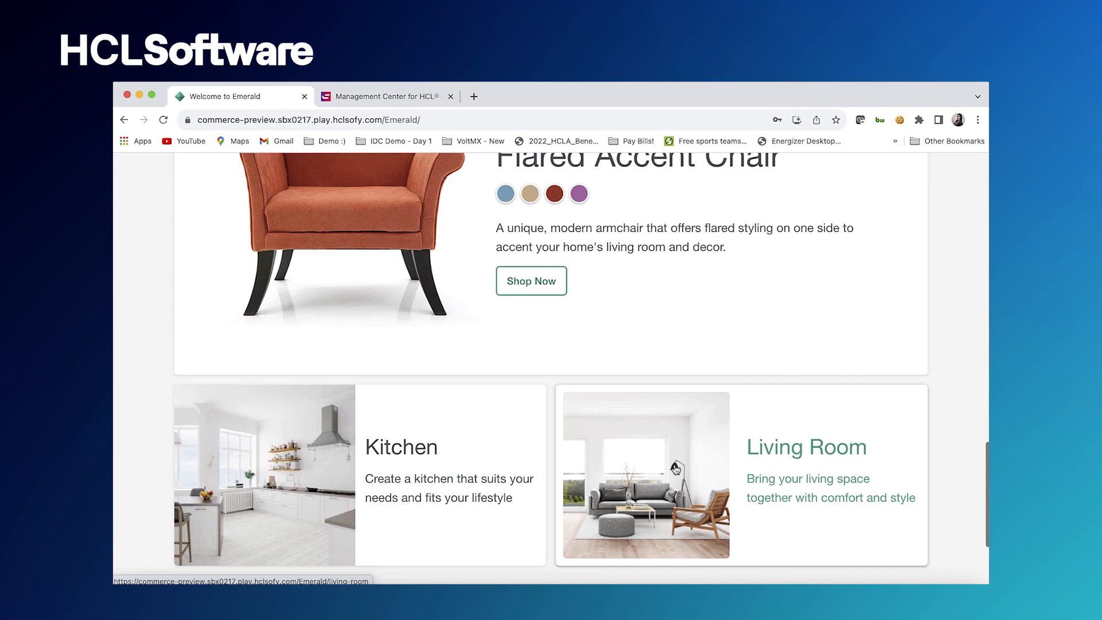
{"action": "scroll", "scroll_direction": "up", "scroll_amount": 3}
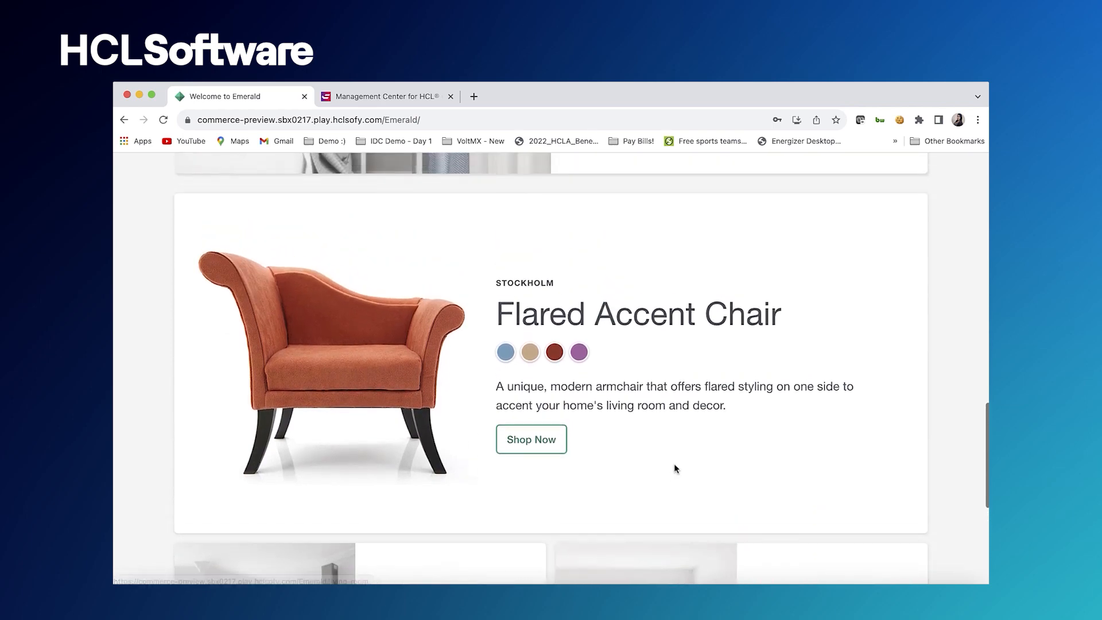
{"action": "scroll", "scroll_direction": "up", "scroll_amount": 3}
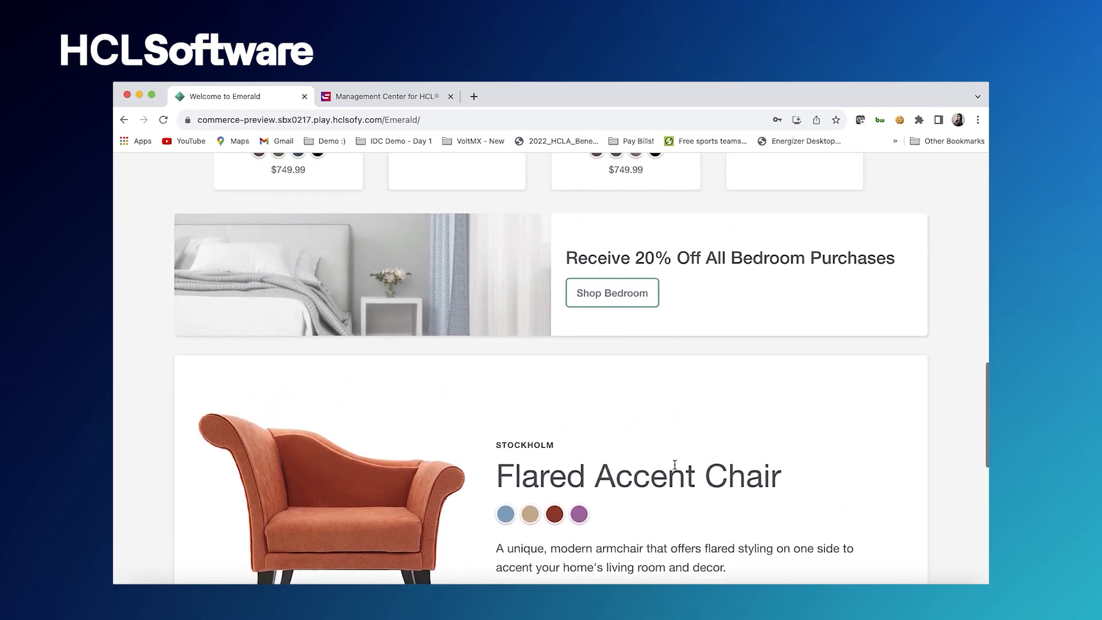
{"action": "scroll", "scroll_direction": "up", "scroll_amount": 3}
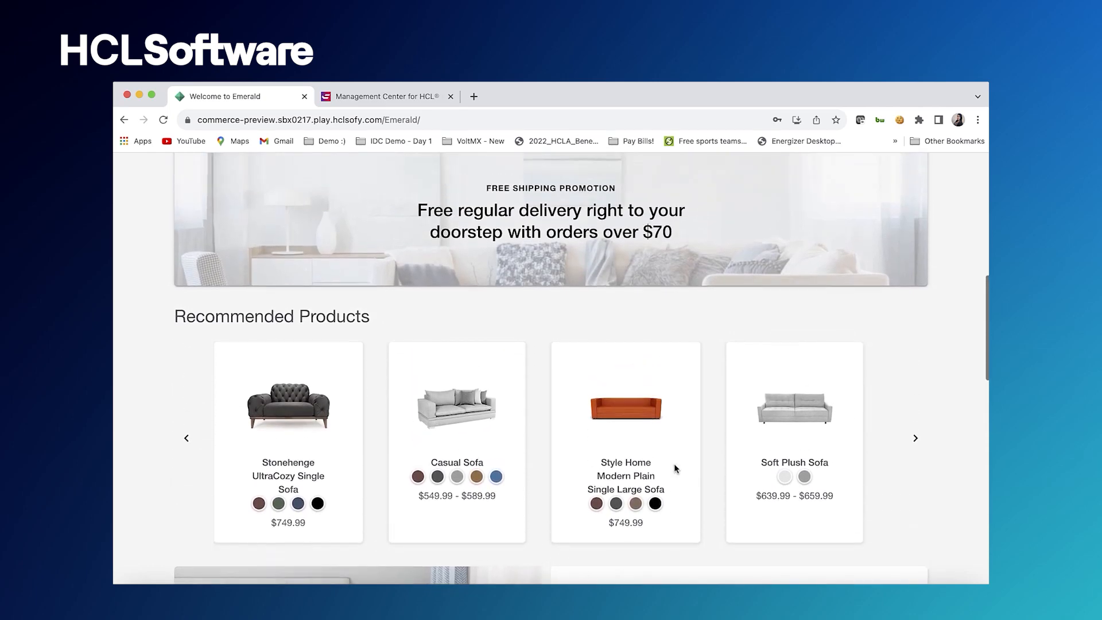
{"action": "scroll", "scroll_direction": "up", "scroll_amount": 3}
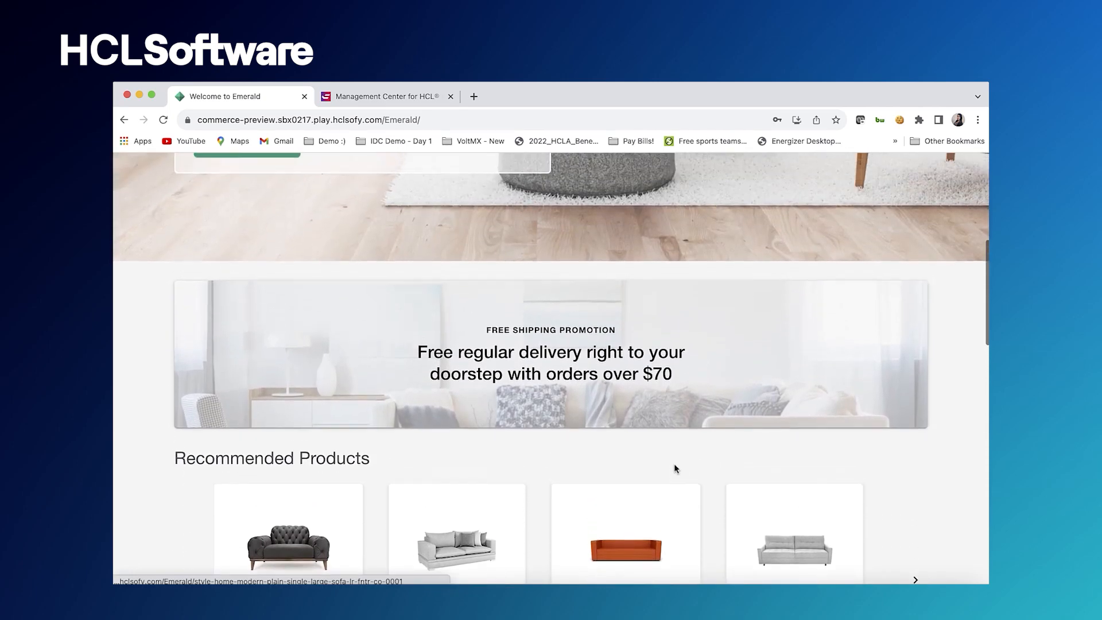
{"action": "scroll", "scroll_direction": "up", "scroll_amount": 3}
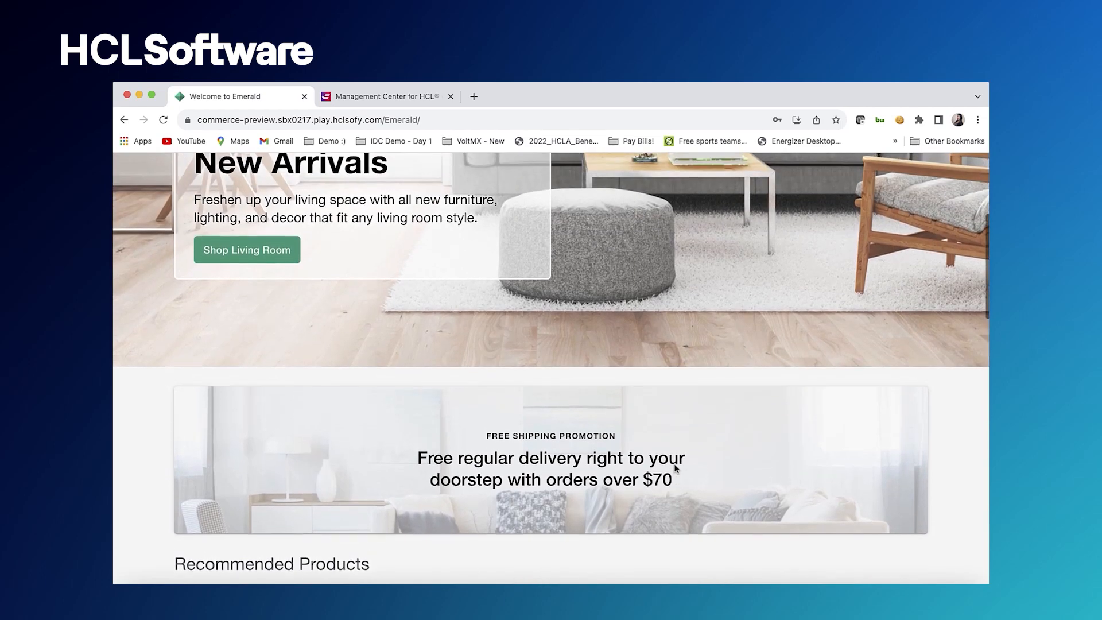
{"action": "scroll", "scroll_direction": "up", "scroll_amount": 3}
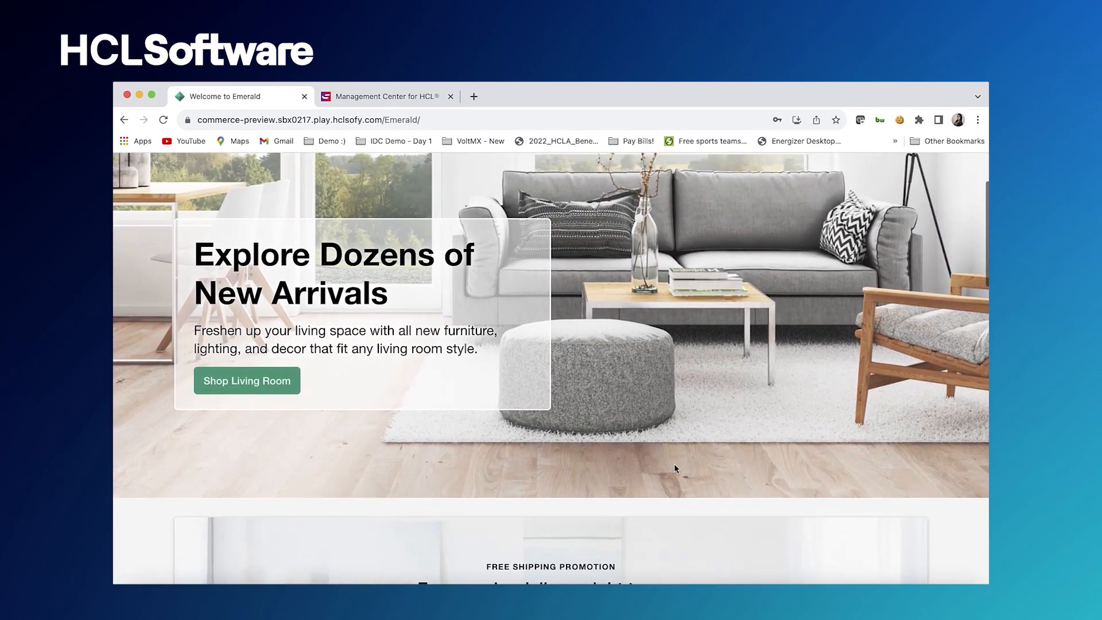
{"action": "scroll", "scroll_direction": "up", "scroll_amount": 3}
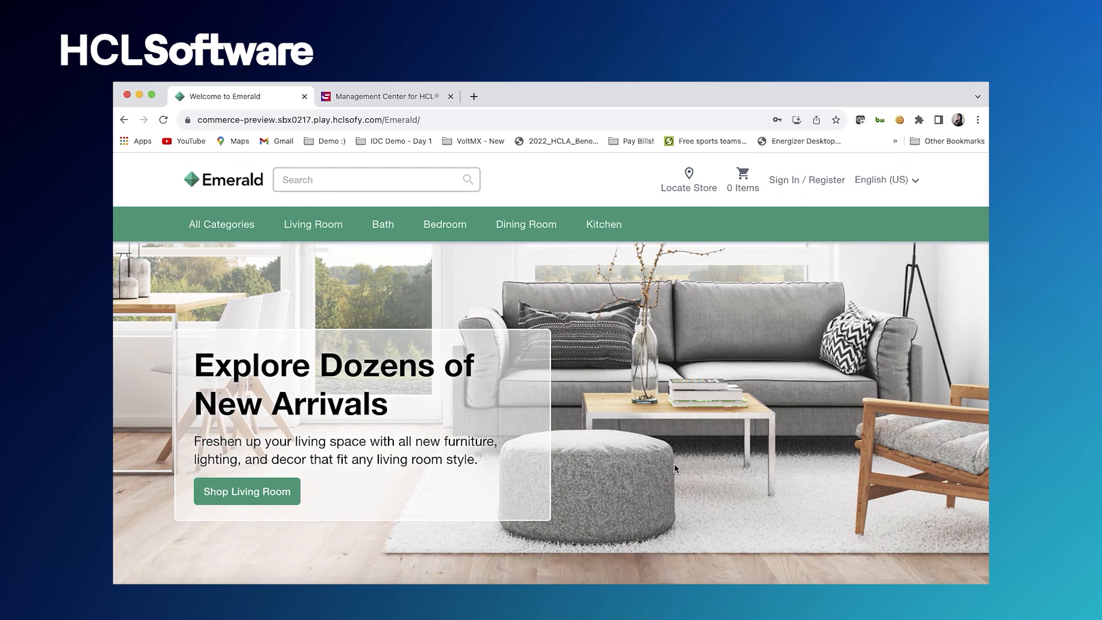
{"action": "mouse_move", "coordinate": [776, 290]}
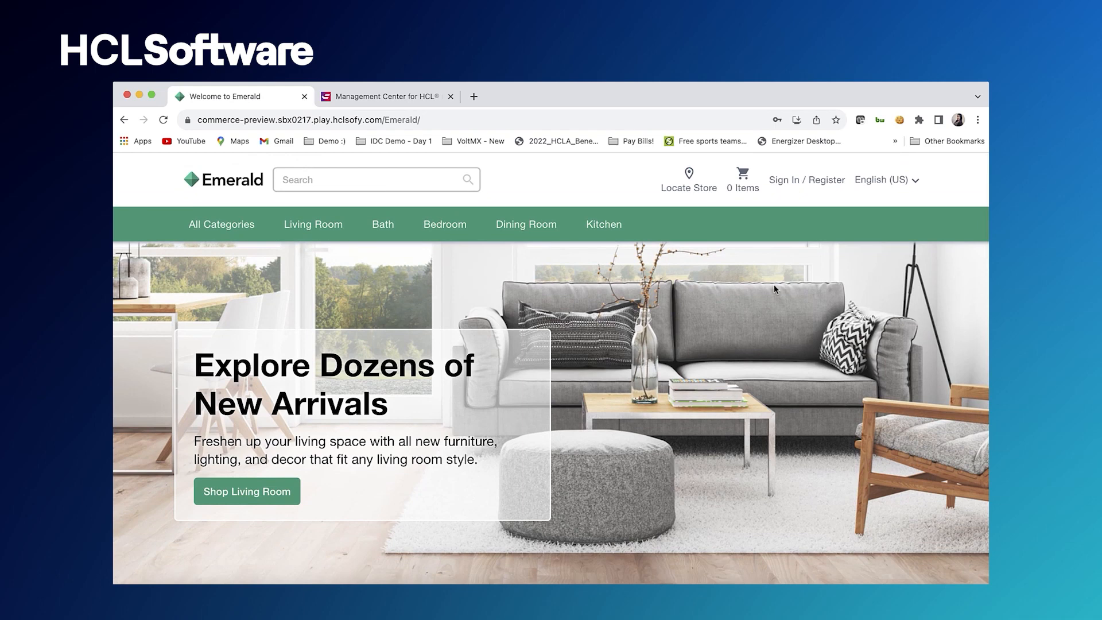
Sign in with the saved shopper credentials from browser autofill
{"action": "left_click", "coordinate": [807, 180]}
{"action": "type", "text": "sierra@s"}
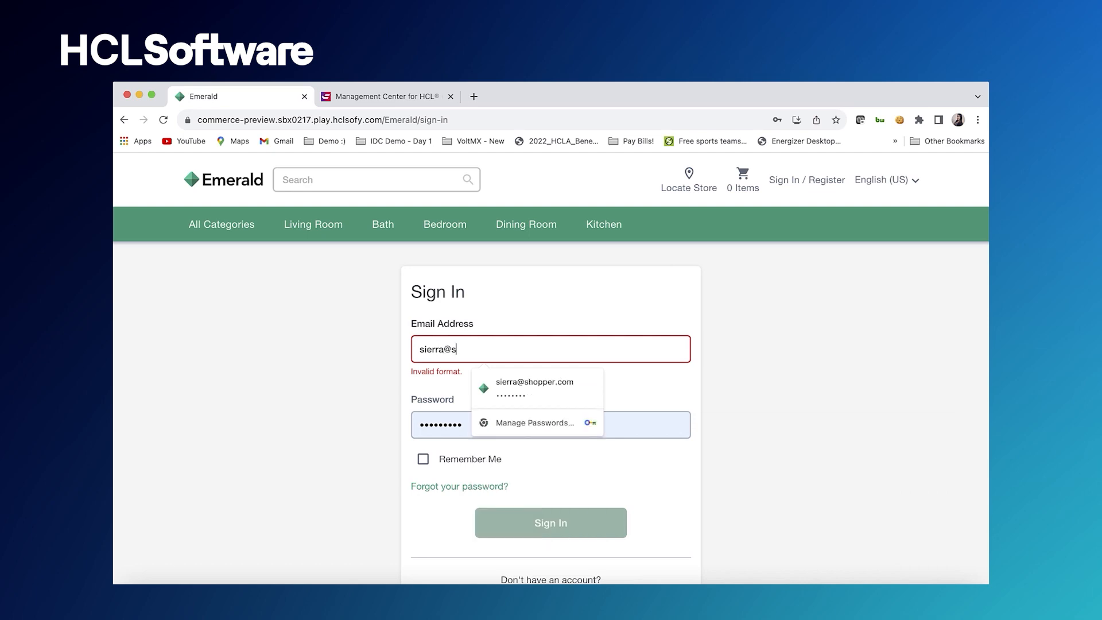
{"action": "left_click", "coordinate": [533, 382]}
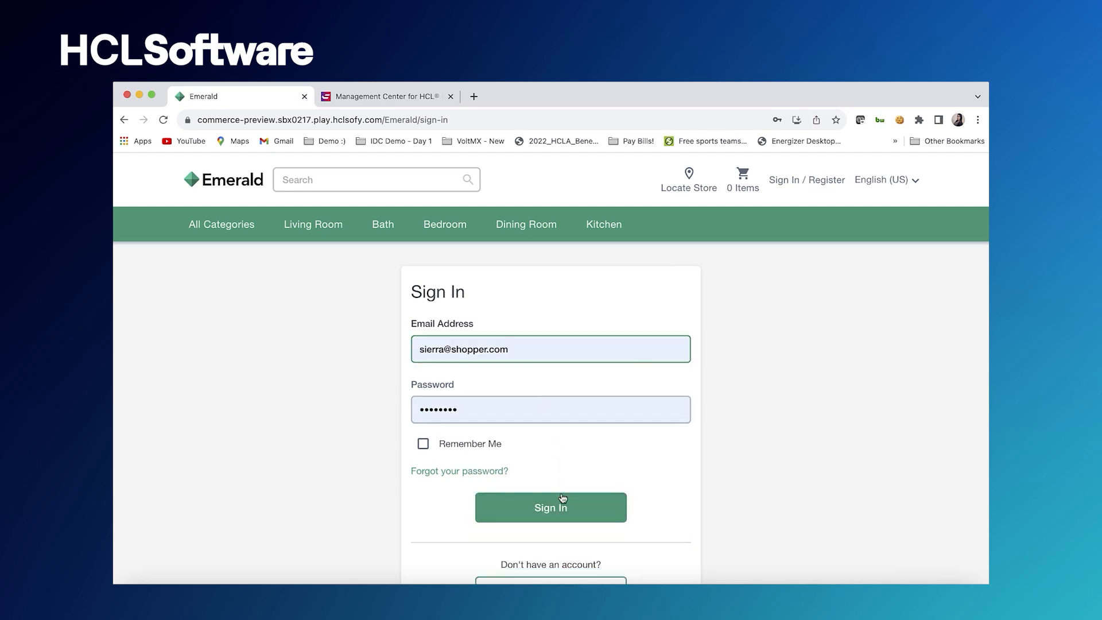
{"action": "left_click", "coordinate": [550, 507]}
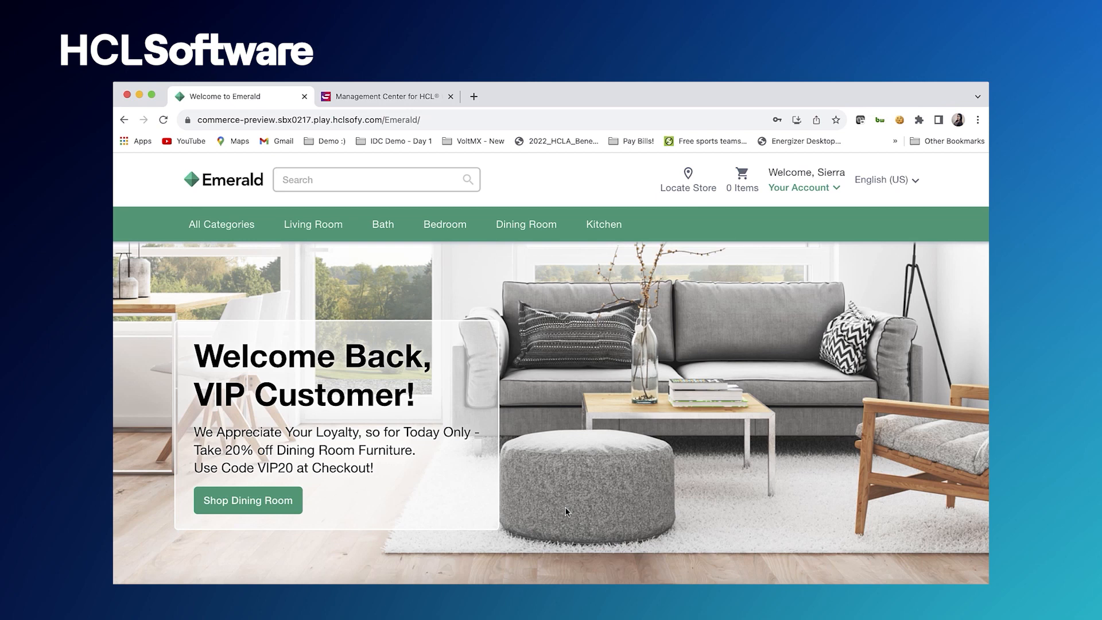
{"action": "mouse_move", "coordinate": [522, 396]}
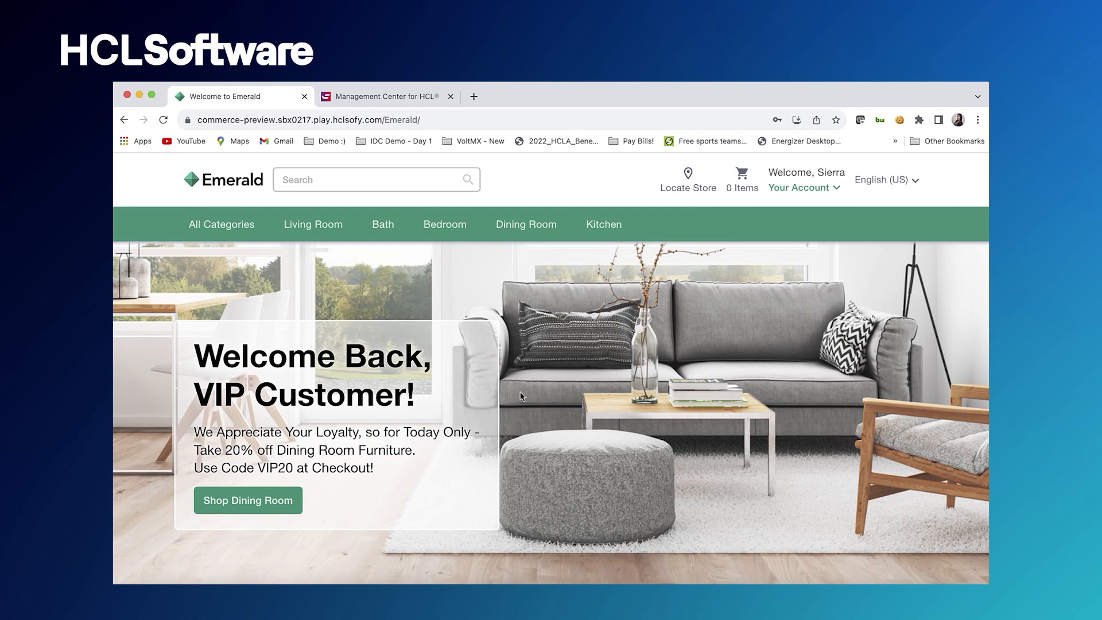
{"action": "mouse_move", "coordinate": [322, 439]}
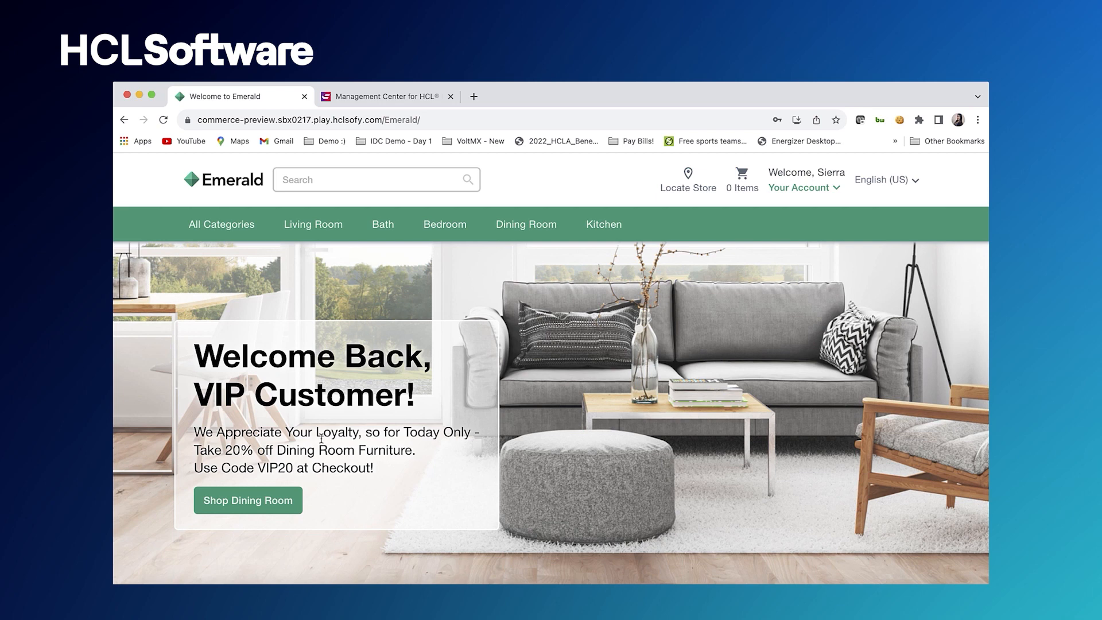
{"action": "mouse_move", "coordinate": [418, 373]}
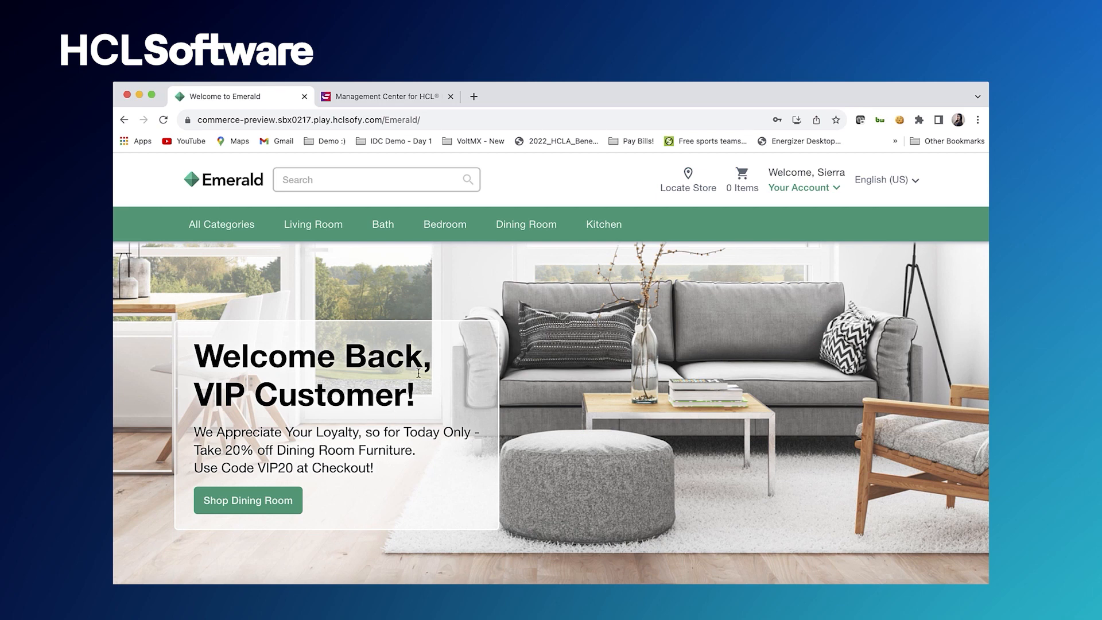
{"action": "mouse_move", "coordinate": [363, 407]}
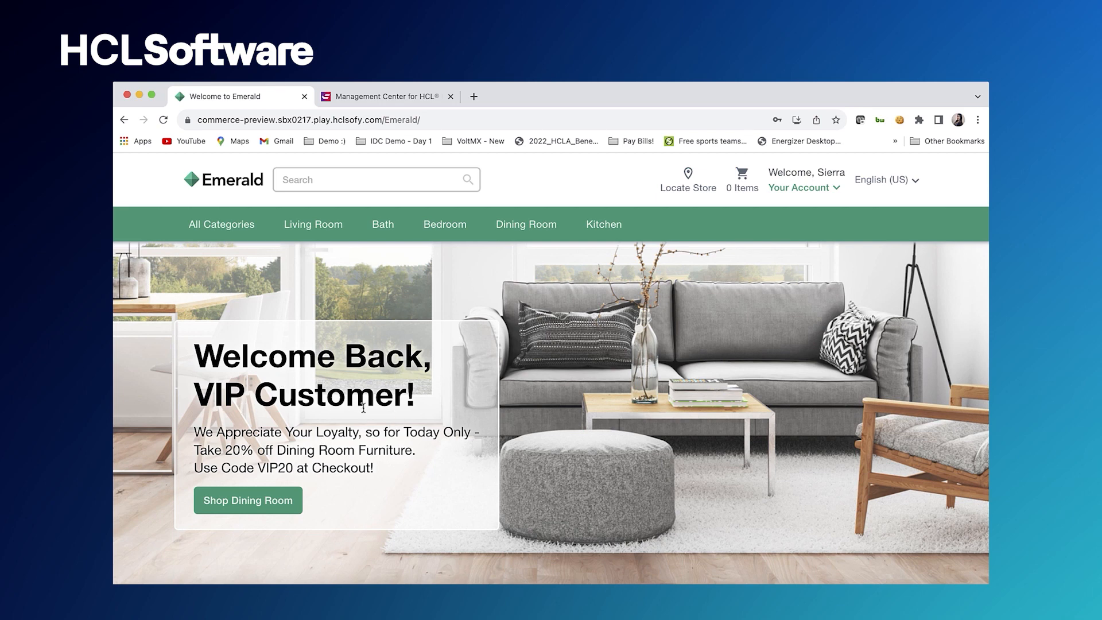
{"action": "mouse_move", "coordinate": [345, 438]}
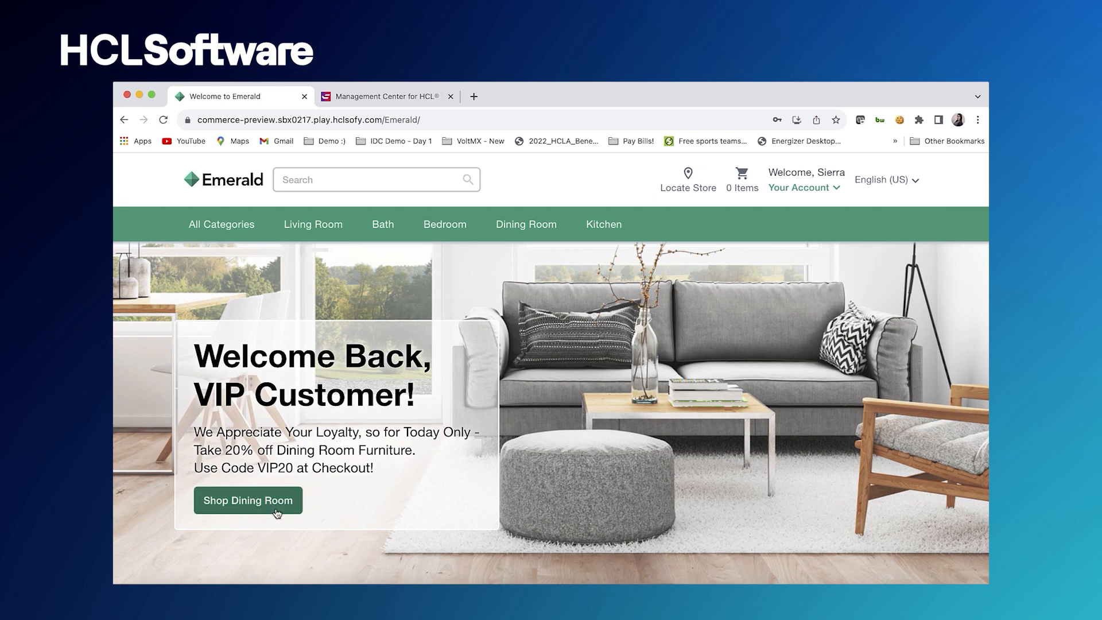
{"action": "mouse_move", "coordinate": [420, 488]}
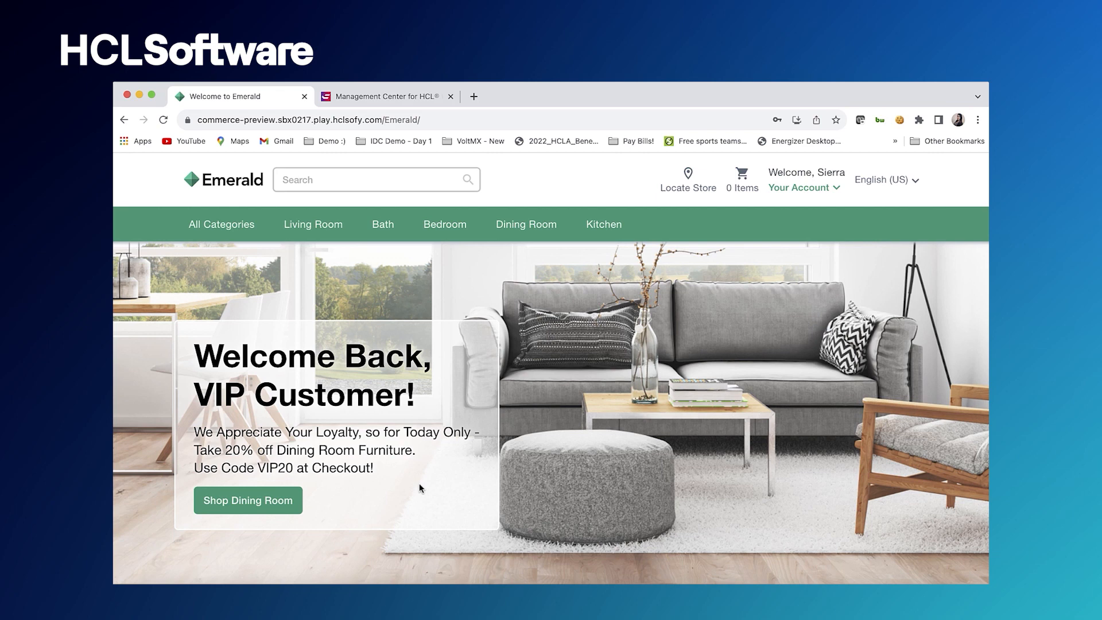
Browse the home page and open the Sleepy Head Elegant Queen Bed product page
{"action": "scroll", "scroll_direction": "down", "scroll_amount": 3}
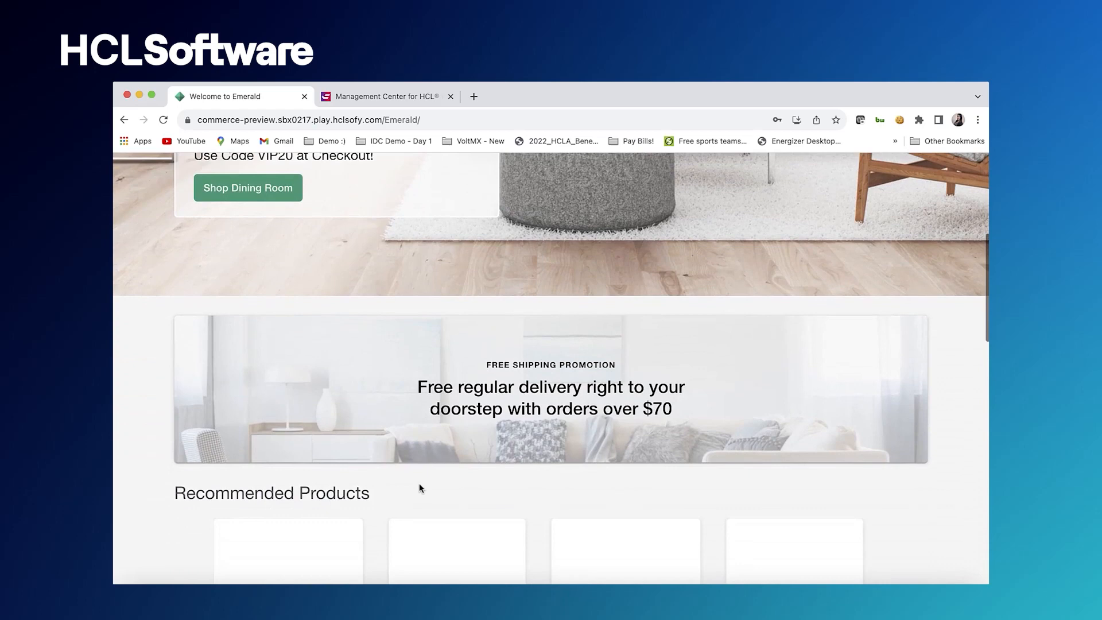
{"action": "scroll", "scroll_direction": "down", "scroll_amount": 3}
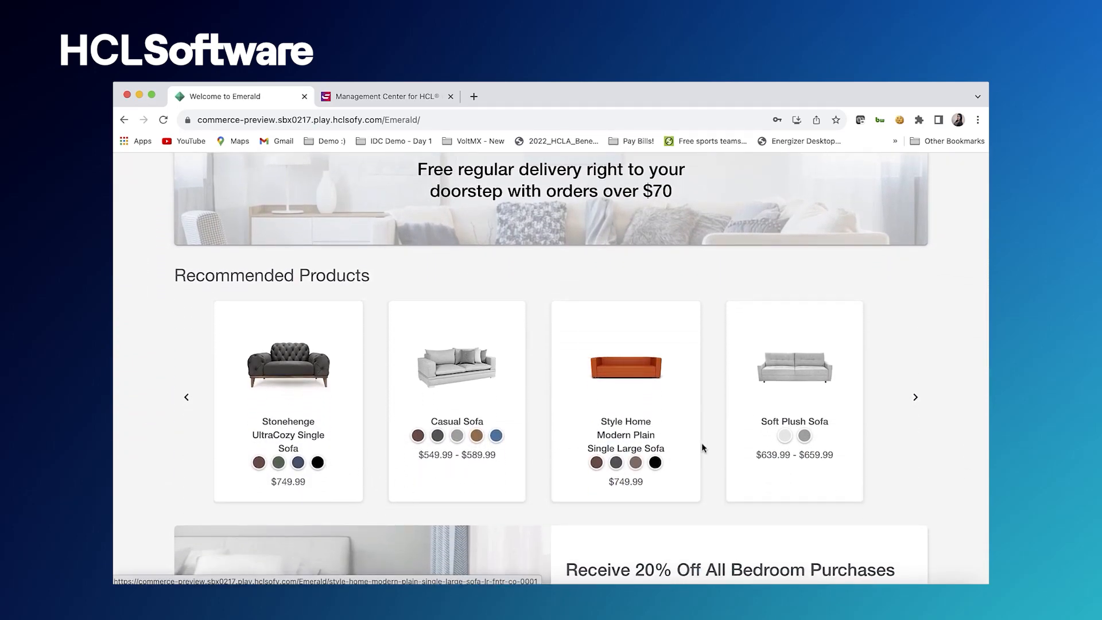
{"action": "scroll", "scroll_direction": "down", "scroll_amount": 3}
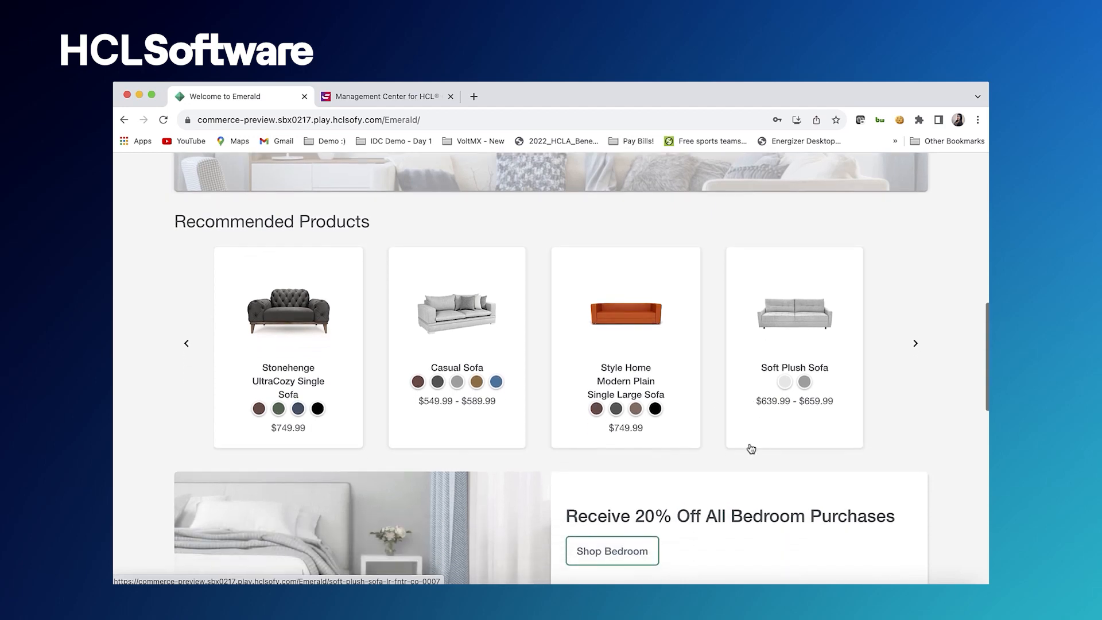
{"action": "scroll", "scroll_direction": "up", "scroll_amount": 3}
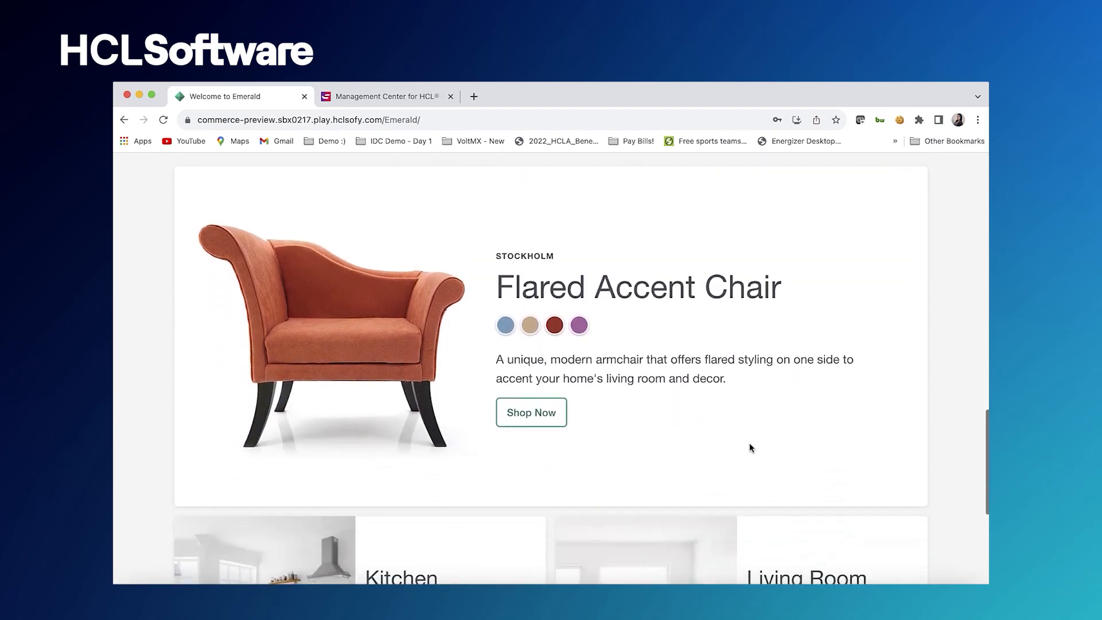
{"action": "scroll", "scroll_direction": "down", "scroll_amount": 3}
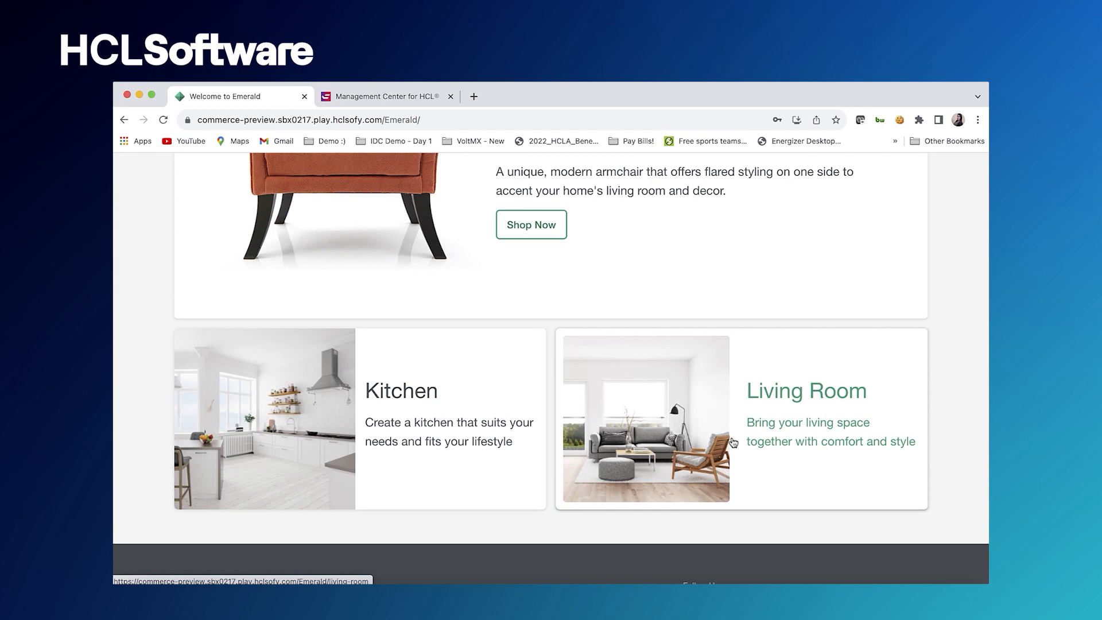
{"action": "scroll", "scroll_direction": "up", "scroll_amount": 3}
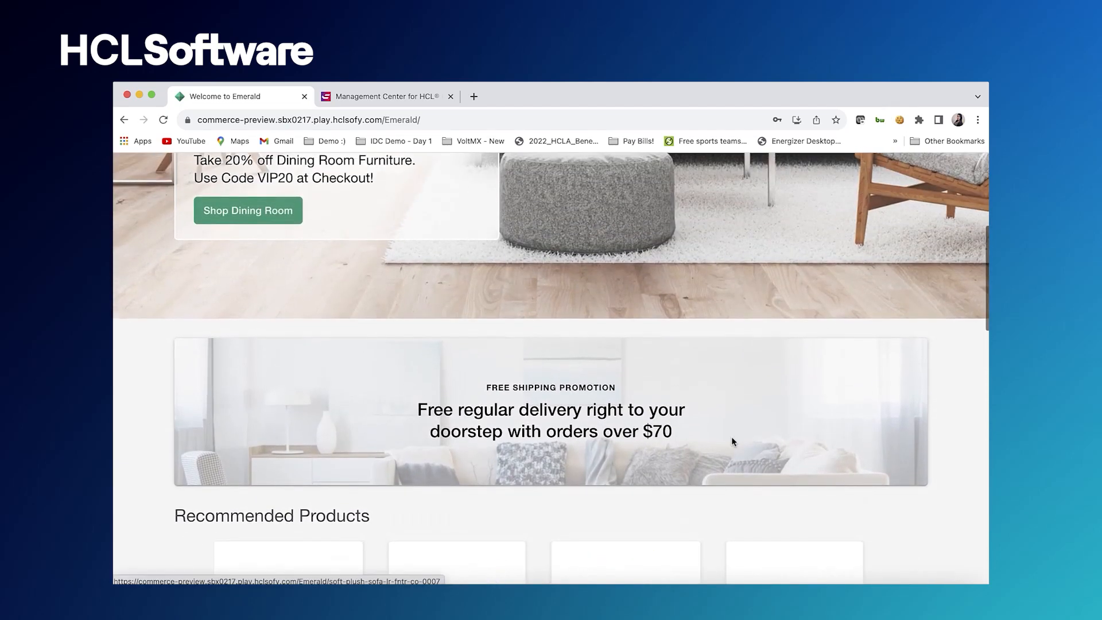
{"action": "scroll", "scroll_direction": "up", "scroll_amount": 3}
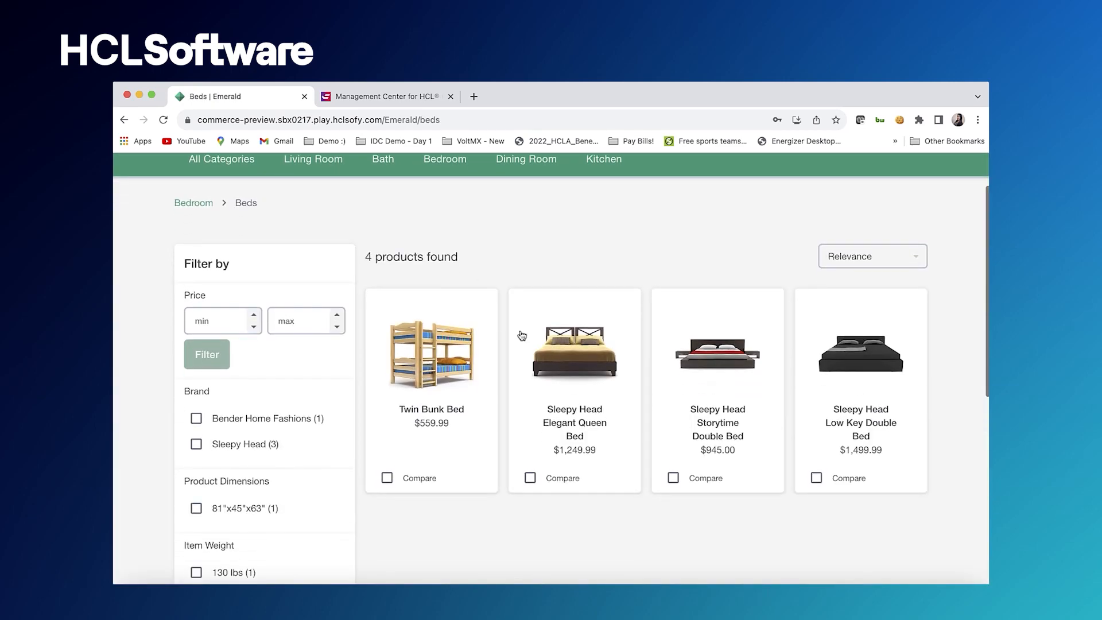
{"action": "left_click", "coordinate": [574, 352]}
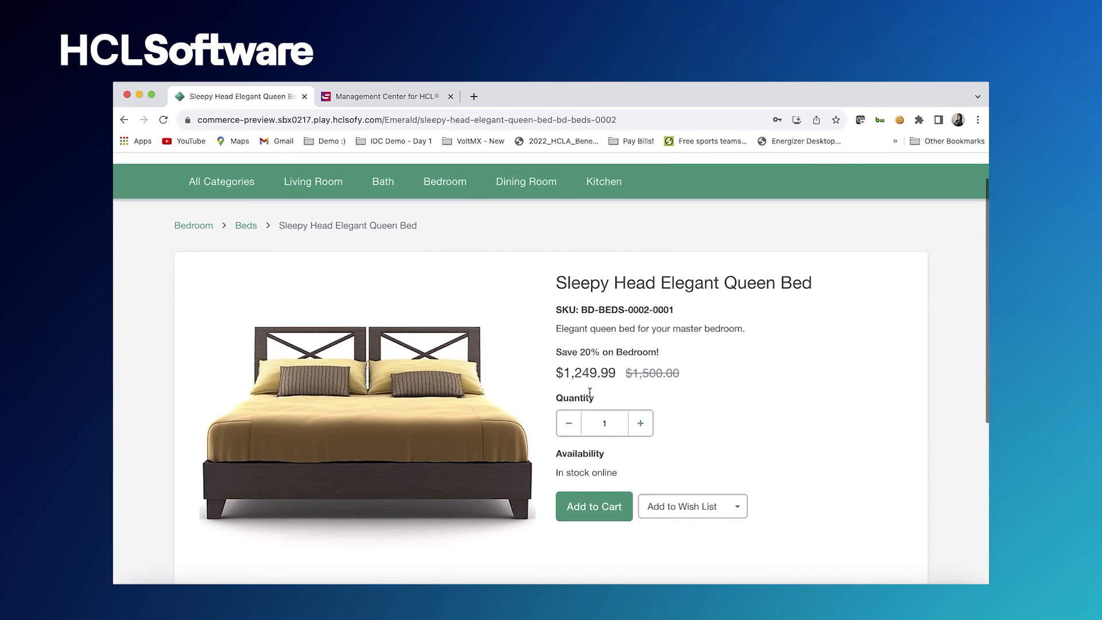
Add the queen bed to the cart and return via the Emerald logo
{"action": "scroll", "scroll_direction": "up", "scroll_amount": 3}
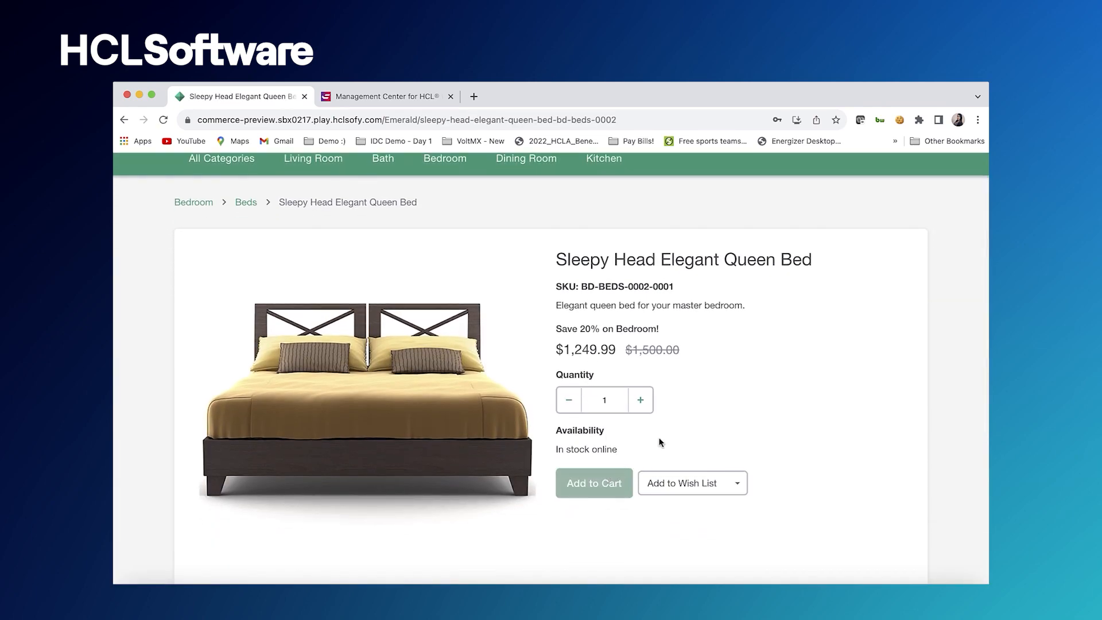
{"action": "left_click", "coordinate": [593, 483]}
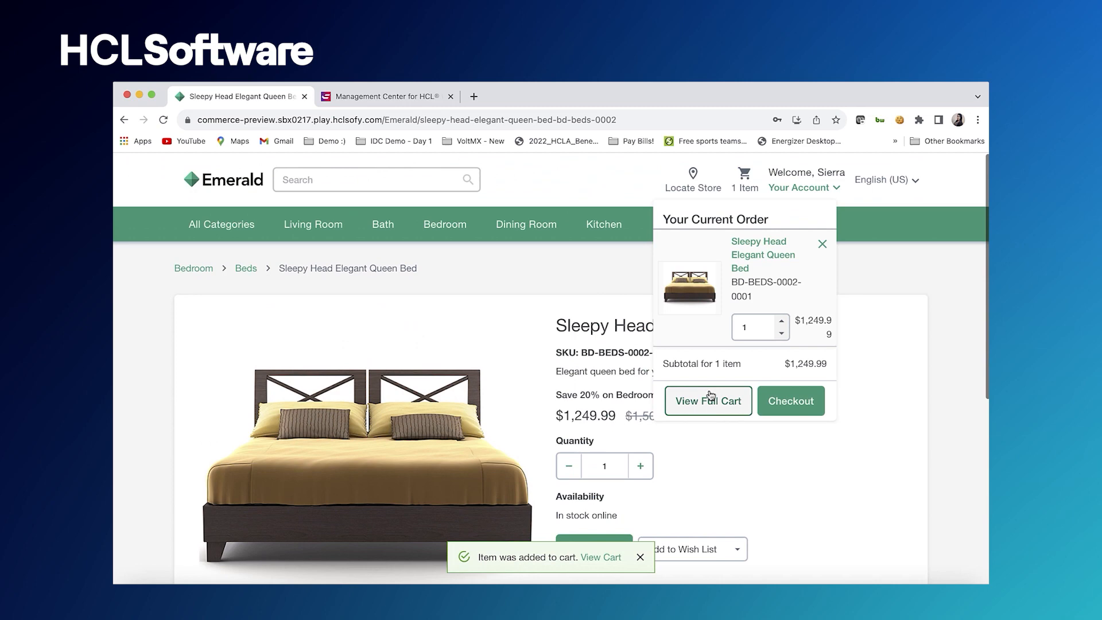
{"action": "left_click", "coordinate": [231, 180]}
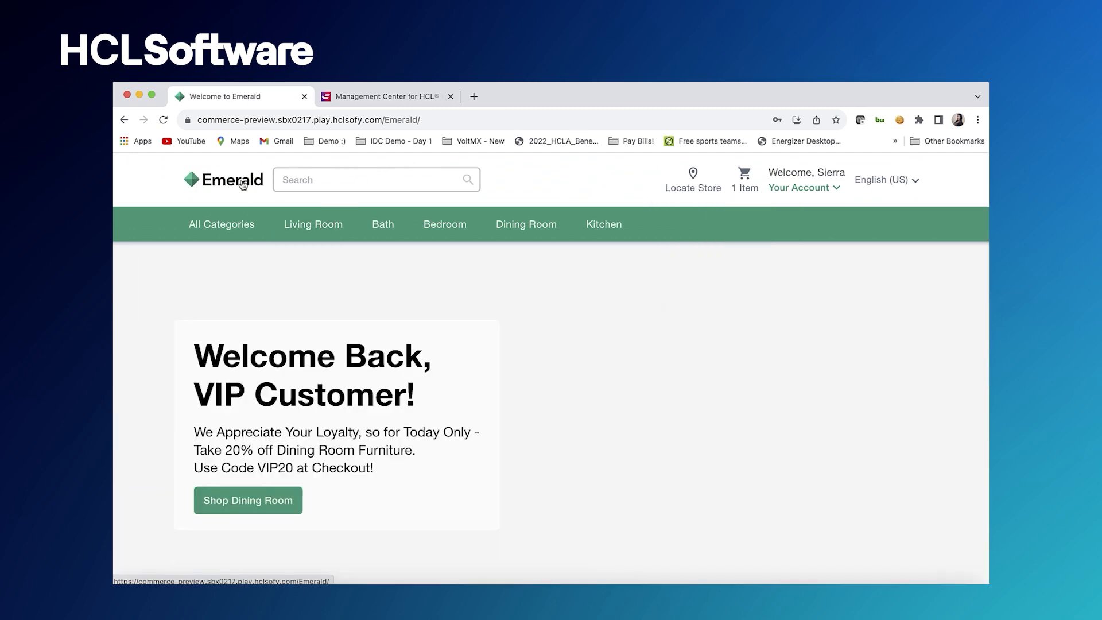
{"action": "scroll", "scroll_direction": "down", "scroll_amount": 3}
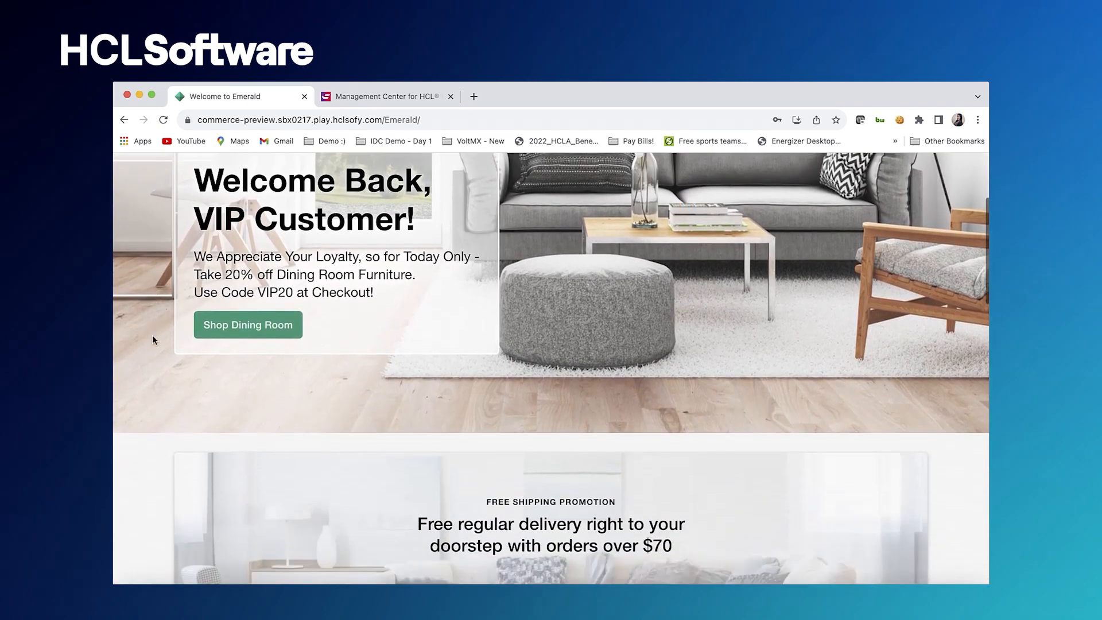
{"action": "scroll", "scroll_direction": "down", "scroll_amount": 3}
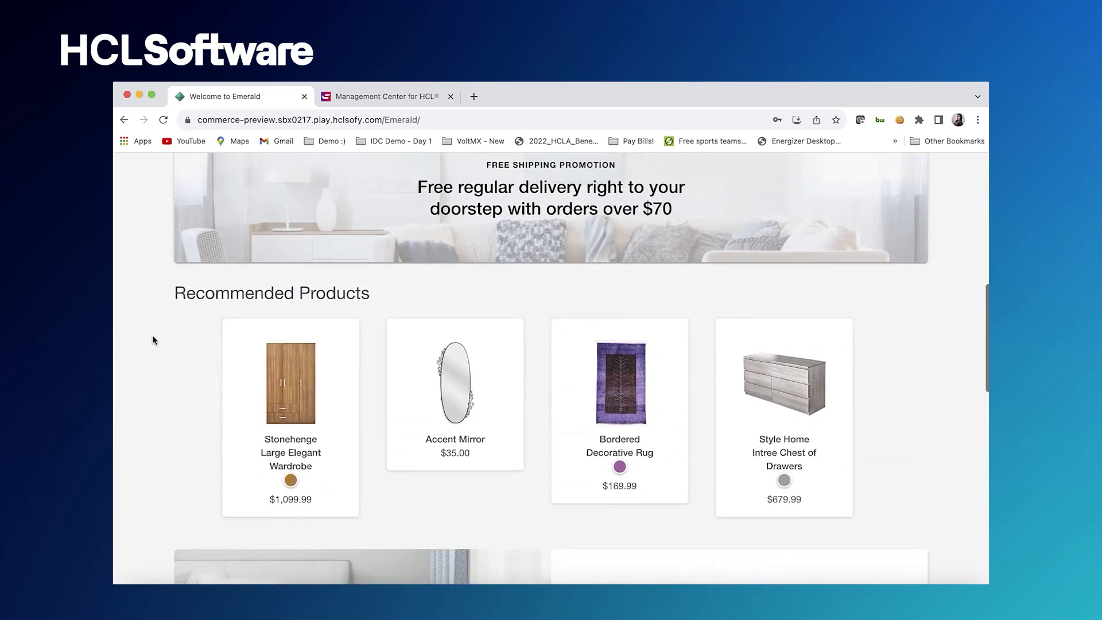
{"action": "scroll", "scroll_direction": "down", "scroll_amount": 3}
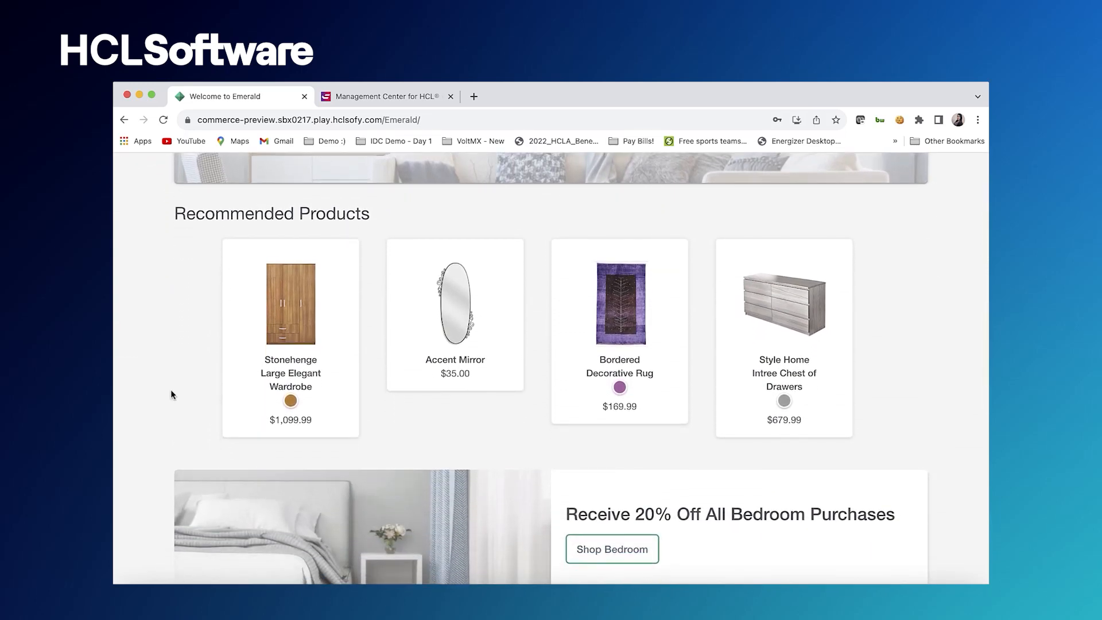
{"action": "mouse_move", "coordinate": [336, 371]}
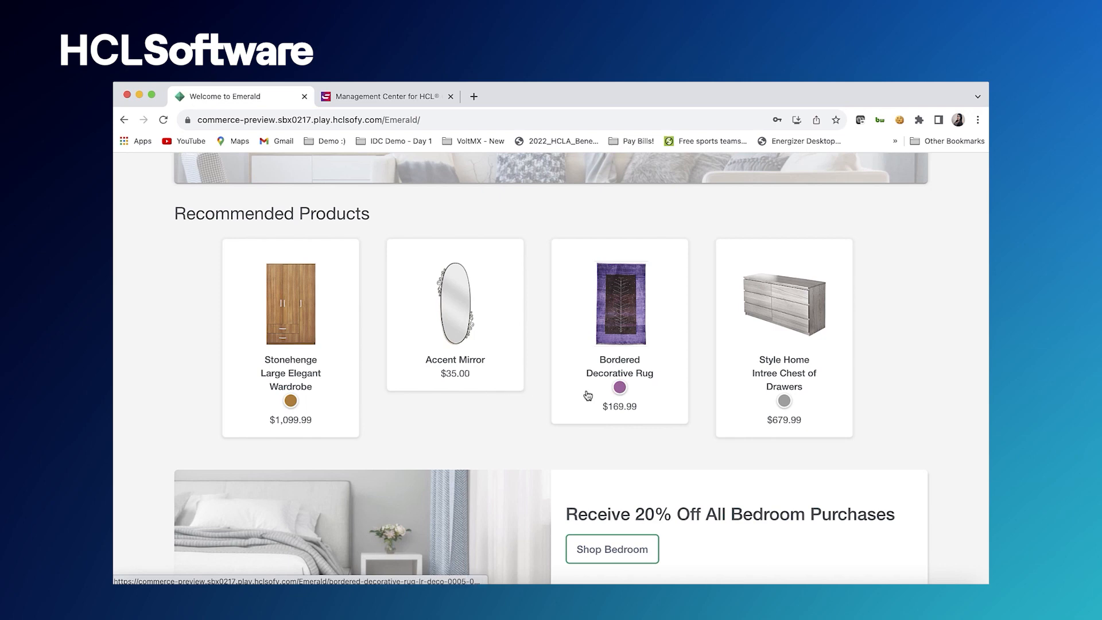
{"action": "mouse_move", "coordinate": [755, 387]}
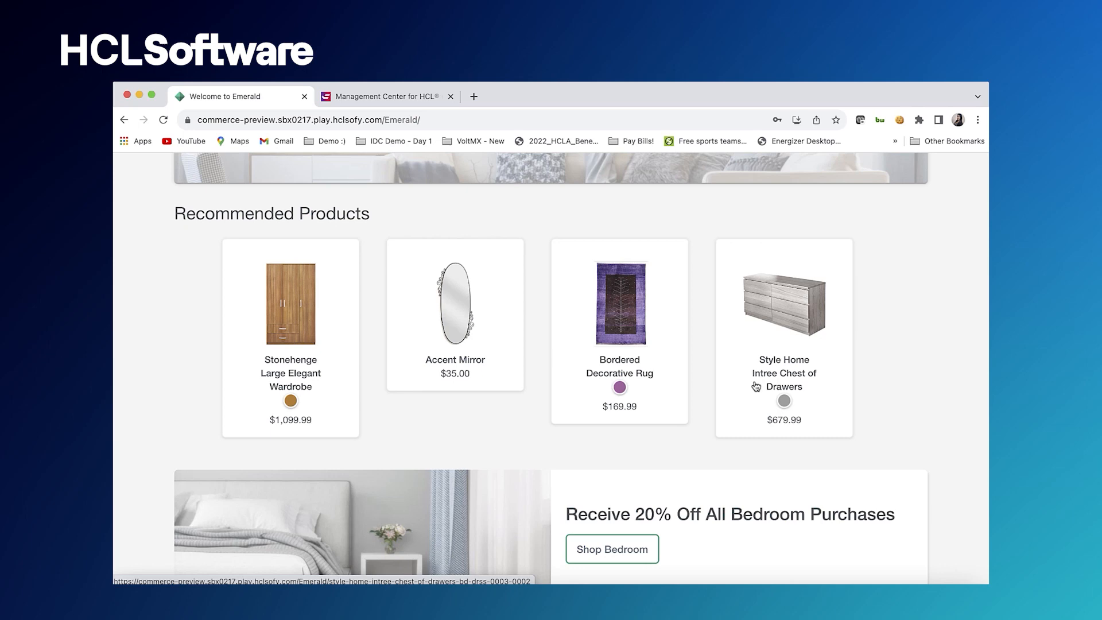
{"action": "mouse_move", "coordinate": [385, 417]}
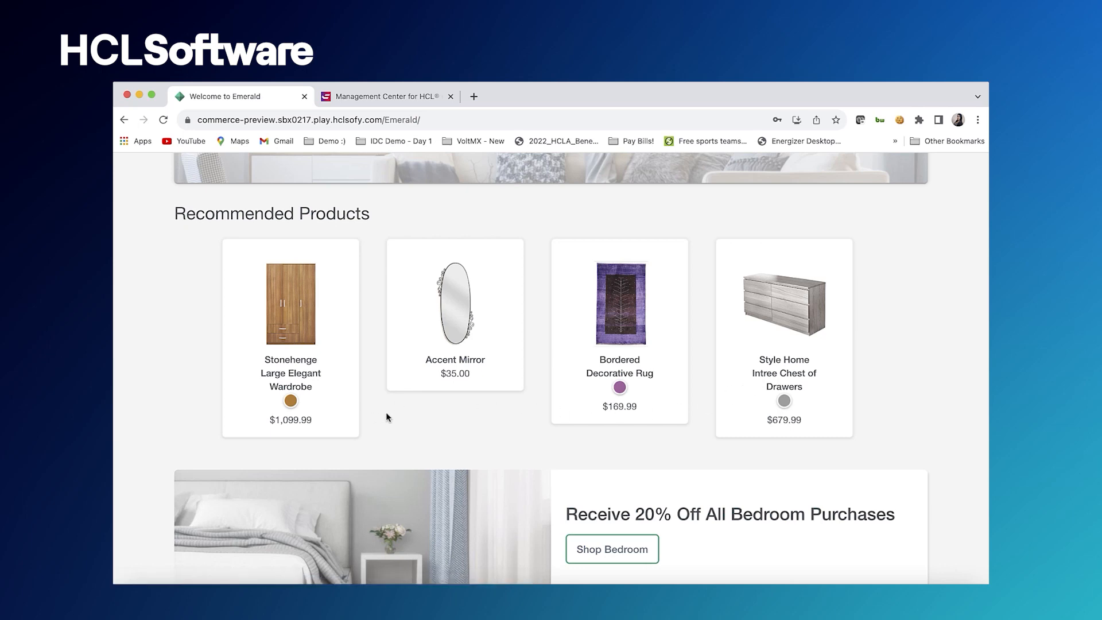
{"action": "mouse_move", "coordinate": [564, 412]}
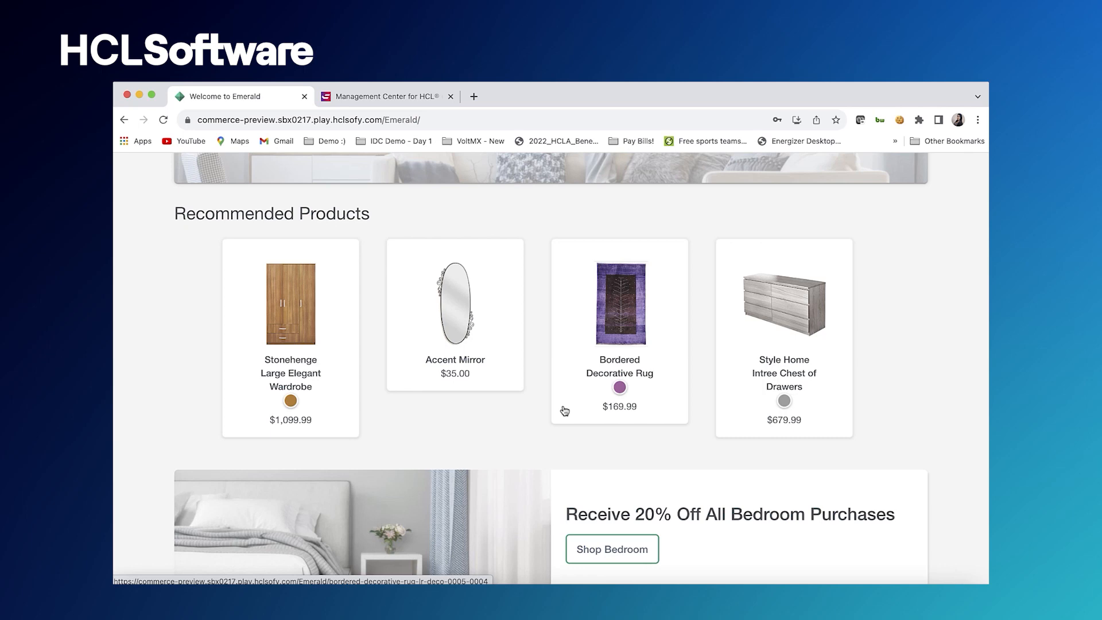
{"action": "scroll", "scroll_direction": "down", "scroll_amount": 3}
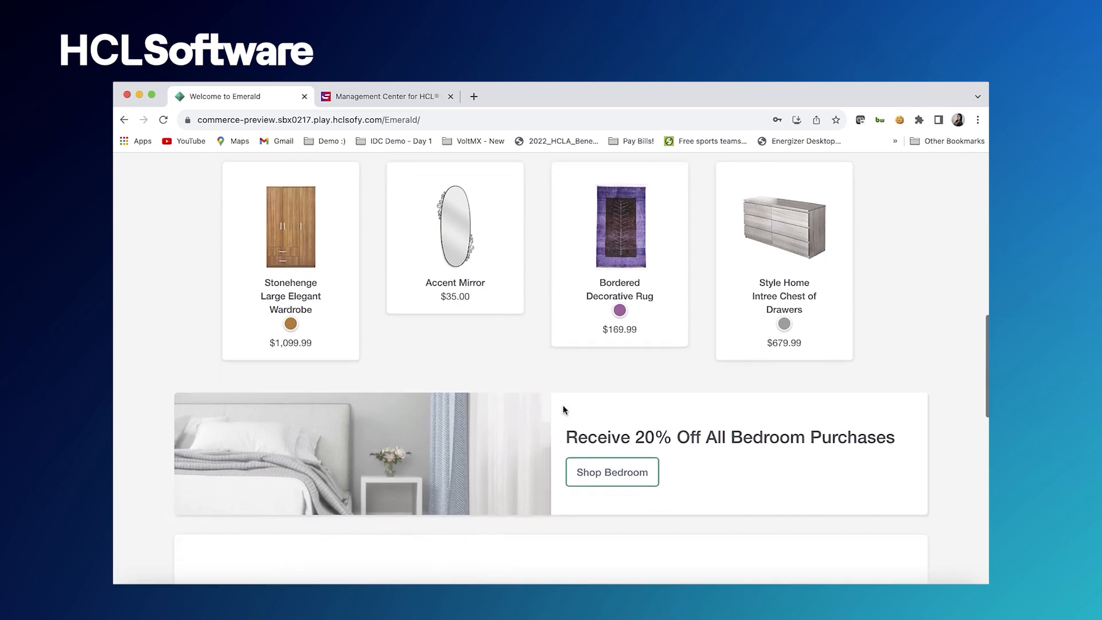
Scroll to the Dressers and Decoration tiles, then switch to the Management Center tab
{"action": "scroll", "scroll_direction": "down", "scroll_amount": 3}
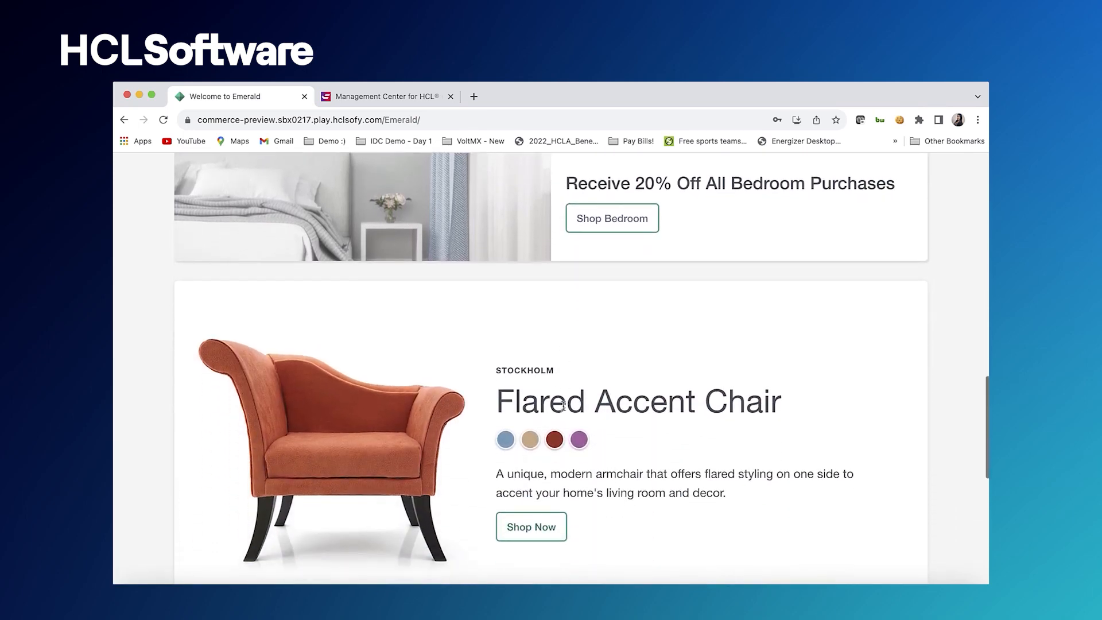
{"action": "scroll", "scroll_direction": "down", "scroll_amount": 3}
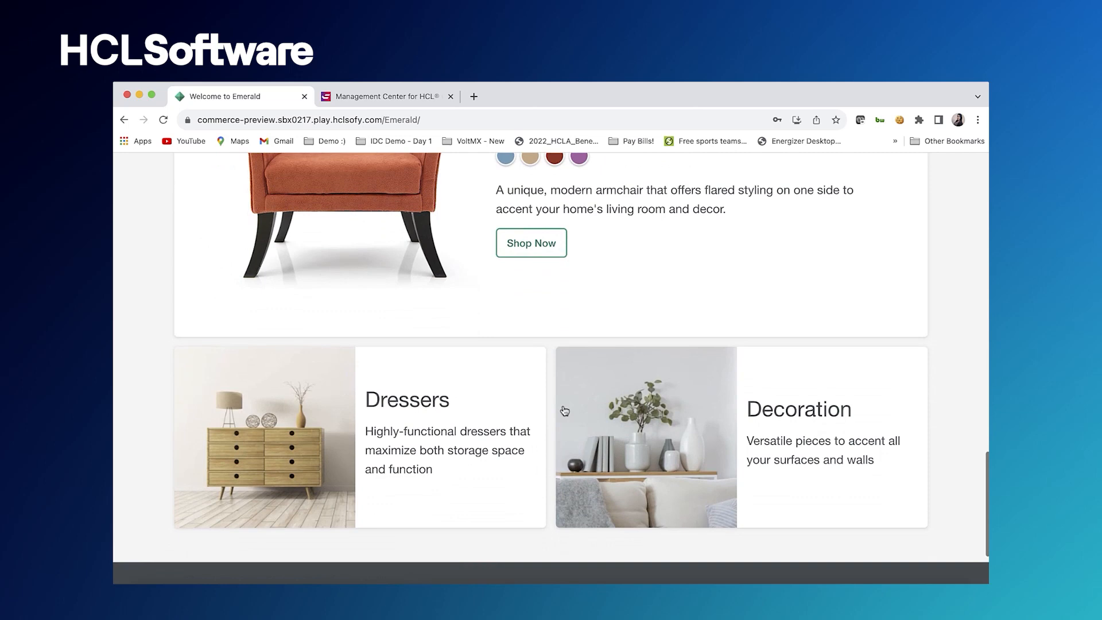
{"action": "scroll", "scroll_direction": "down", "scroll_amount": 3}
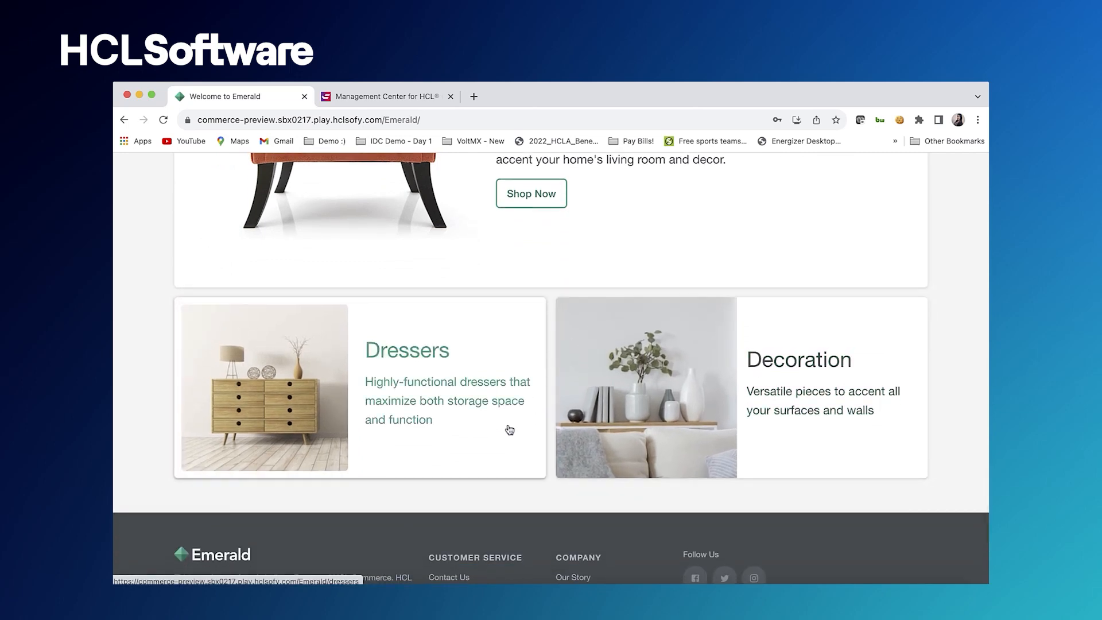
{"action": "mouse_move", "coordinate": [677, 414]}
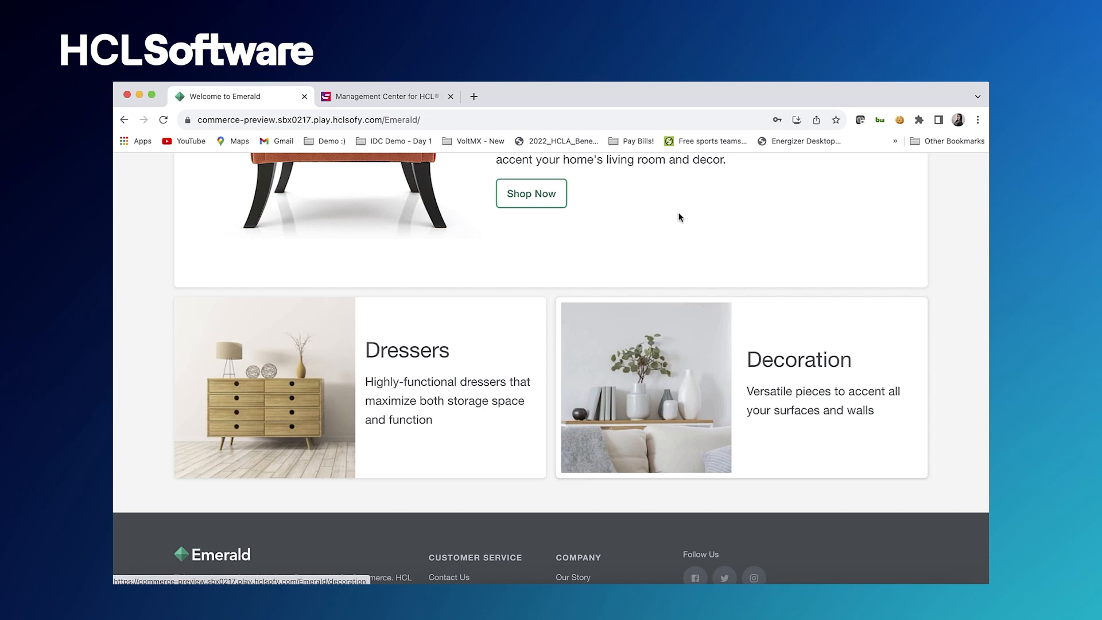
{"action": "left_click", "coordinate": [383, 97]}
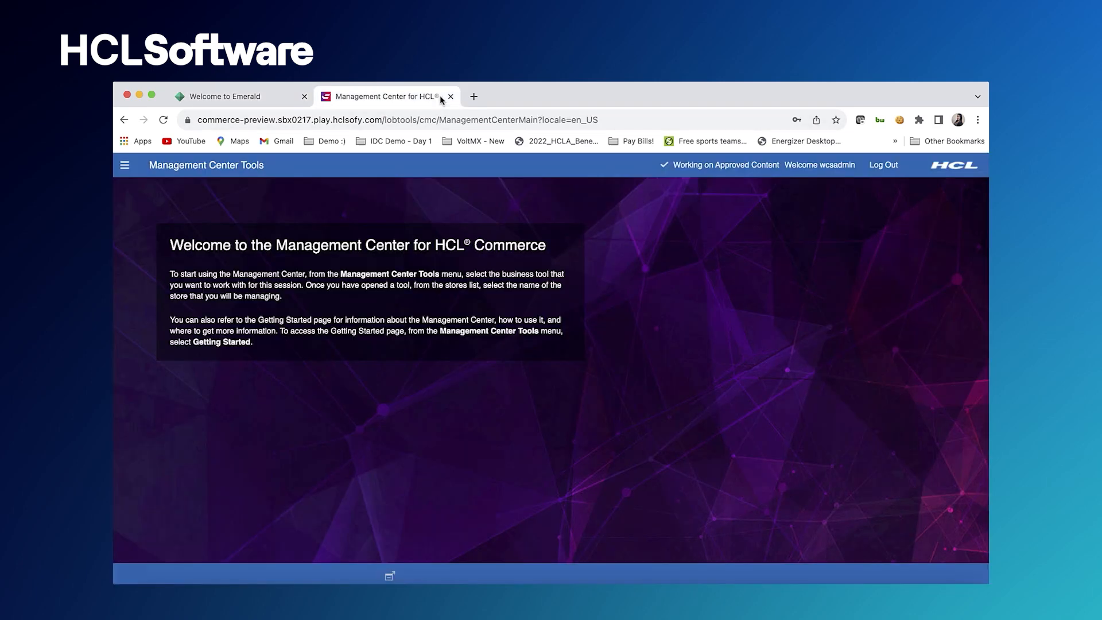
{"action": "mouse_move", "coordinate": [279, 256]}
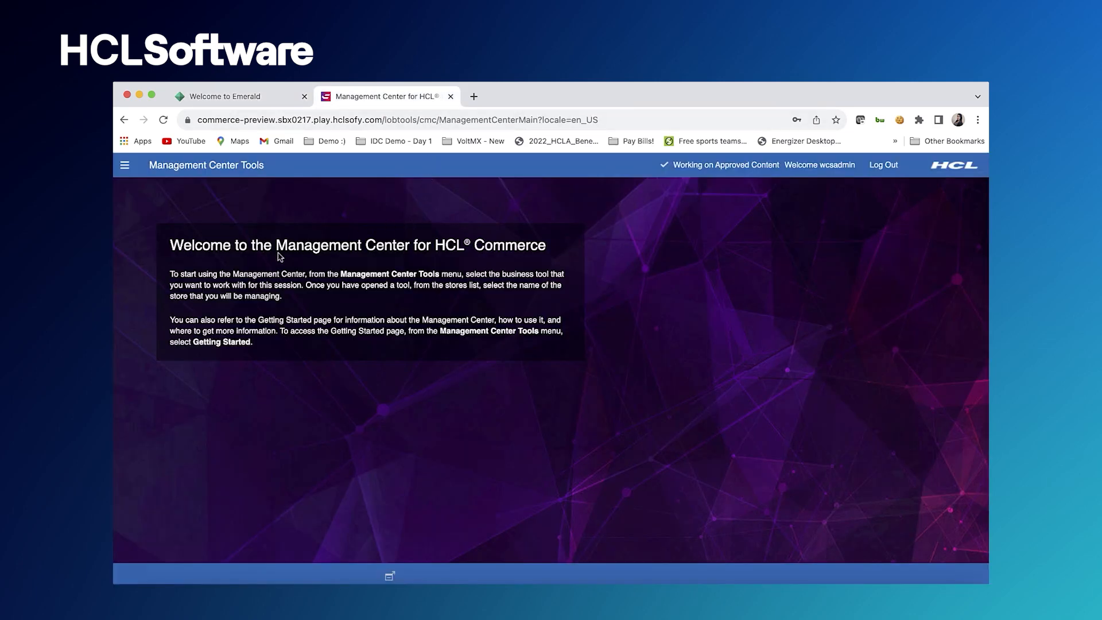
{"action": "mouse_move", "coordinate": [467, 259]}
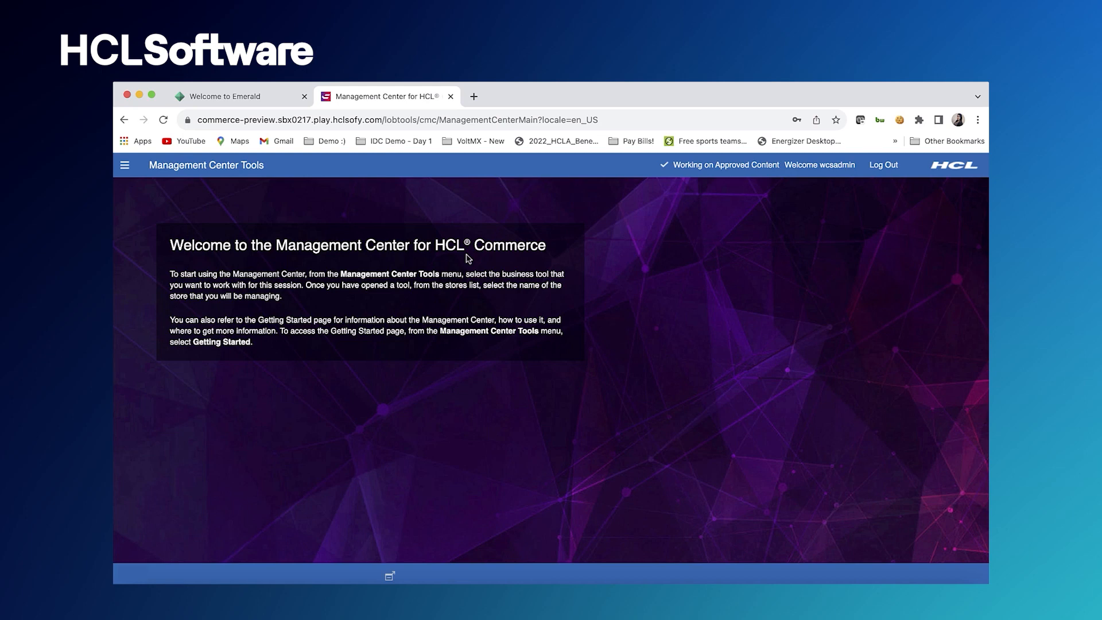
{"action": "mouse_move", "coordinate": [304, 209]}
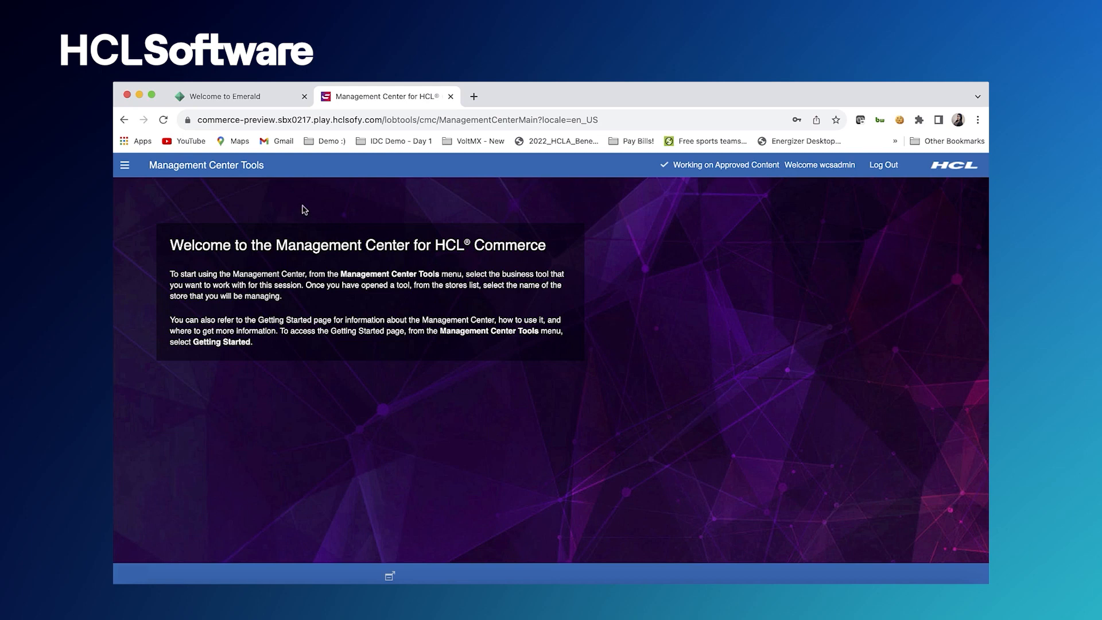
{"action": "left_click", "coordinate": [125, 165]}
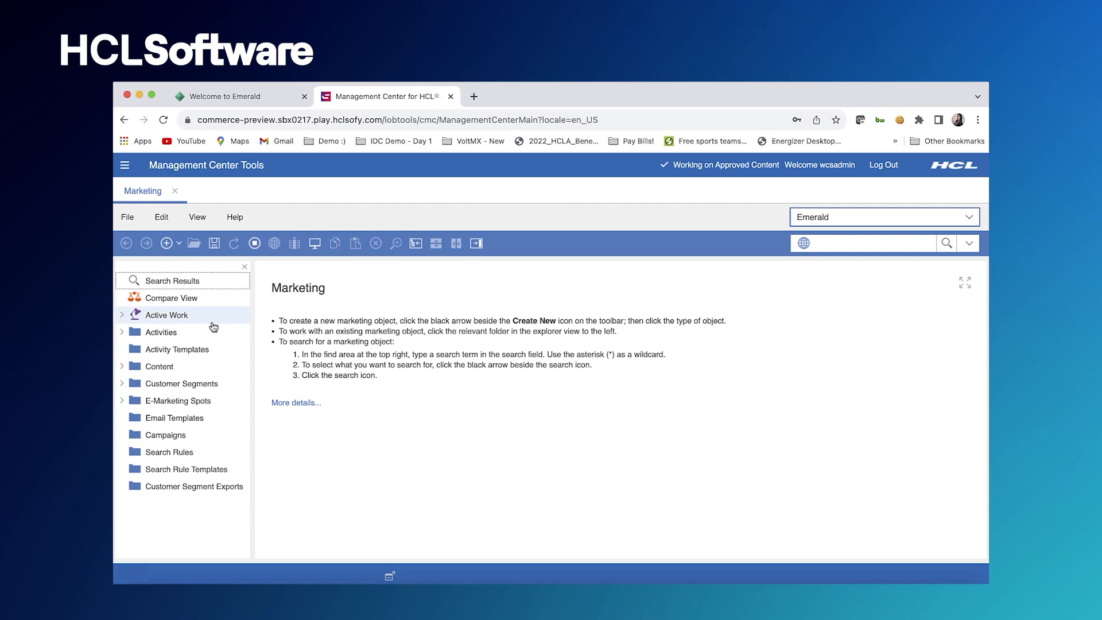
{"action": "mouse_move", "coordinate": [163, 332]}
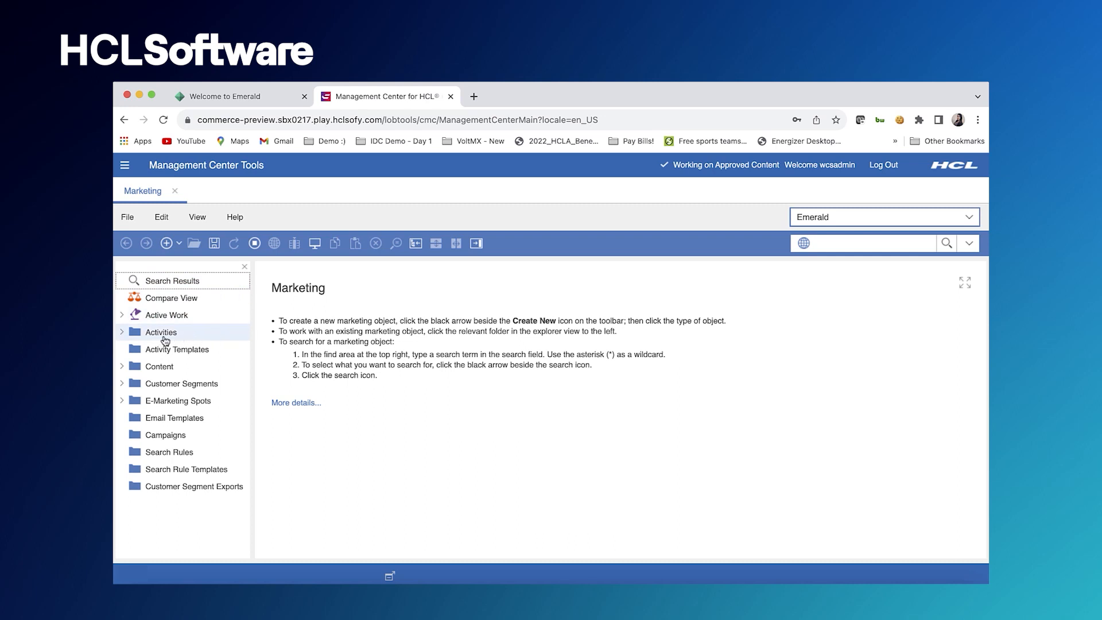
Show the Activities list from the explorer tree's Activities folder
{"action": "left_click", "coordinate": [162, 331]}
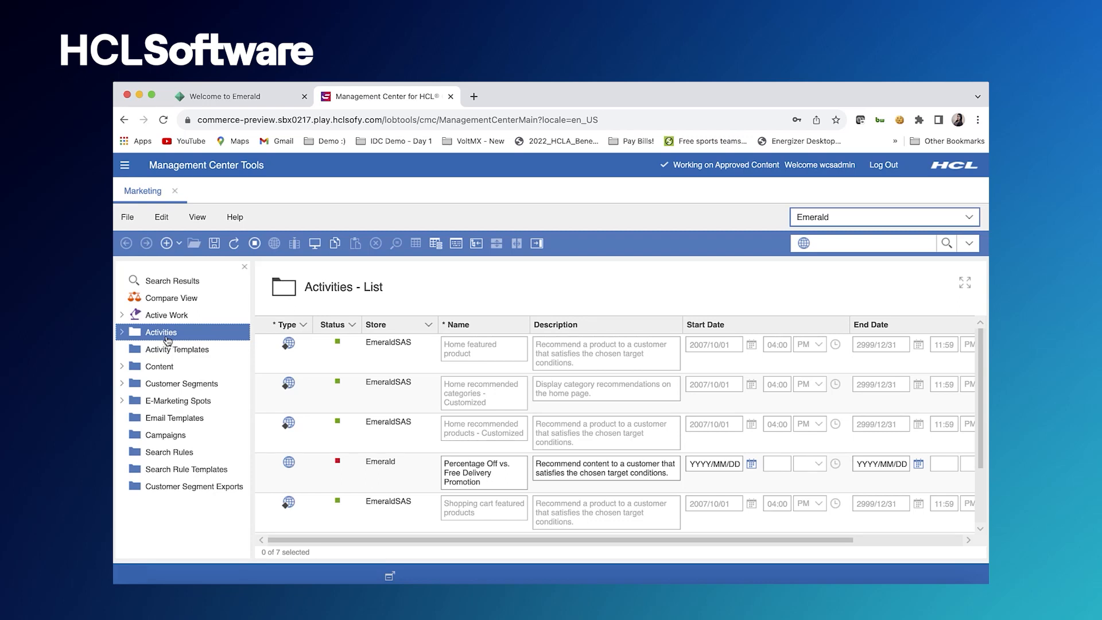
{"action": "scroll", "scroll_direction": "down", "scroll_amount": 3}
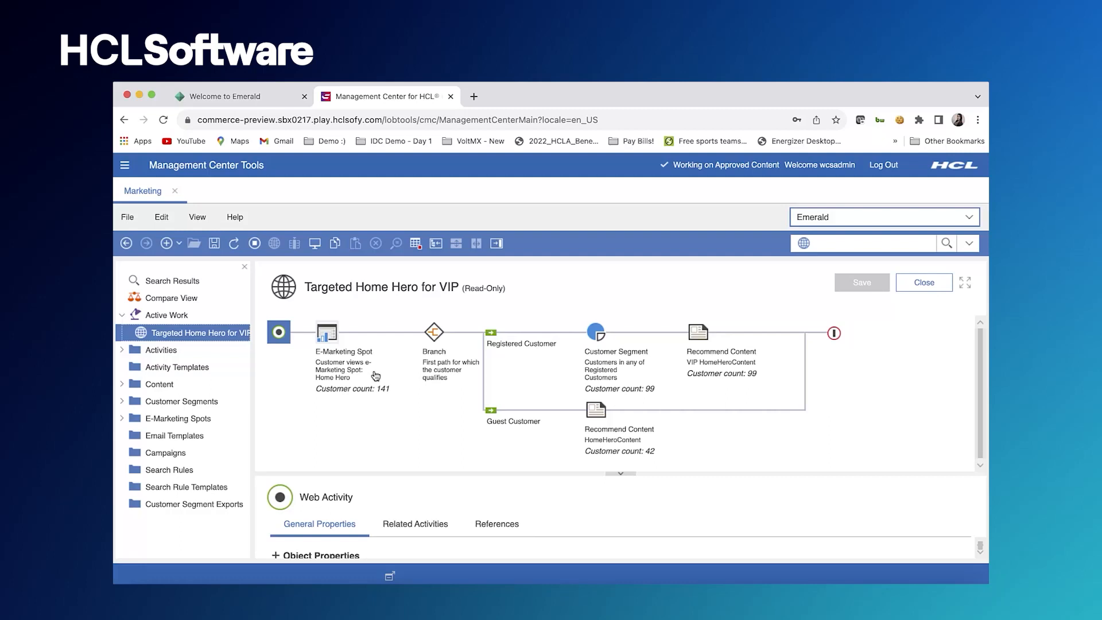
{"action": "mouse_move", "coordinate": [343, 382]}
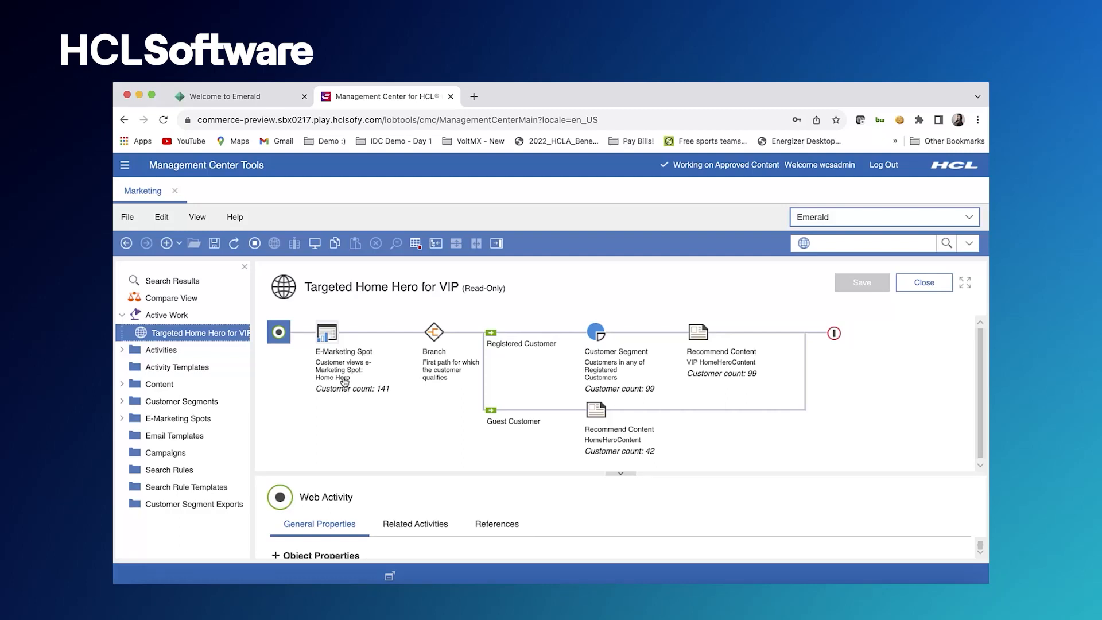
{"action": "mouse_move", "coordinate": [357, 386]}
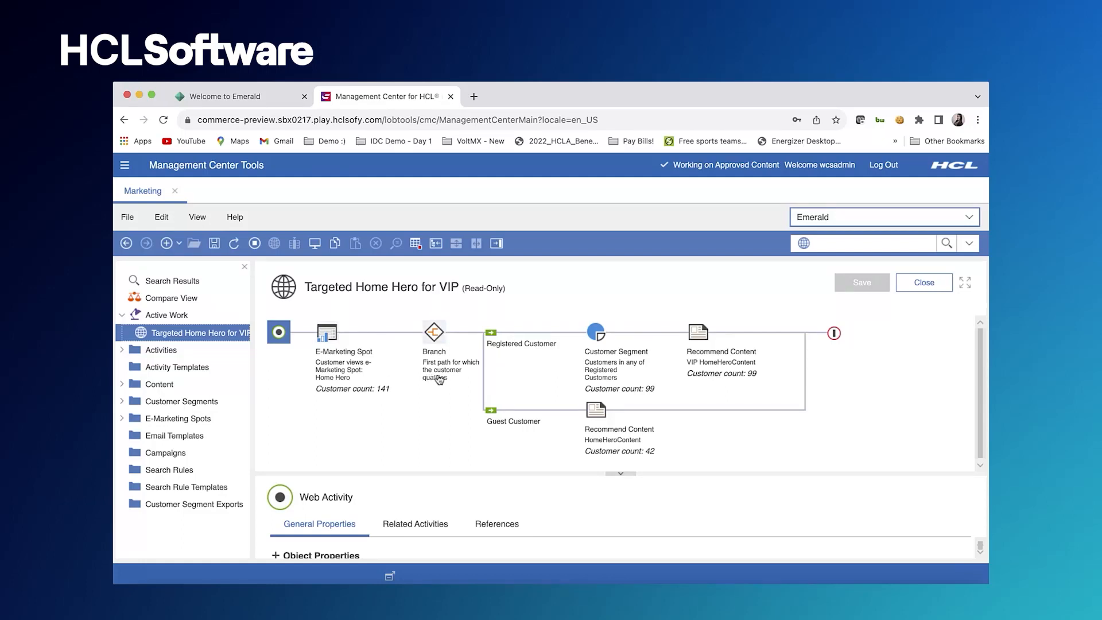
{"action": "mouse_move", "coordinate": [548, 361]}
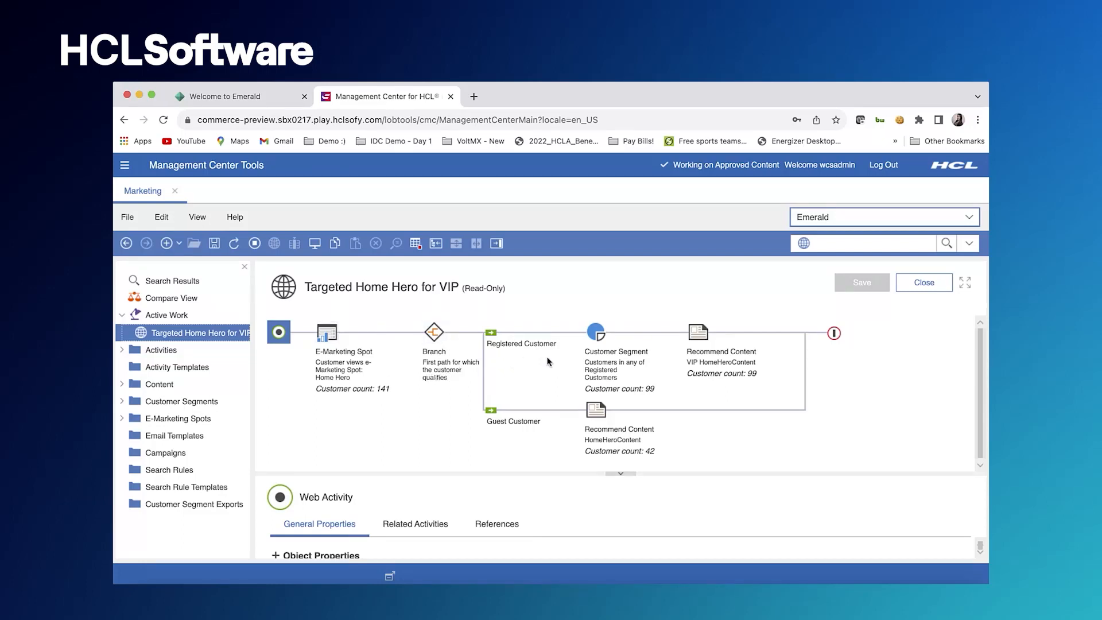
{"action": "mouse_move", "coordinate": [673, 354]}
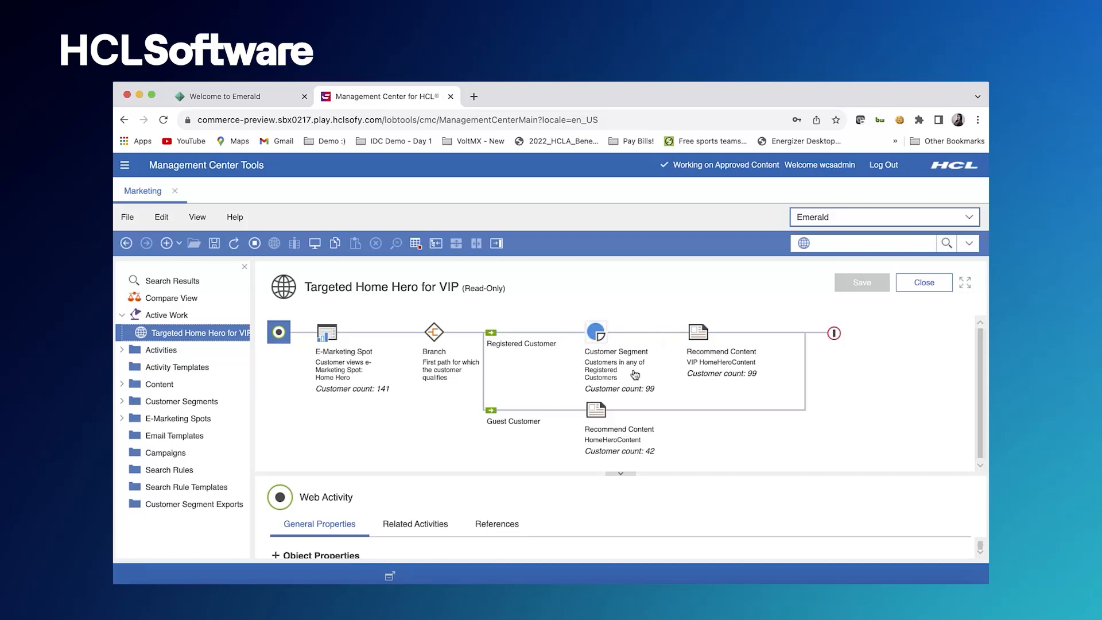
{"action": "mouse_move", "coordinate": [716, 373]}
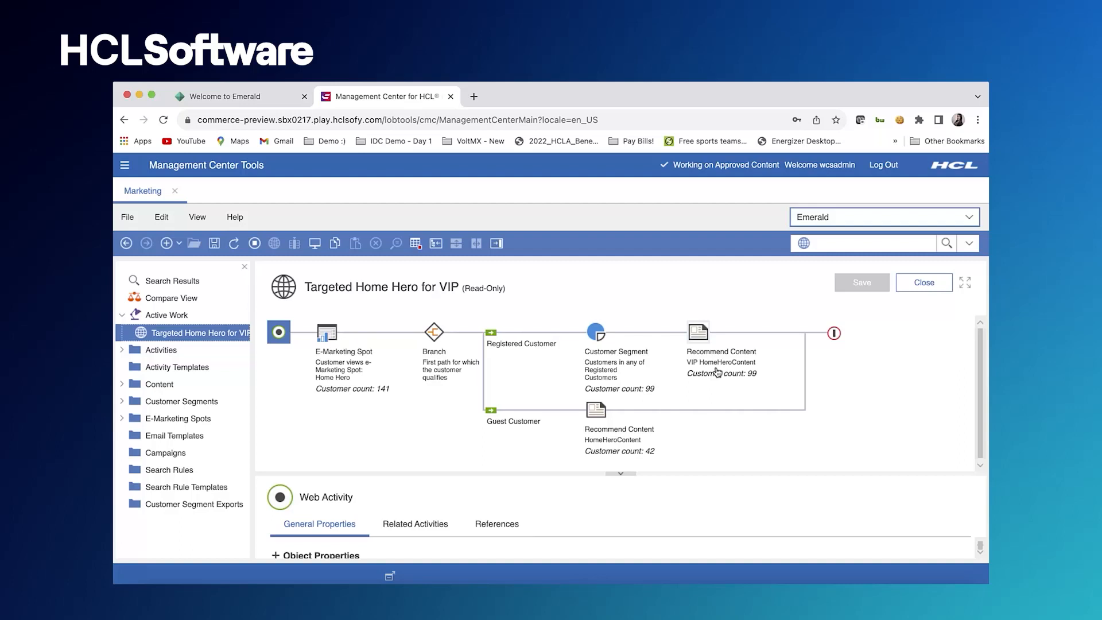
{"action": "mouse_move", "coordinate": [514, 359]}
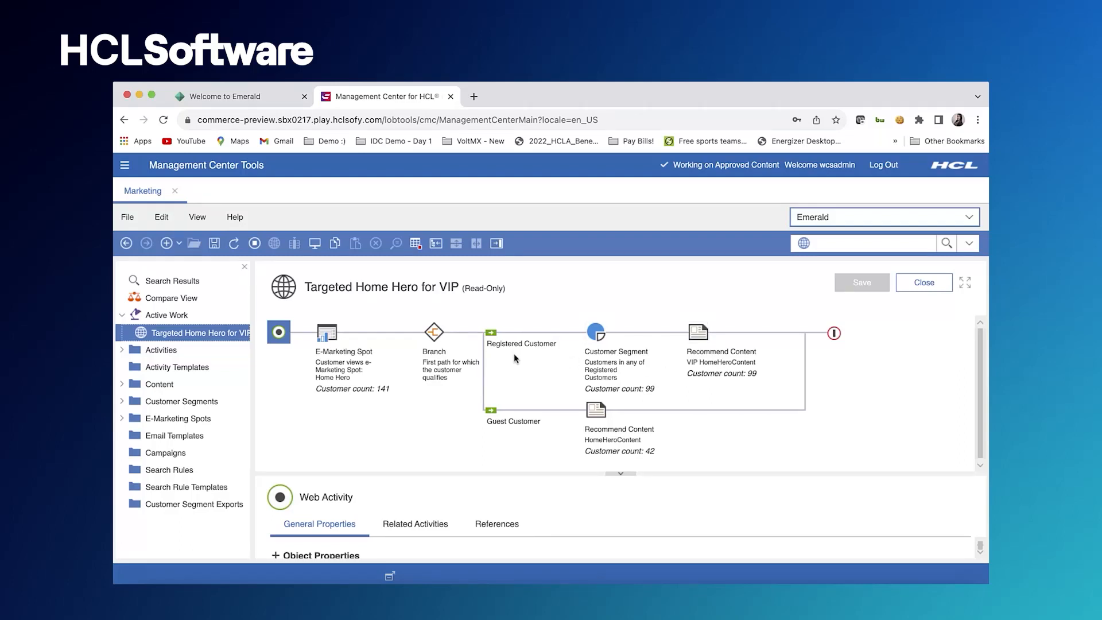
{"action": "mouse_move", "coordinate": [498, 436]}
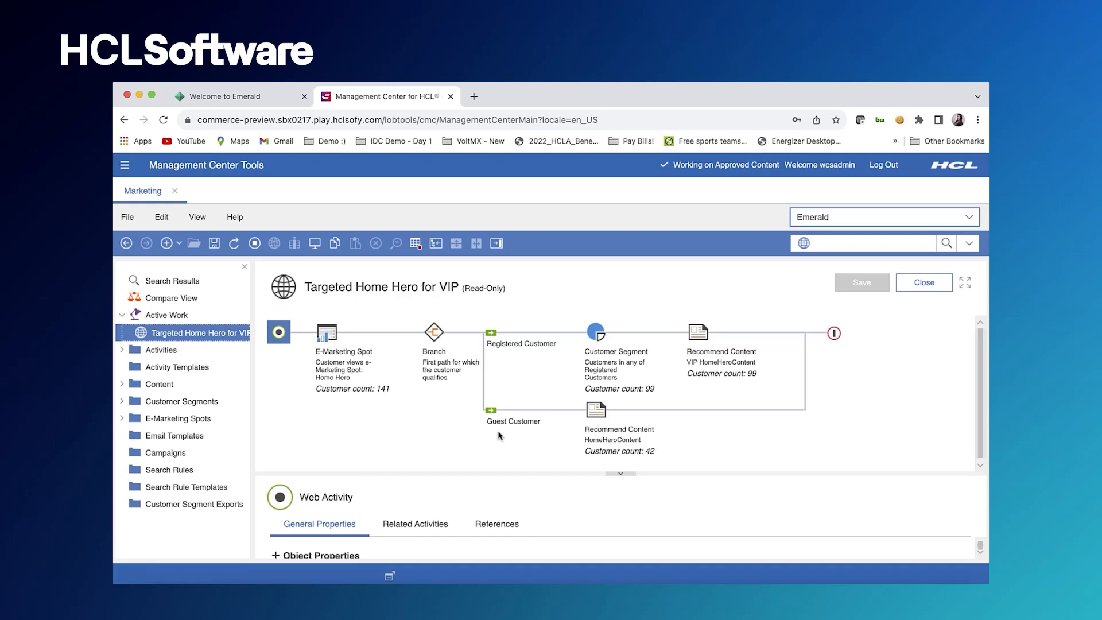
{"action": "mouse_move", "coordinate": [572, 436]}
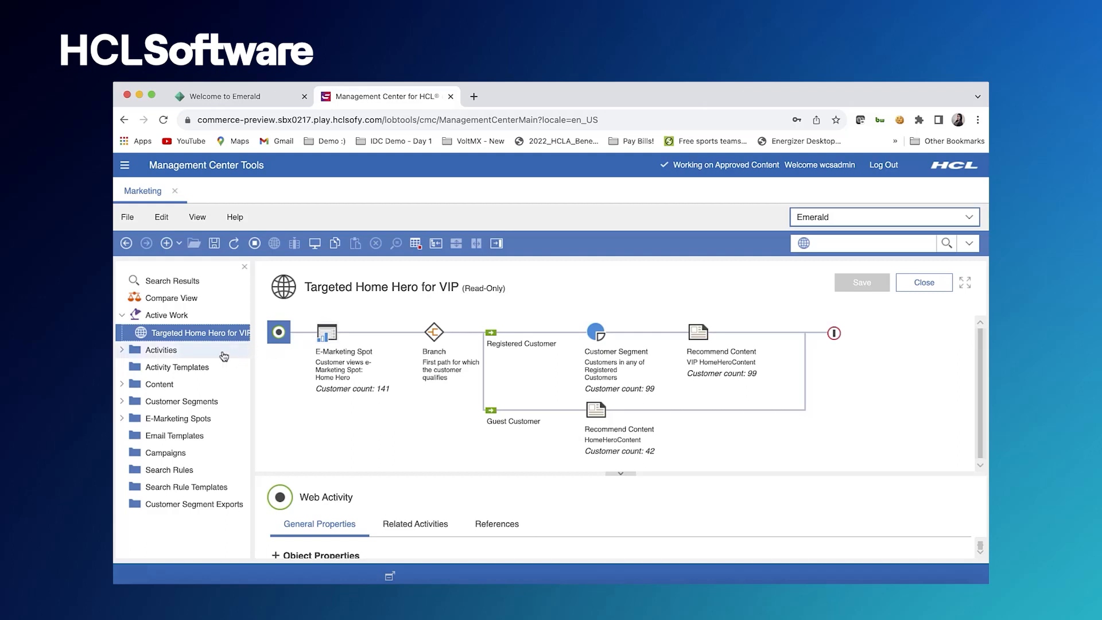
Open the 'Home recommended categories - Customized' activity from the Activities list
{"action": "left_click", "coordinate": [161, 349]}
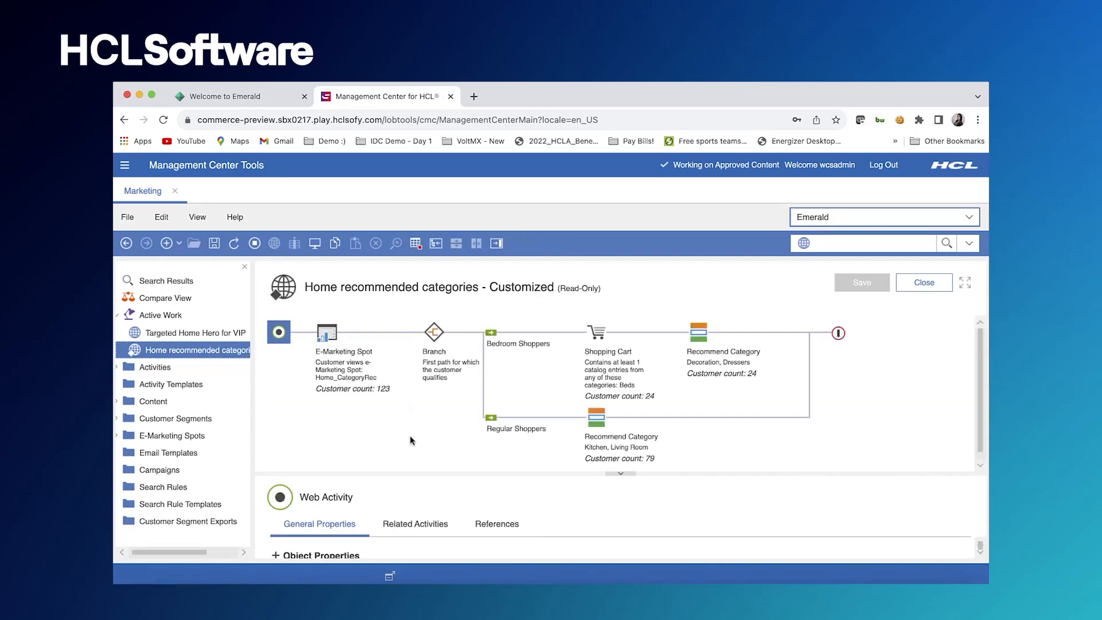
{"action": "mouse_move", "coordinate": [404, 492]}
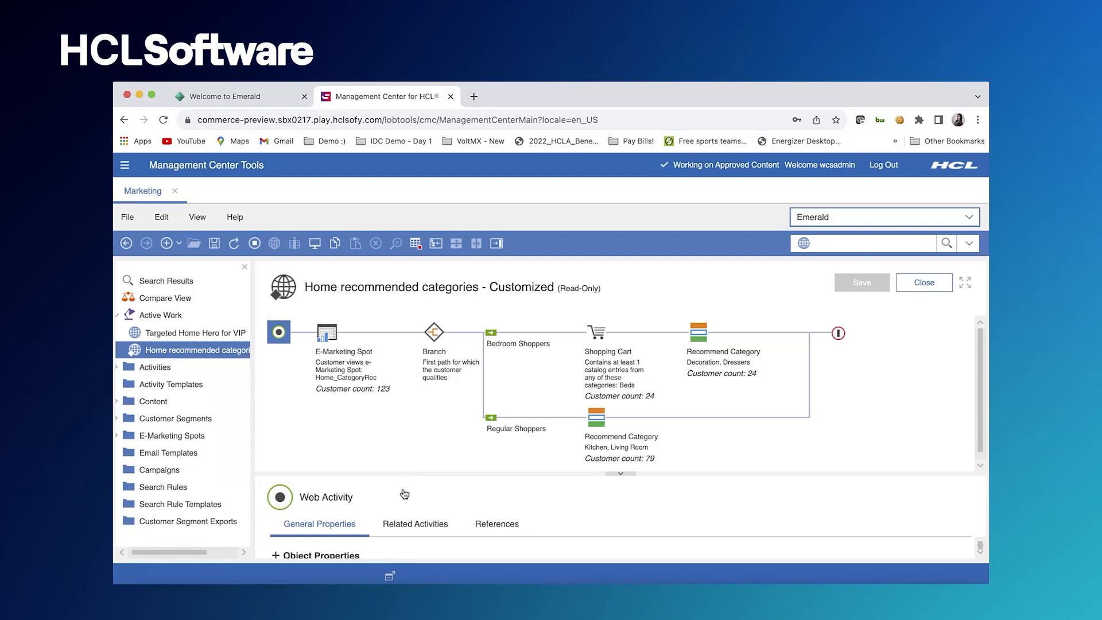
{"action": "mouse_move", "coordinate": [364, 411]}
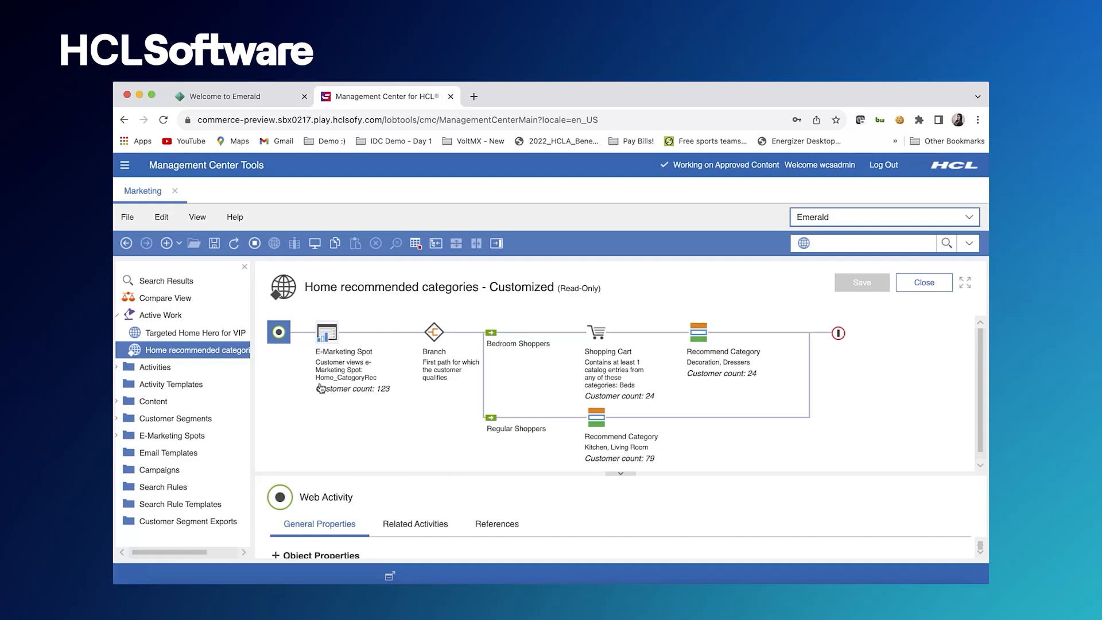
{"action": "mouse_move", "coordinate": [358, 388]}
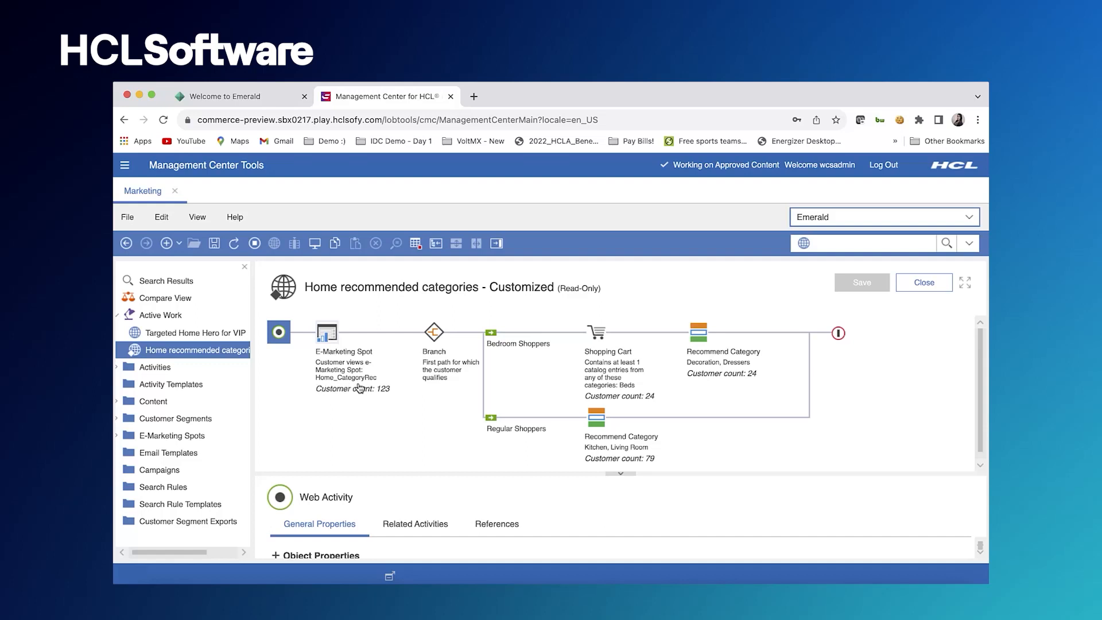
{"action": "mouse_move", "coordinate": [433, 385]}
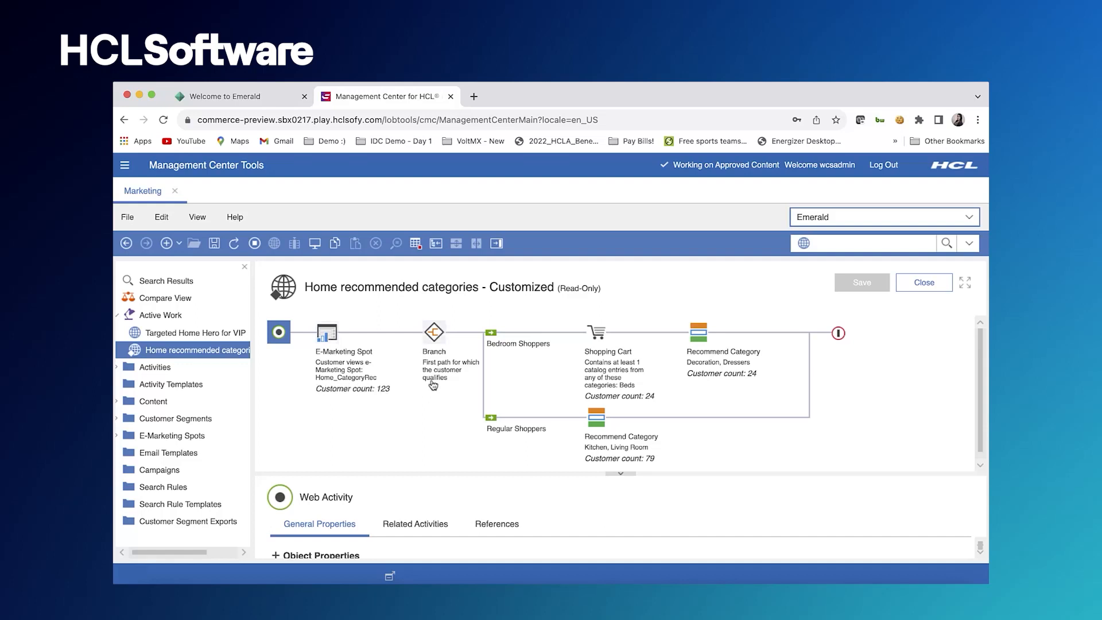
{"action": "mouse_move", "coordinate": [527, 359]}
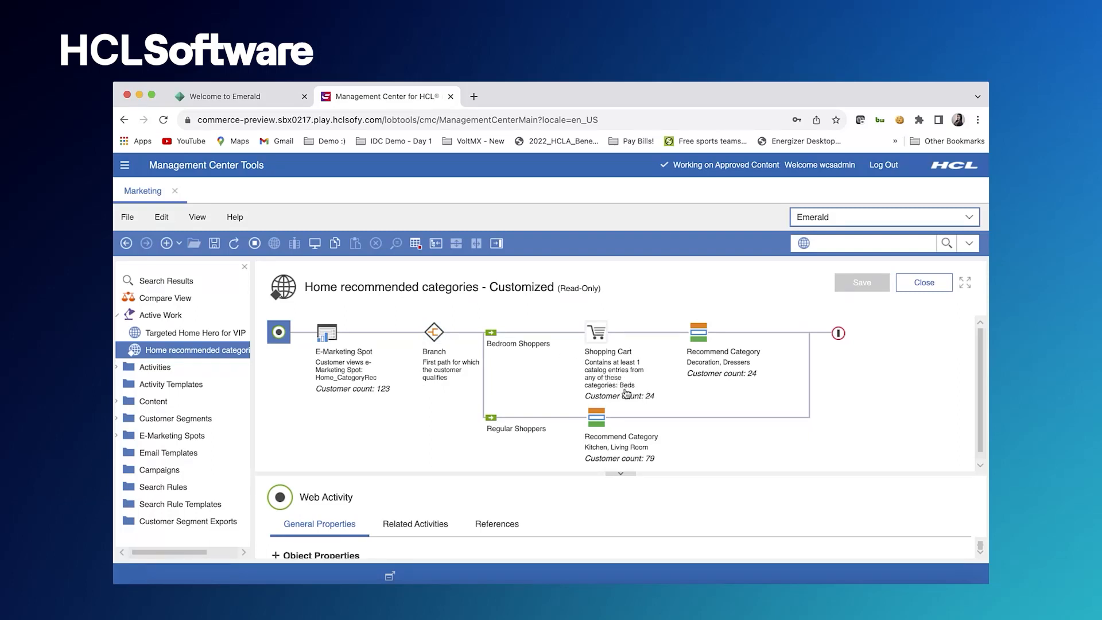
{"action": "mouse_move", "coordinate": [700, 375]}
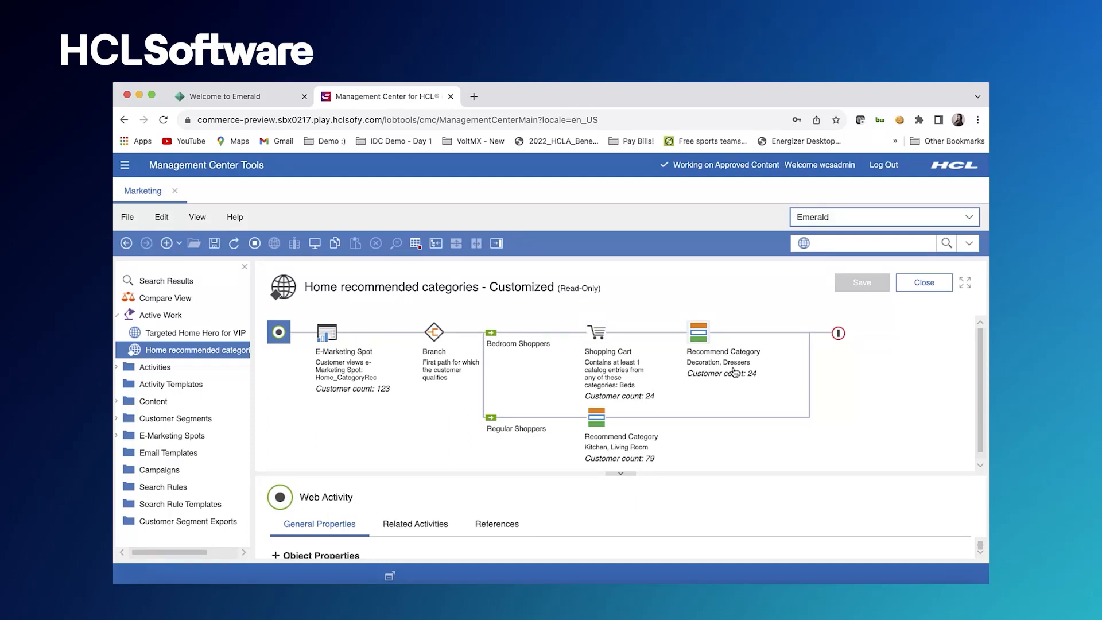
{"action": "mouse_move", "coordinate": [535, 410]}
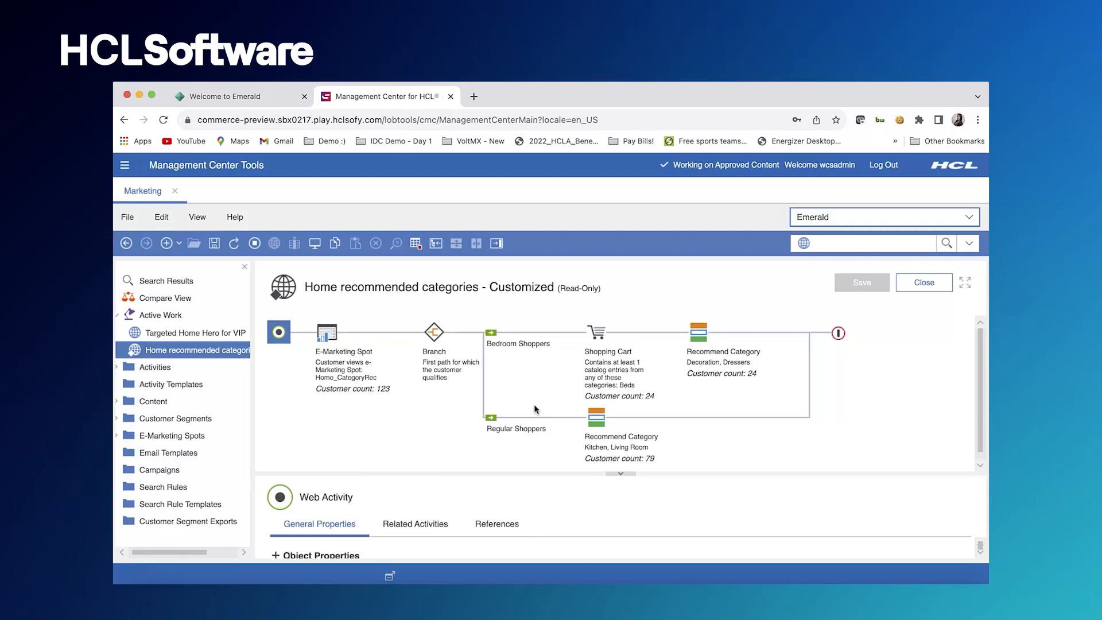
{"action": "mouse_move", "coordinate": [580, 457]}
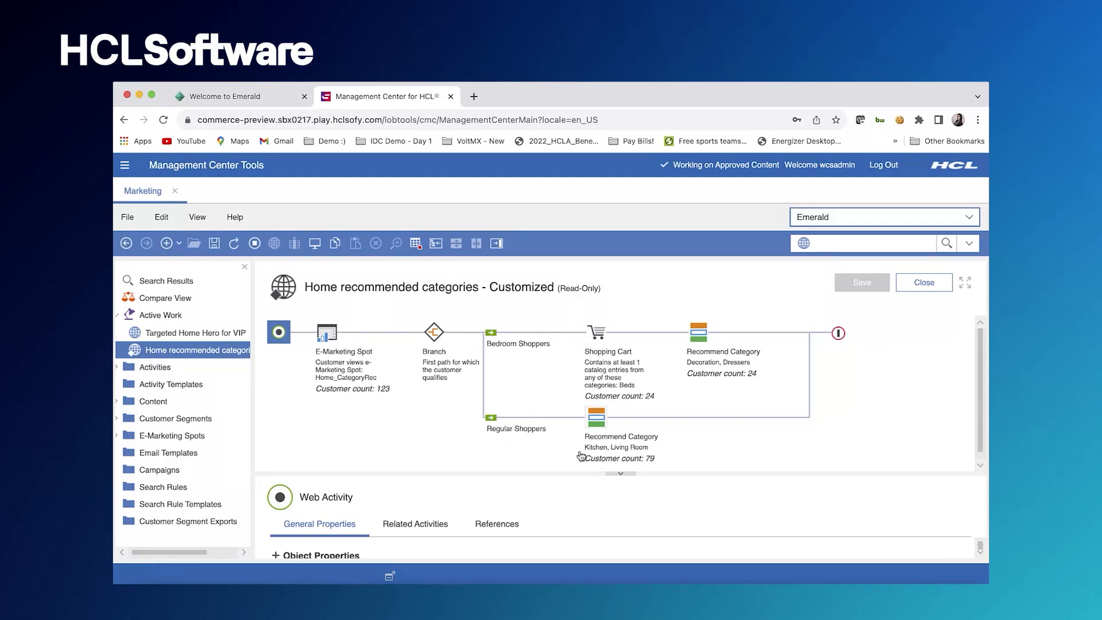
{"action": "mouse_move", "coordinate": [601, 457]}
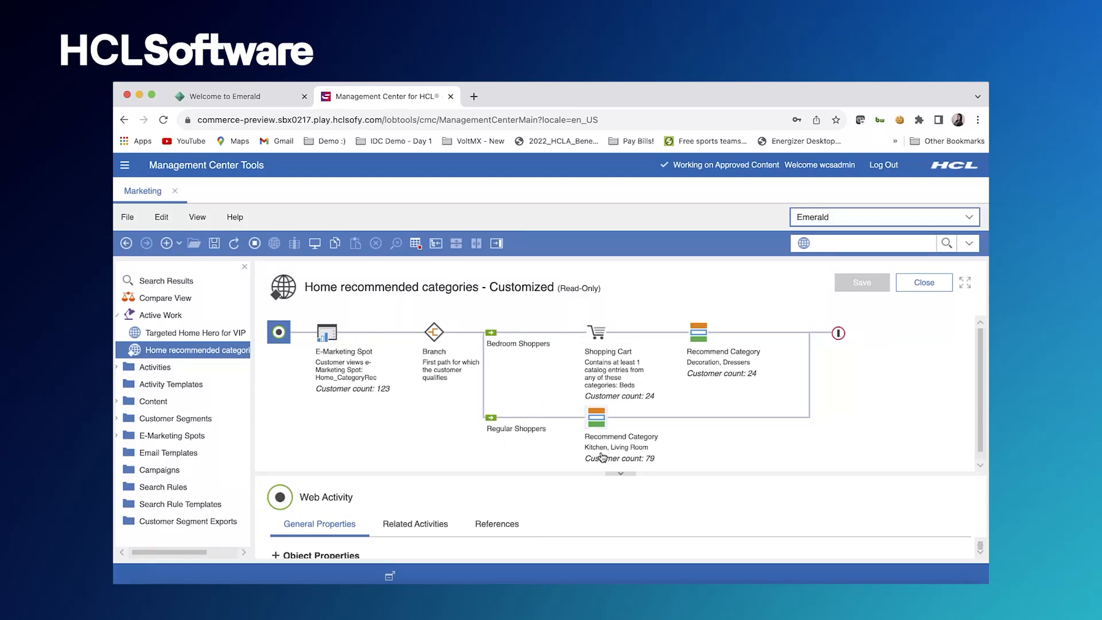
{"action": "mouse_move", "coordinate": [643, 454]}
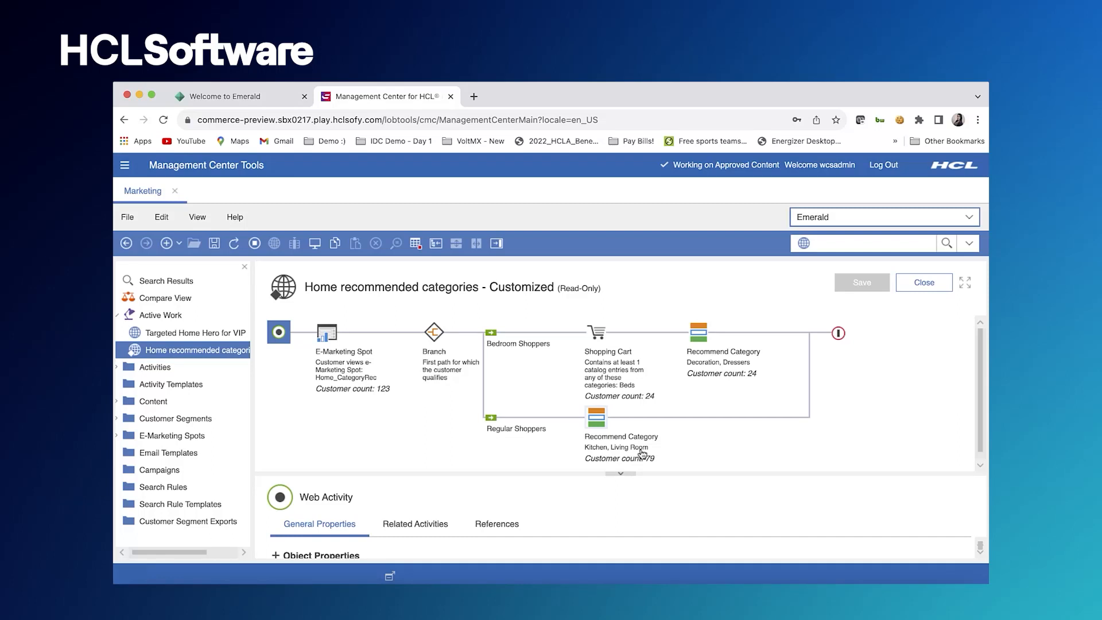
{"action": "mouse_move", "coordinate": [563, 360]}
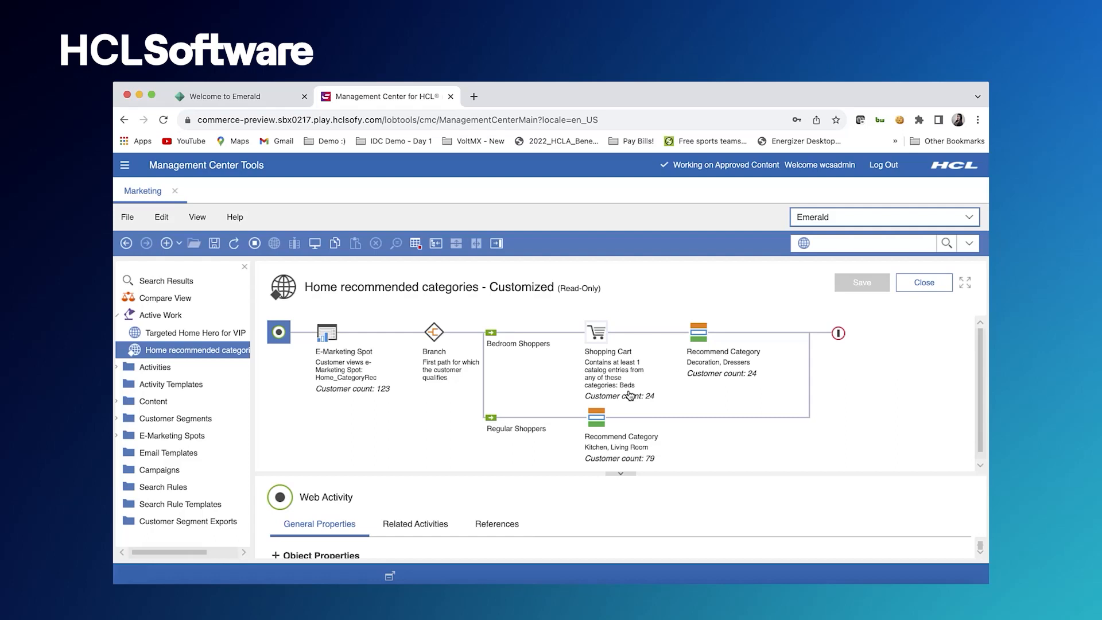
{"action": "mouse_move", "coordinate": [520, 297]}
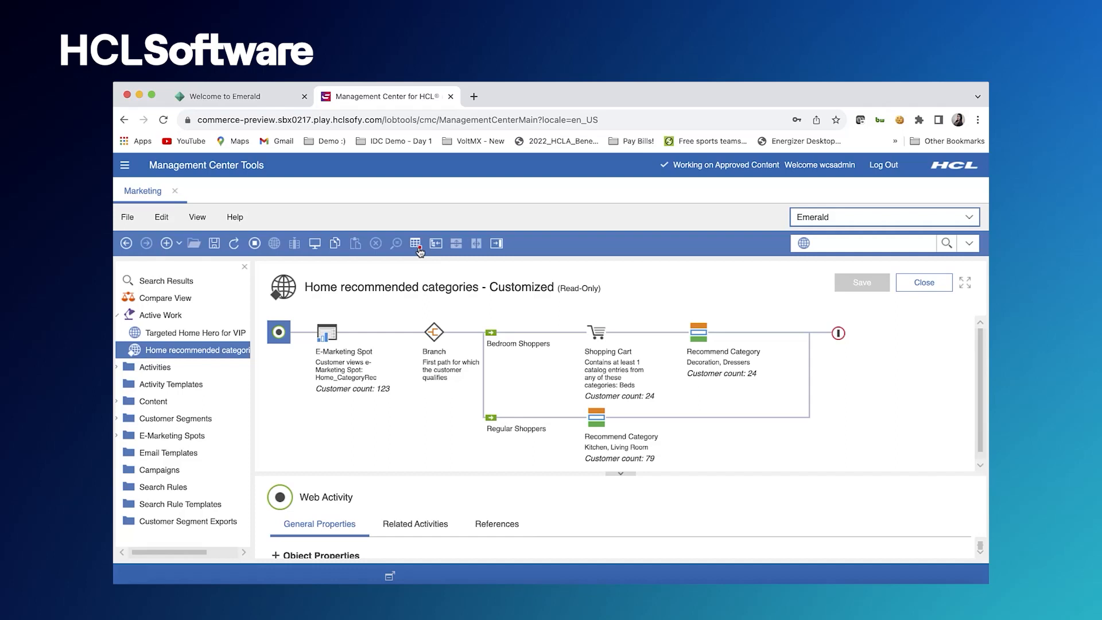
Deactivate 'Home recommended categories - Customized' so it becomes editable
{"action": "left_click", "coordinate": [416, 242]}
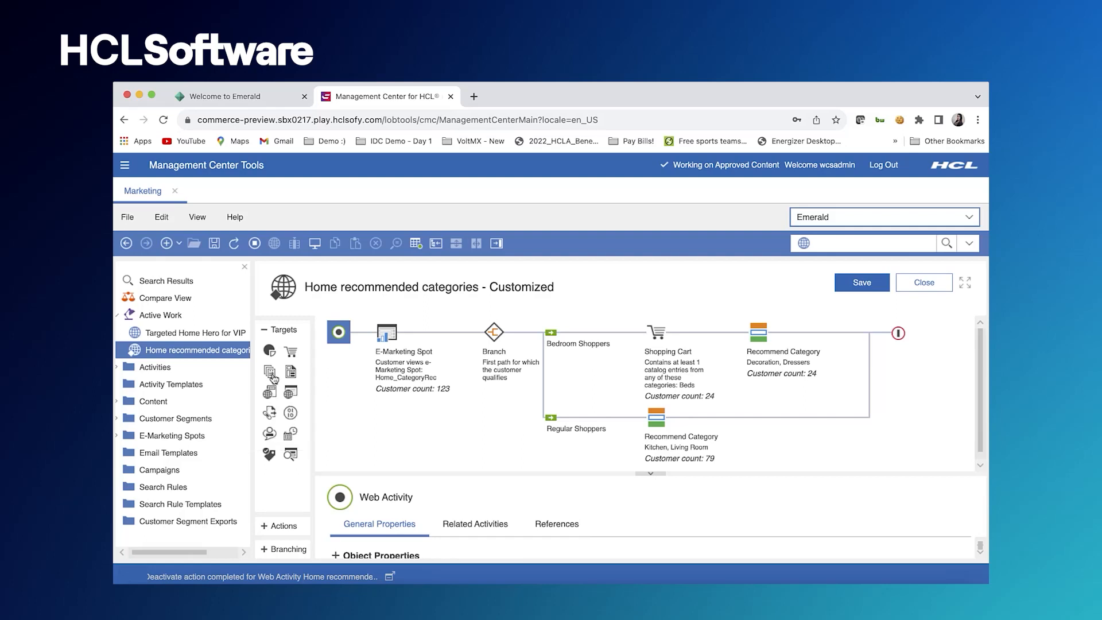
{"action": "mouse_move", "coordinate": [290, 372]}
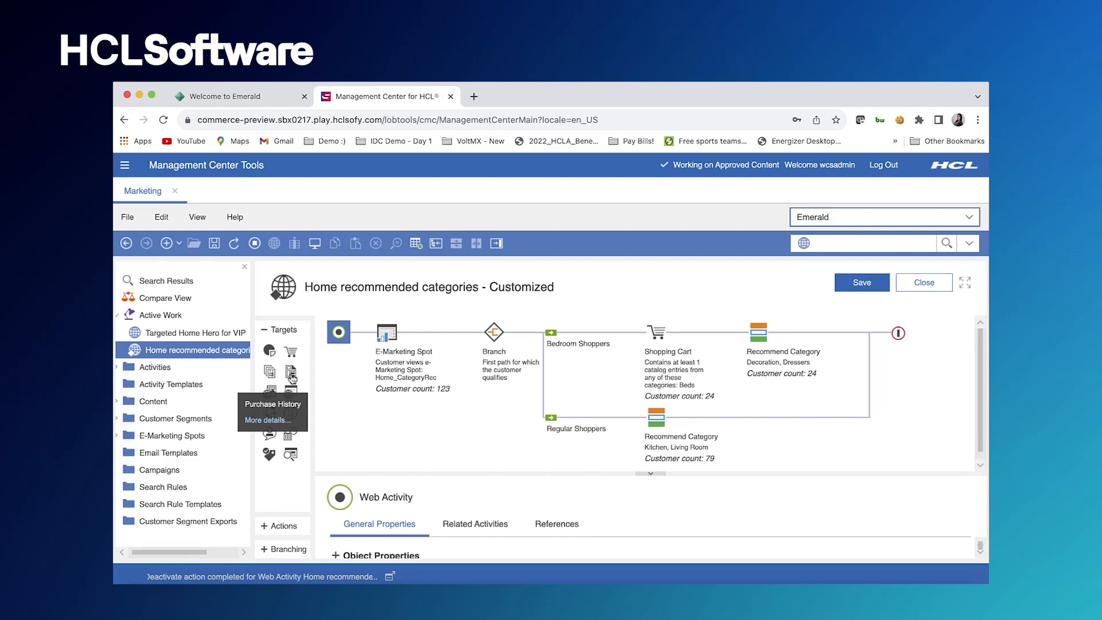
{"action": "mouse_move", "coordinate": [290, 376]}
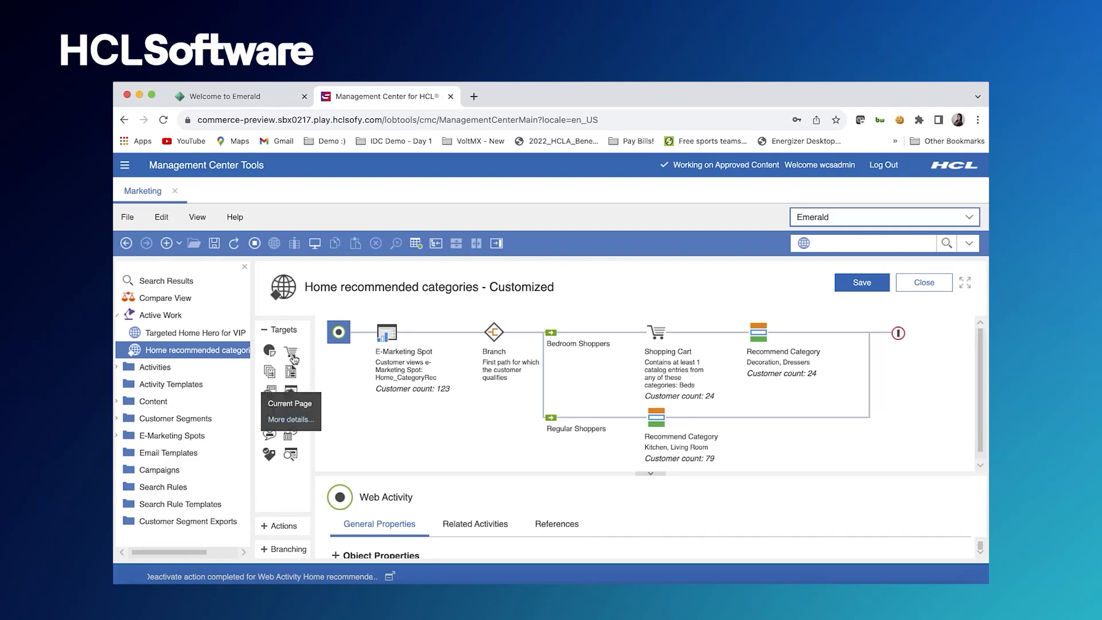
{"action": "mouse_move", "coordinate": [292, 355]}
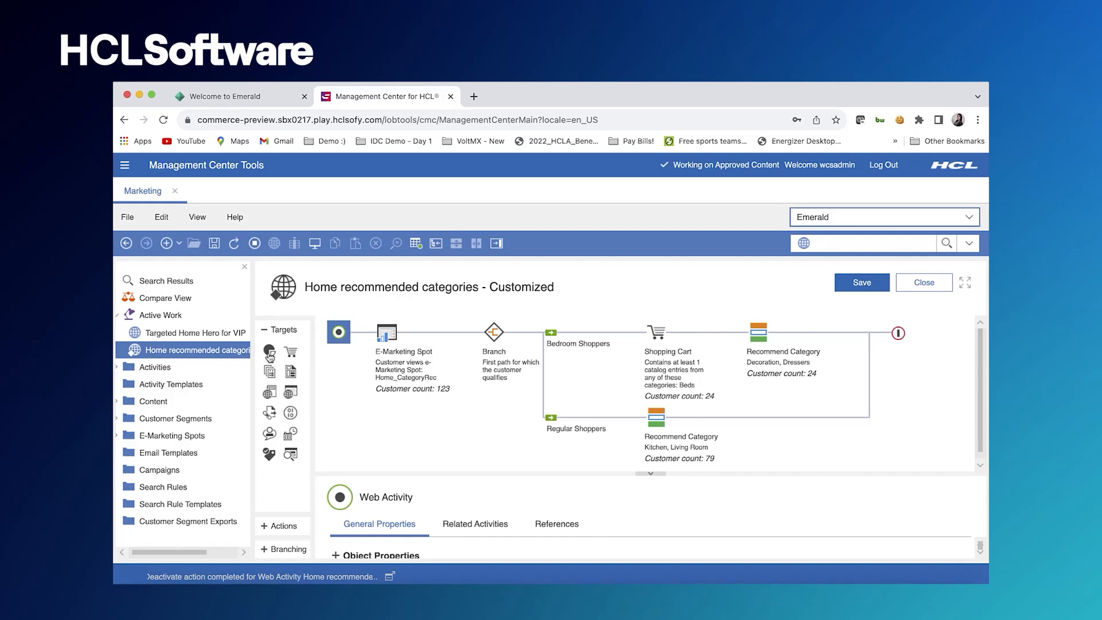
{"action": "mouse_move", "coordinate": [269, 372]}
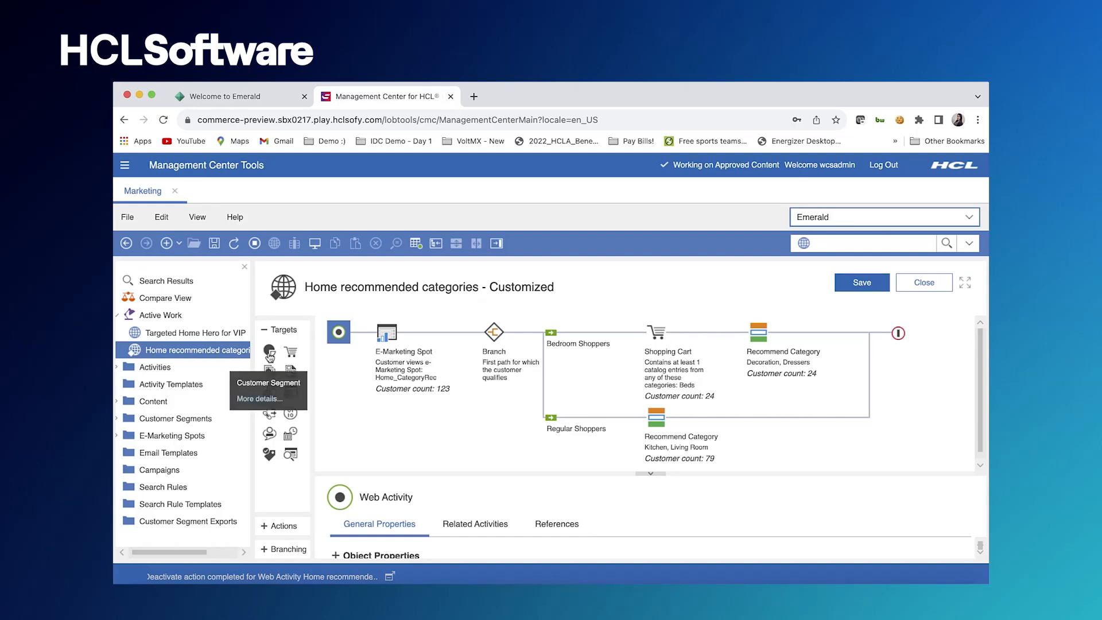
{"action": "mouse_move", "coordinate": [352, 369]}
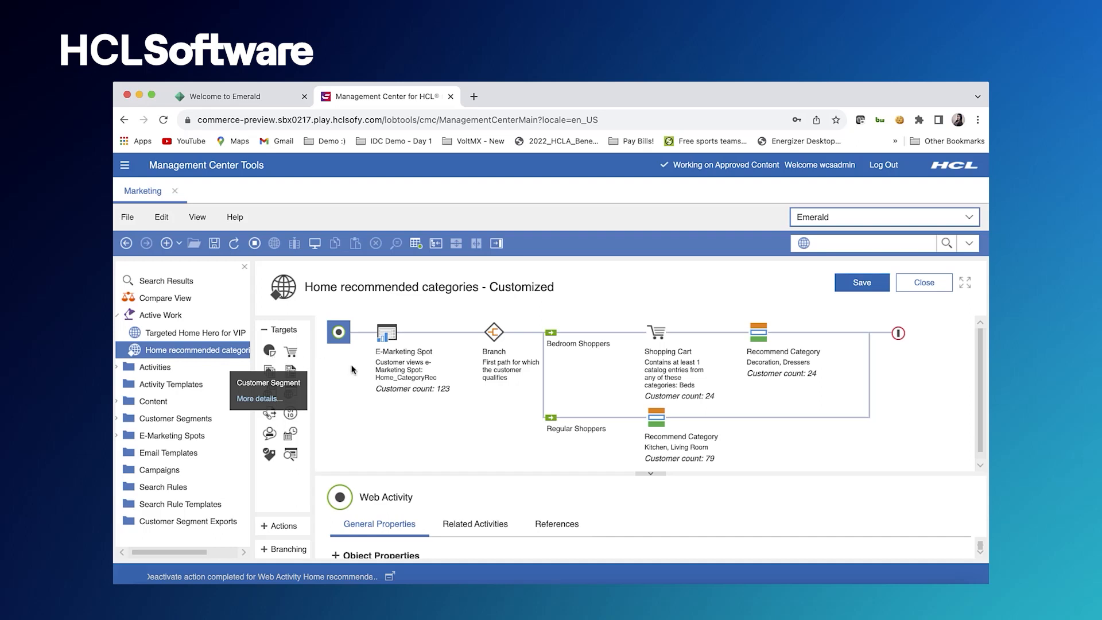
{"action": "mouse_move", "coordinate": [345, 375]}
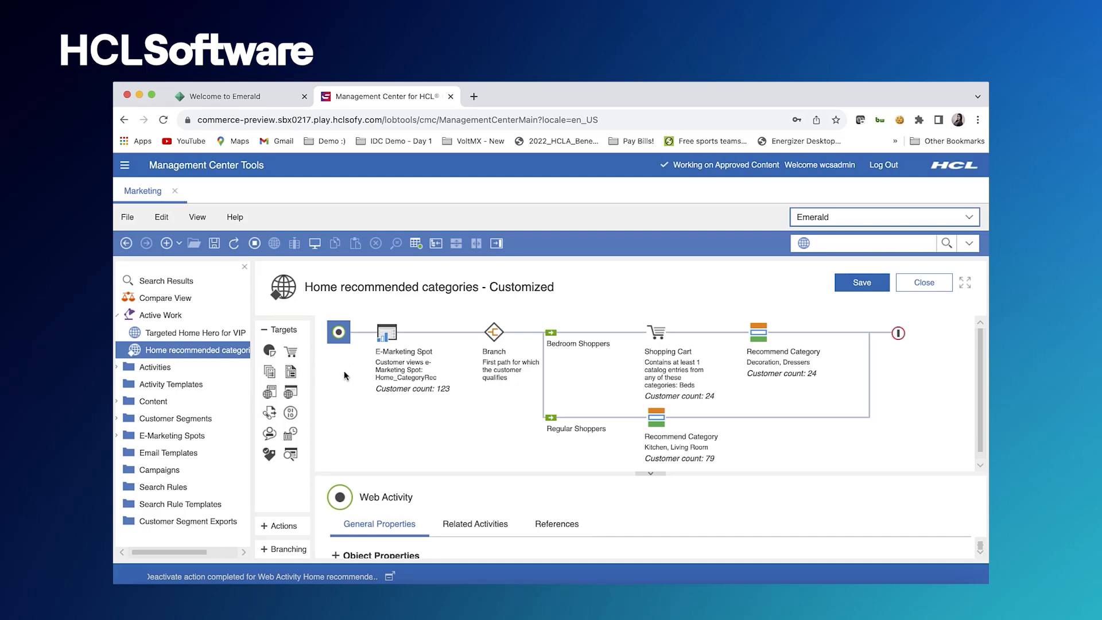
{"action": "mouse_move", "coordinate": [269, 392]}
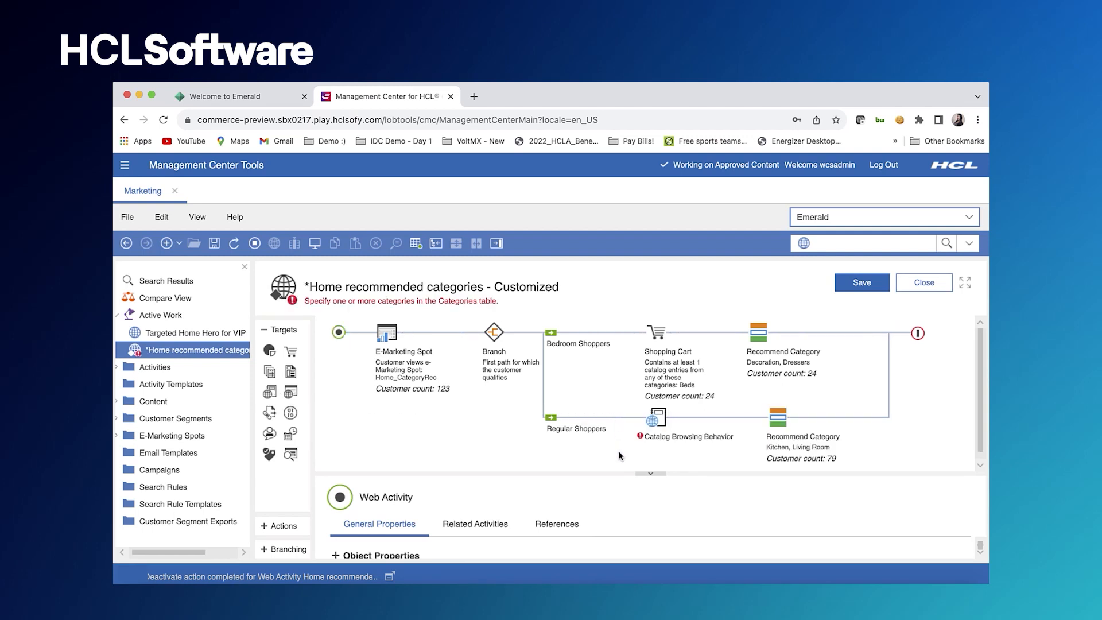
Set the Catalog Browsing Behavior target to shoppers who viewed Living Room at least once
{"action": "left_click", "coordinate": [655, 418]}
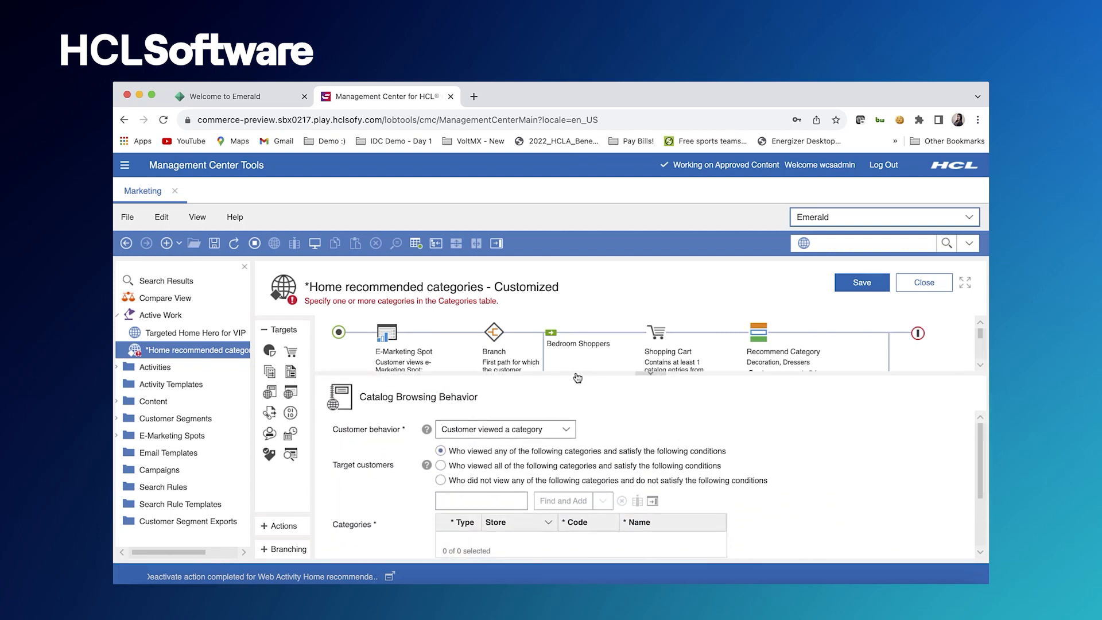
{"action": "left_click", "coordinate": [481, 500]}
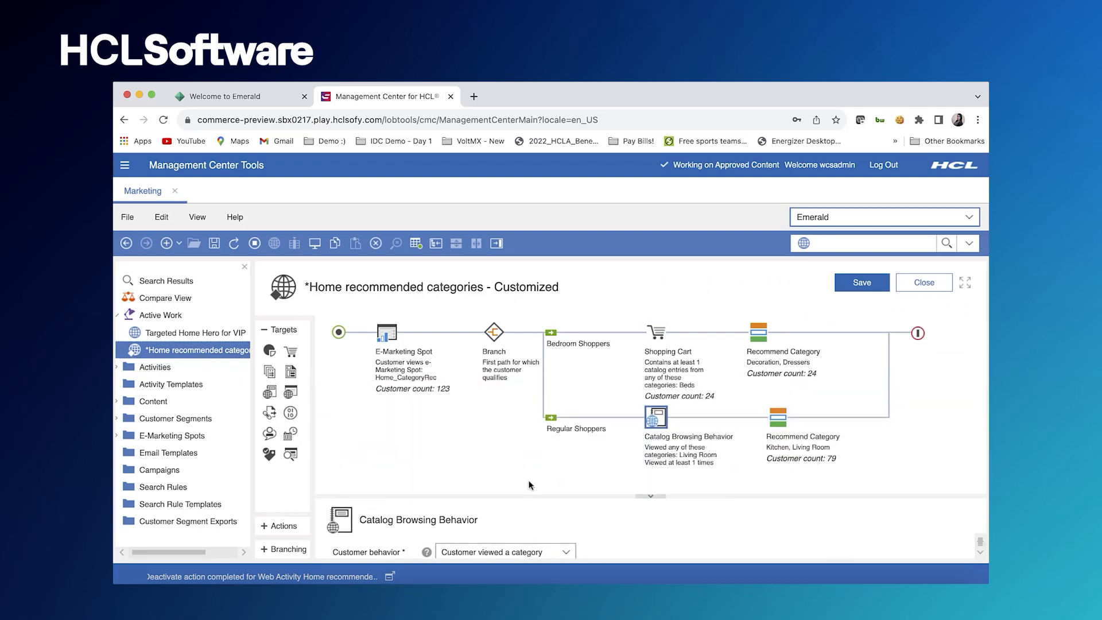
{"action": "mouse_move", "coordinate": [315, 385]}
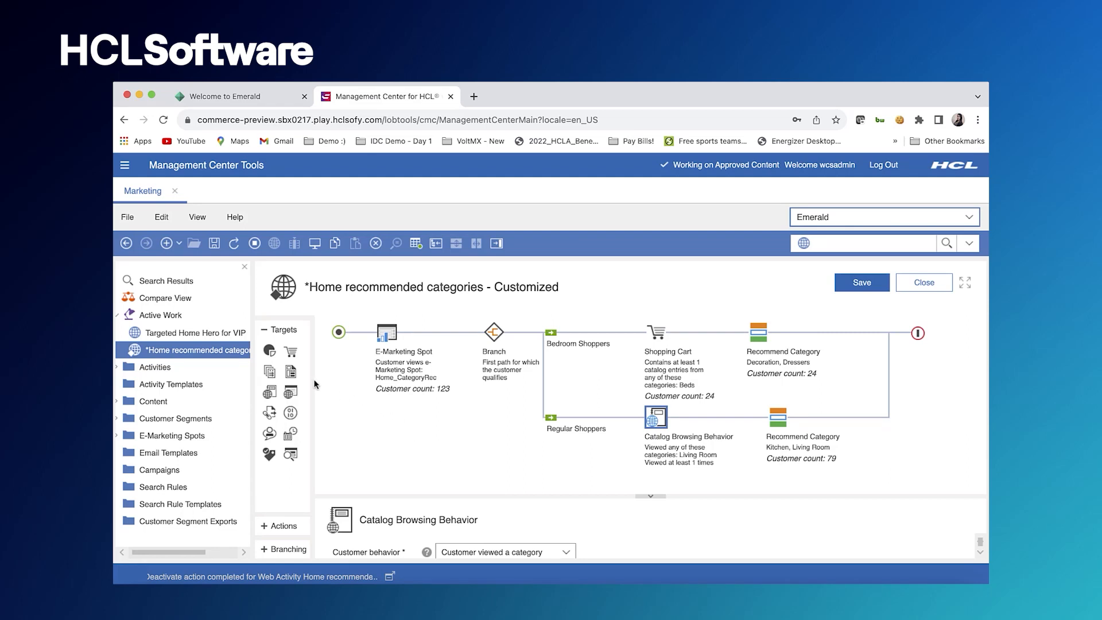
{"action": "mouse_move", "coordinate": [290, 371]}
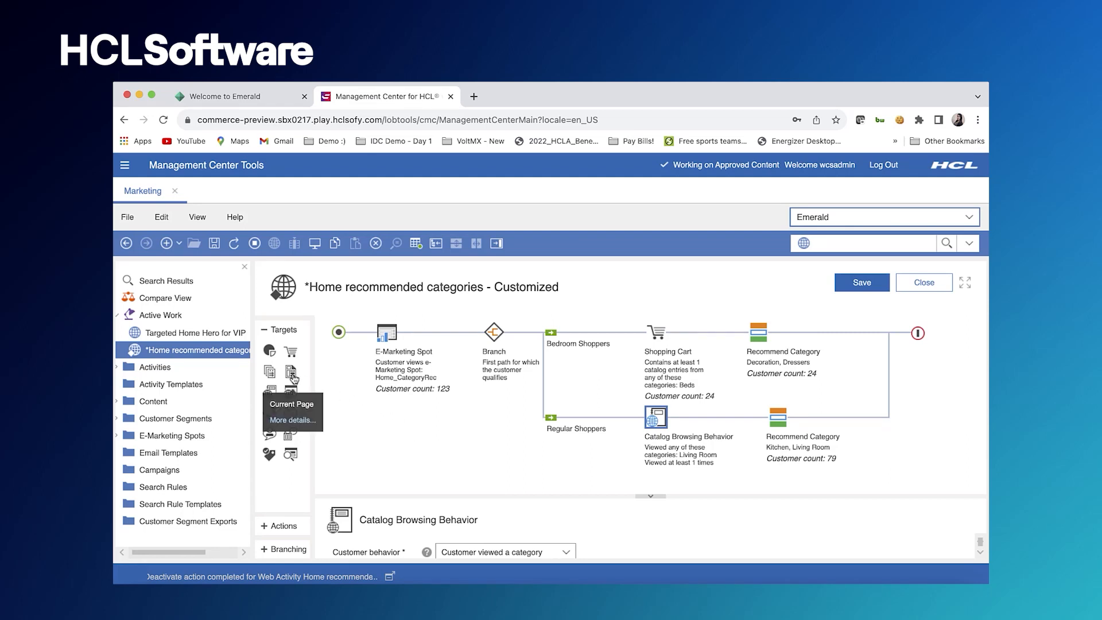
{"action": "mouse_move", "coordinate": [271, 371]}
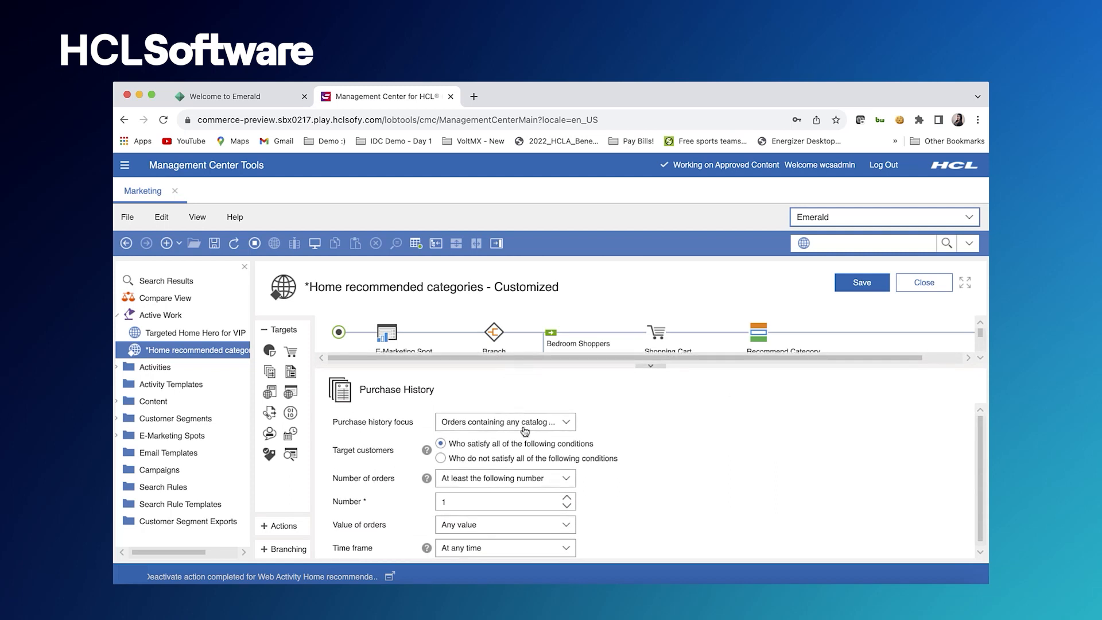
Set Purchase History to category purchases and find and add Kitchen
{"action": "left_click", "coordinate": [505, 421]}
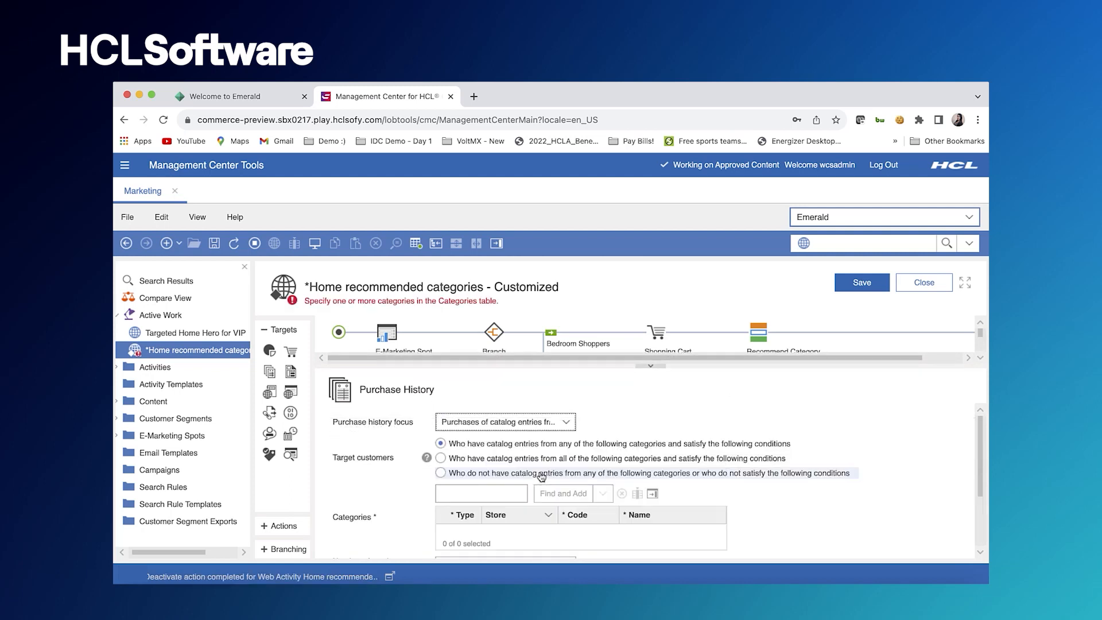
{"action": "type", "text": "kitch"}
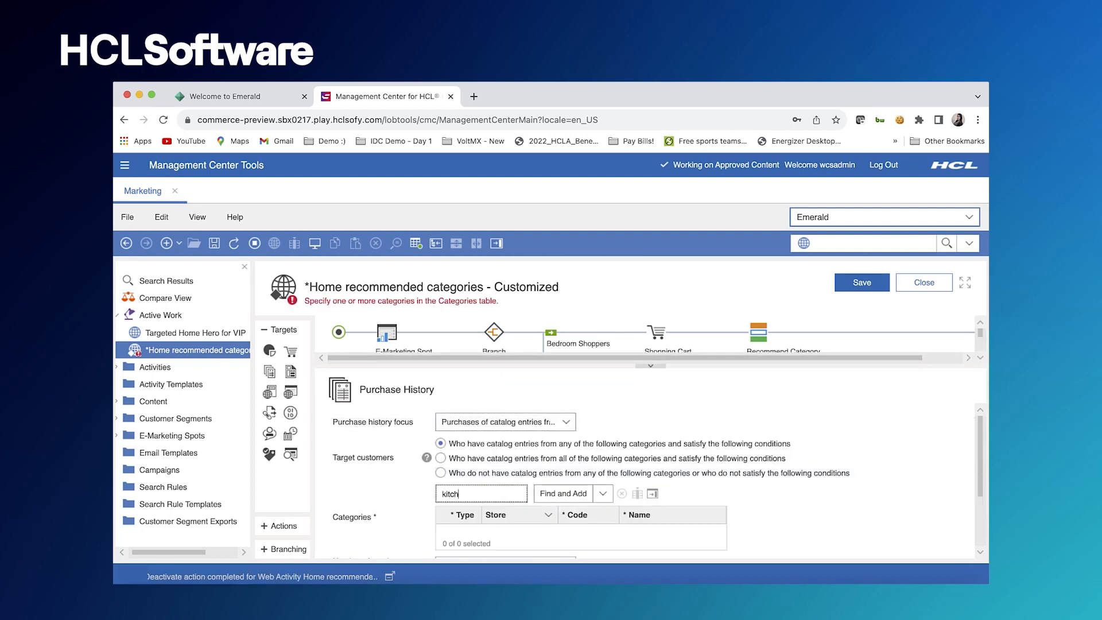
{"action": "left_click", "coordinate": [563, 493]}
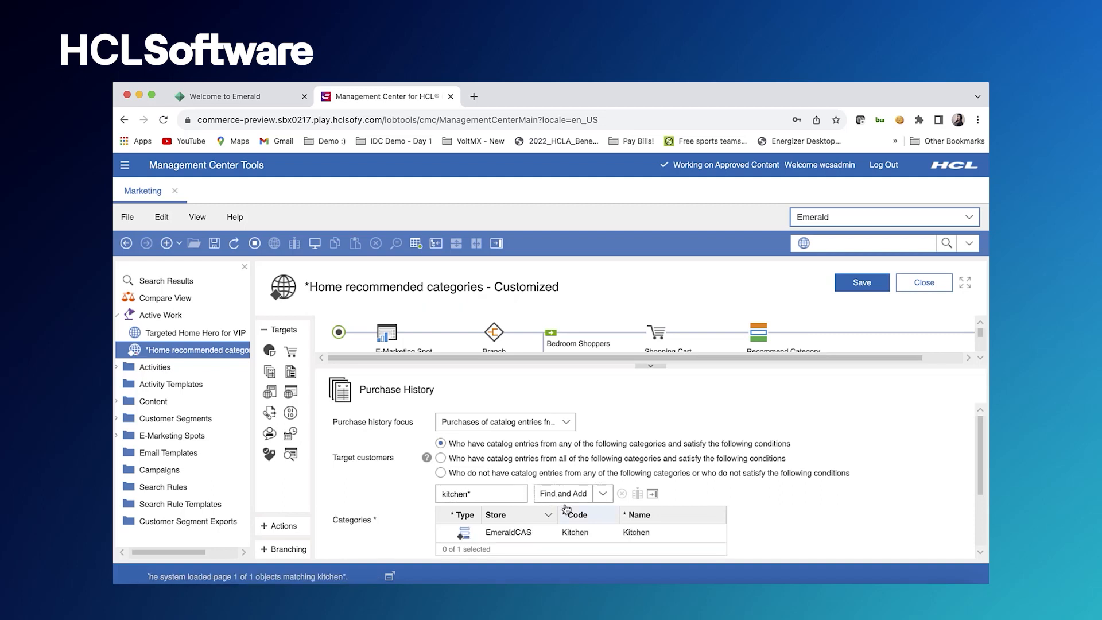
{"action": "mouse_move", "coordinate": [770, 436]}
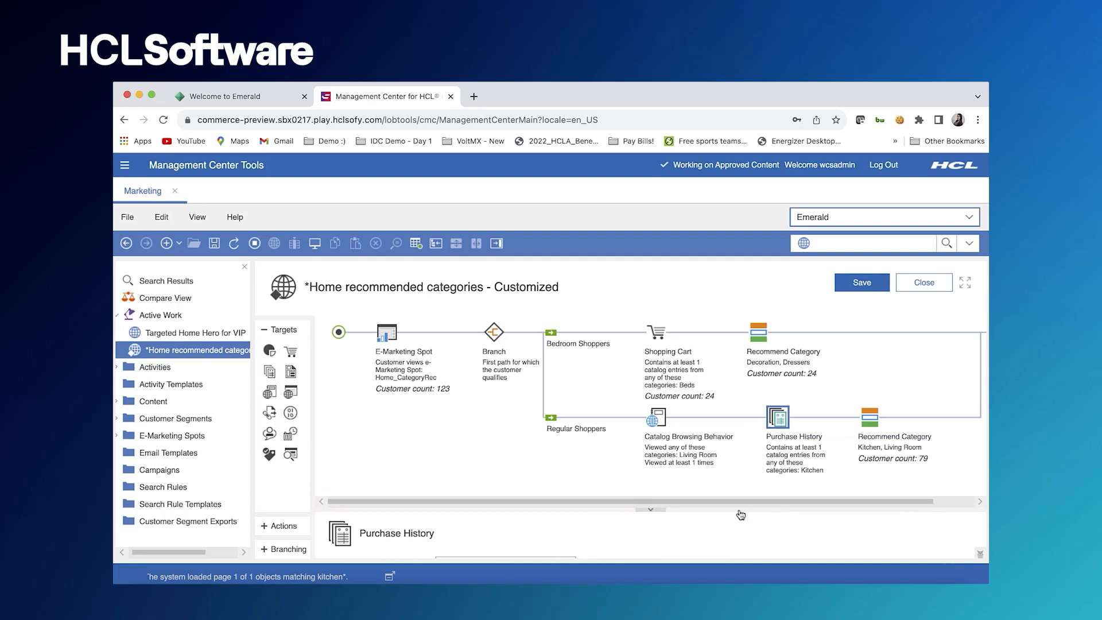
{"action": "mouse_move", "coordinate": [899, 465]}
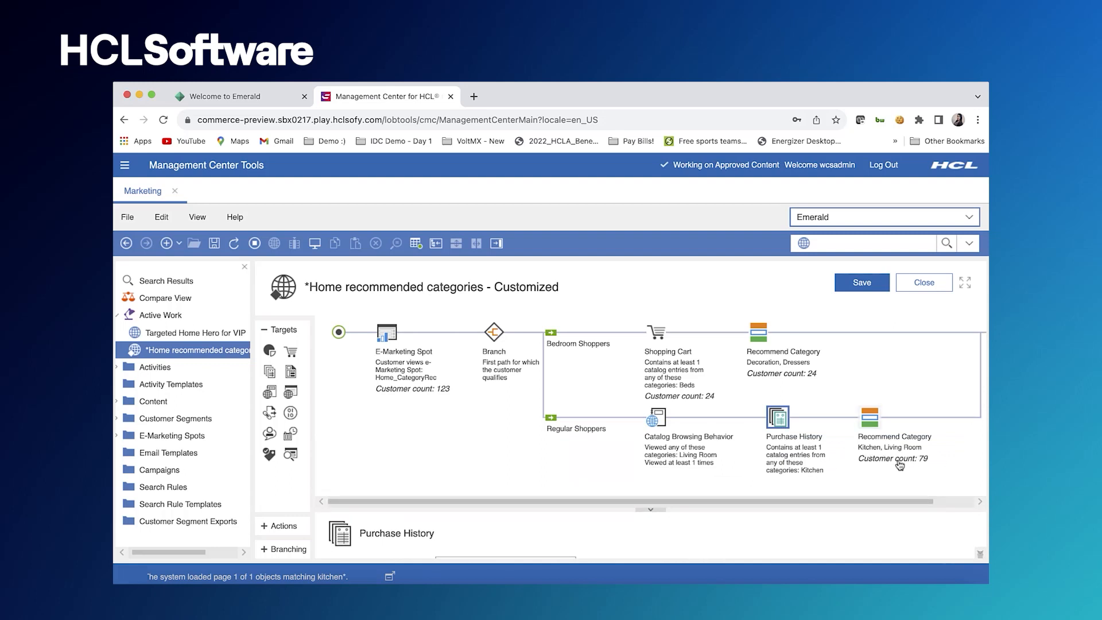
{"action": "mouse_move", "coordinate": [771, 471]}
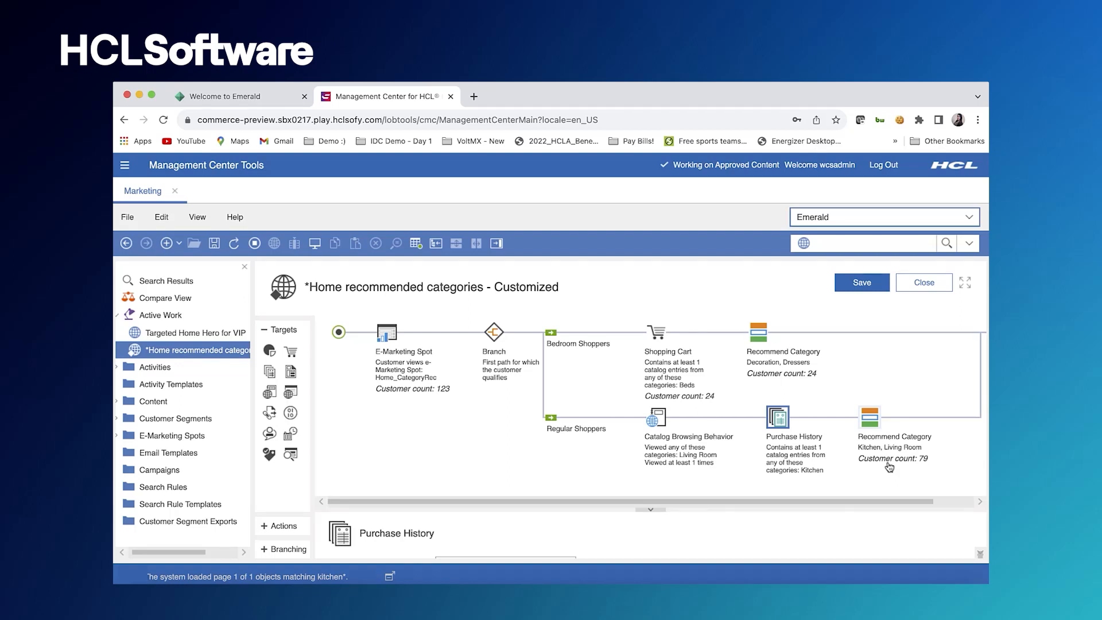
{"action": "mouse_move", "coordinate": [861, 459]}
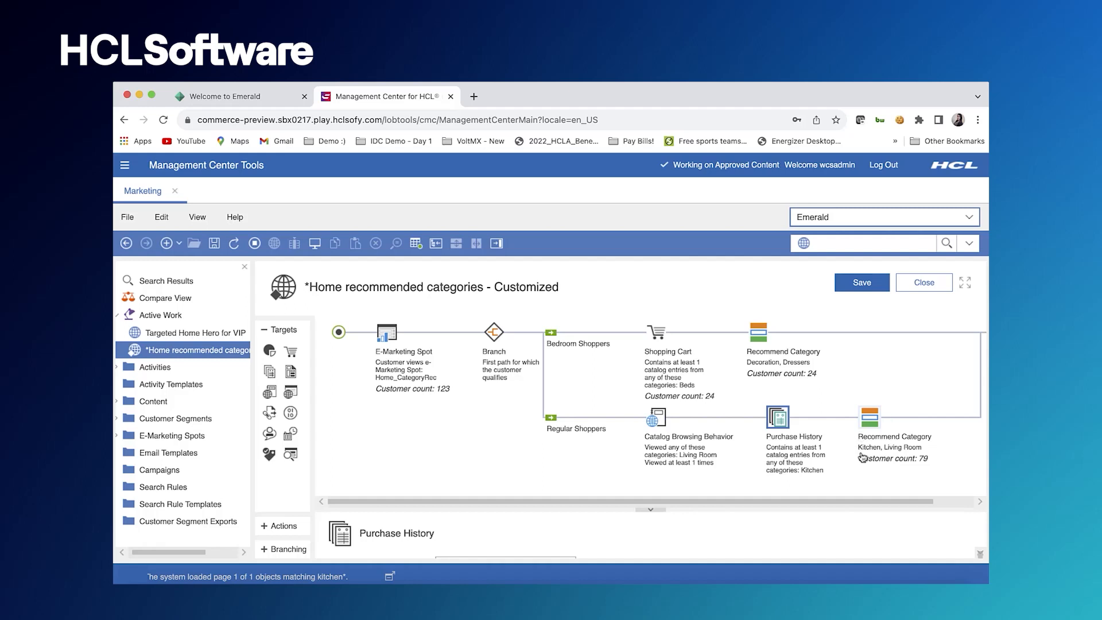
{"action": "mouse_move", "coordinate": [899, 470]}
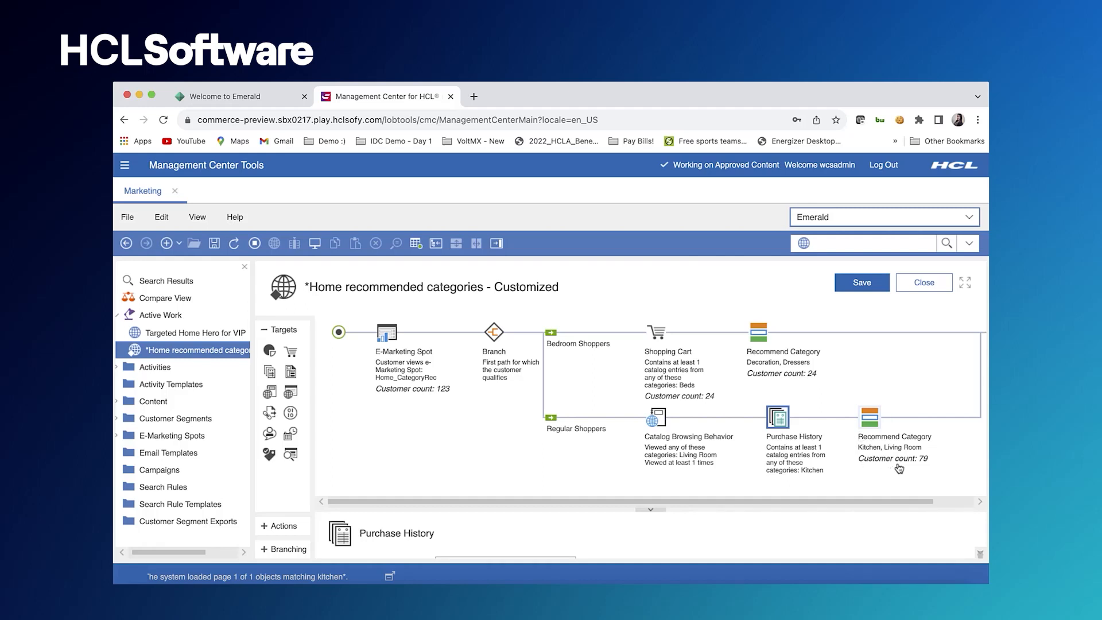
{"action": "mouse_move", "coordinate": [797, 458]}
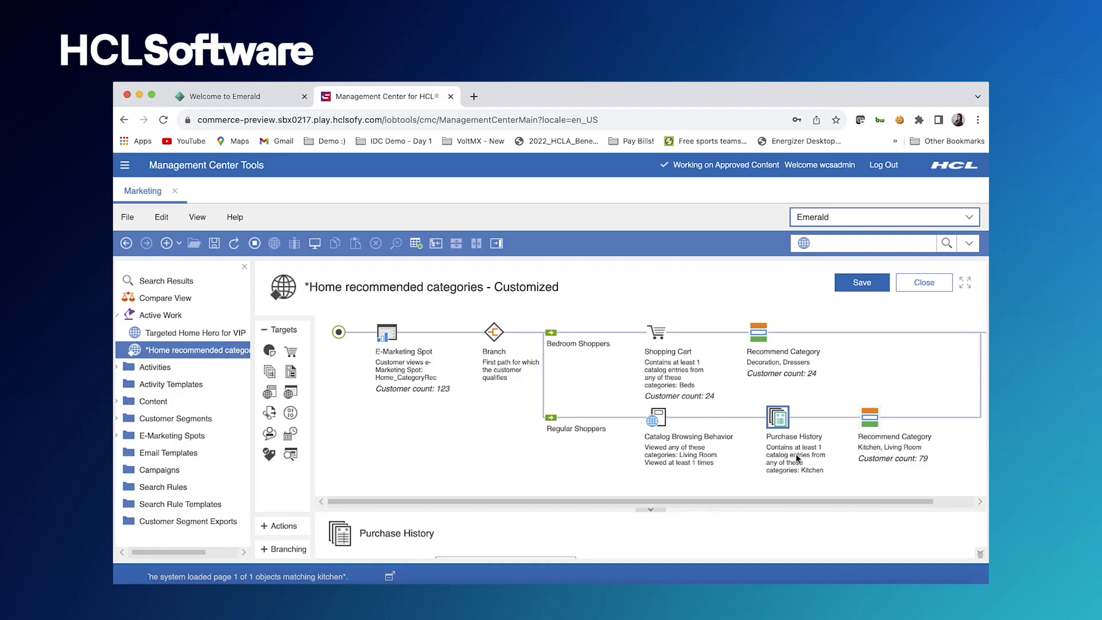
{"action": "mouse_move", "coordinate": [289, 530]}
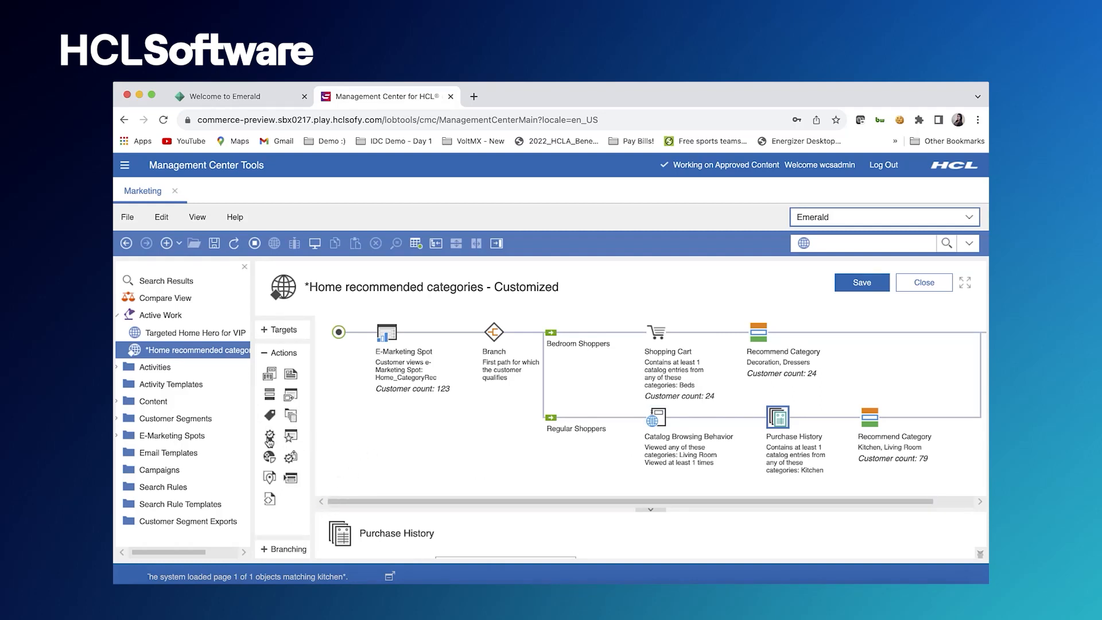
{"action": "mouse_move", "coordinate": [270, 422]}
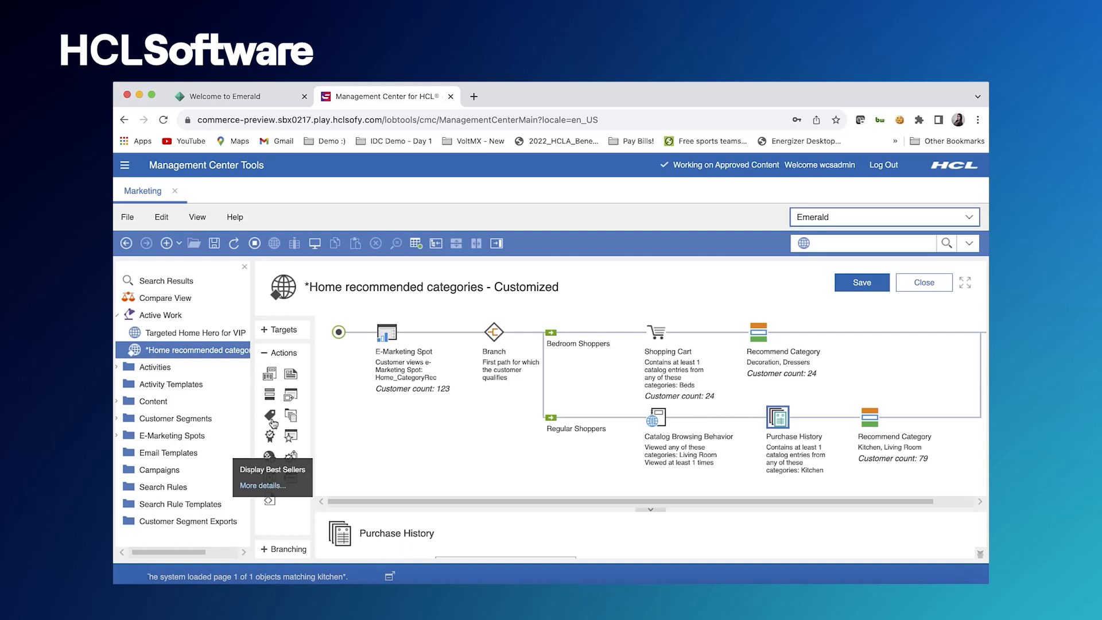
{"action": "mouse_move", "coordinate": [270, 416]}
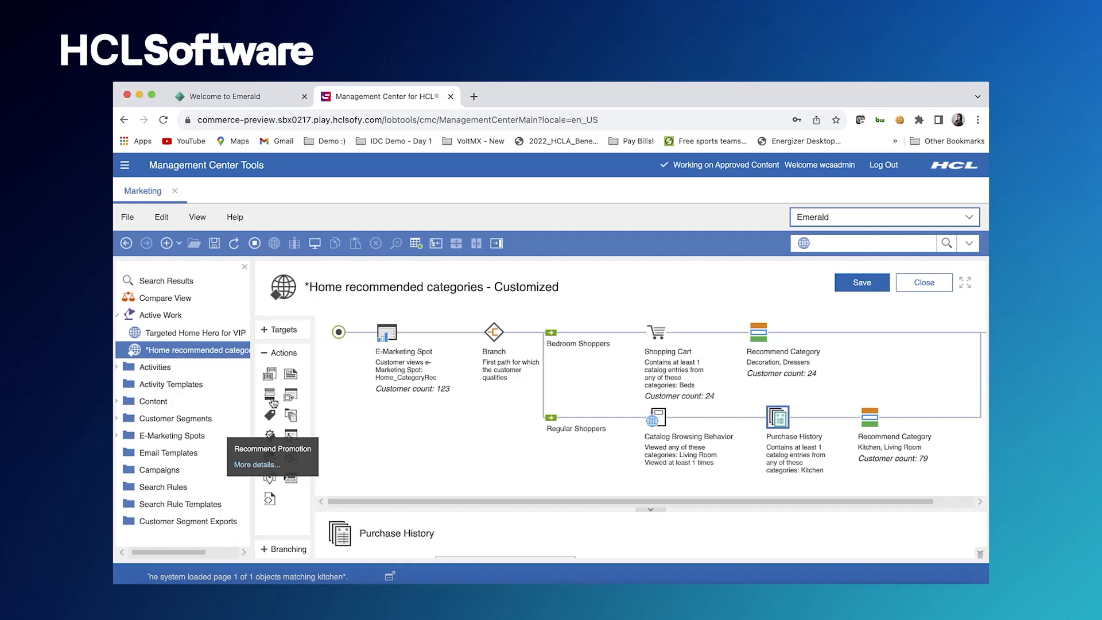
{"action": "mouse_move", "coordinate": [270, 403]}
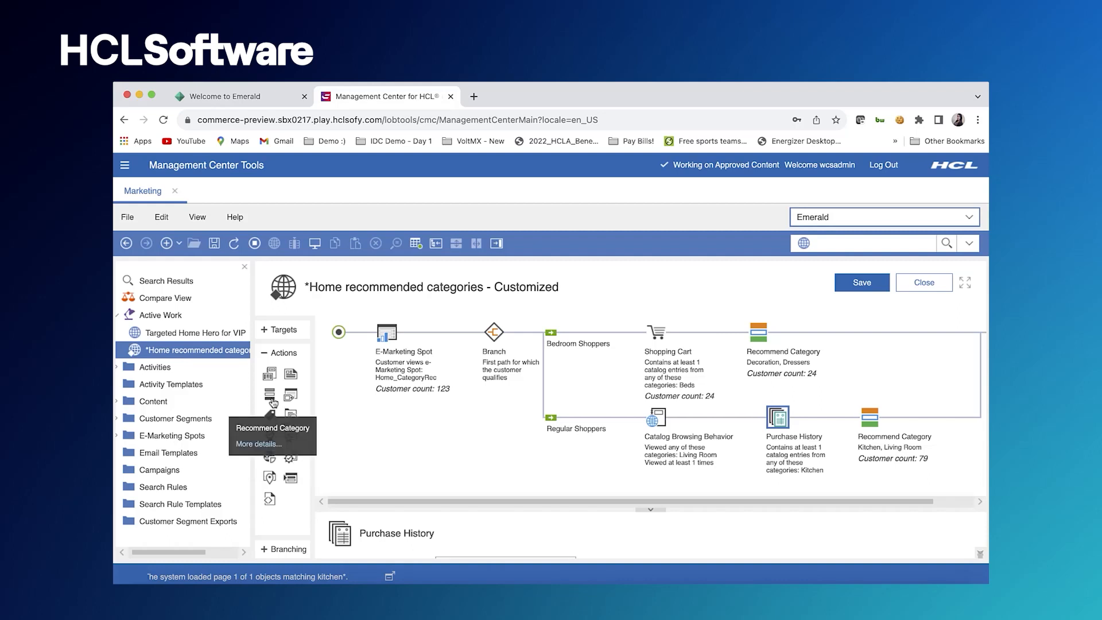
{"action": "mouse_move", "coordinate": [273, 385]}
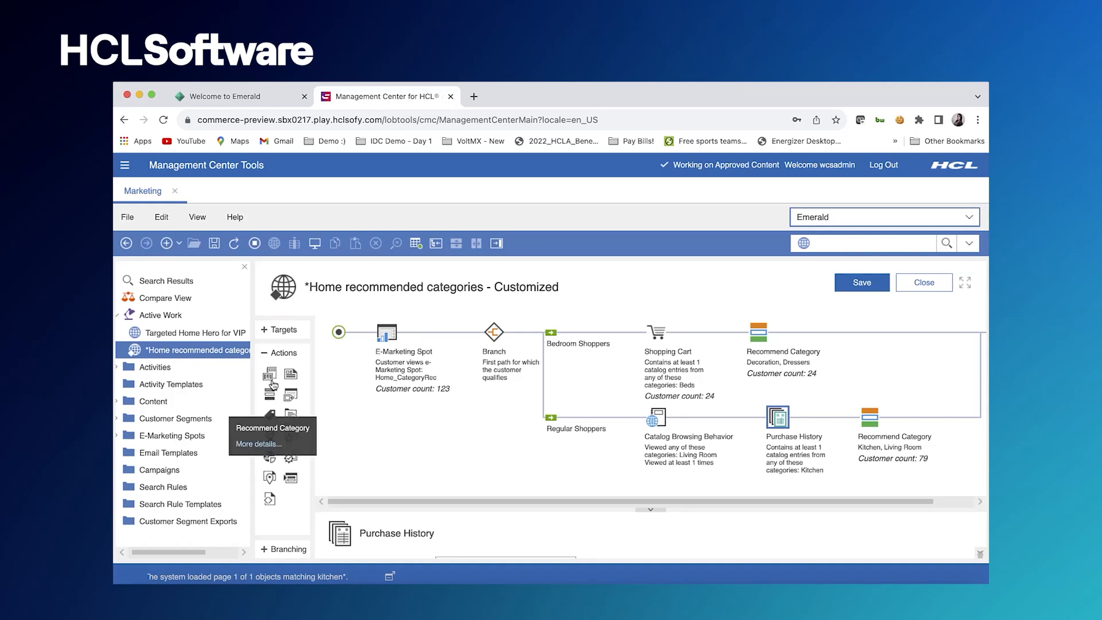
{"action": "mouse_move", "coordinate": [270, 373]}
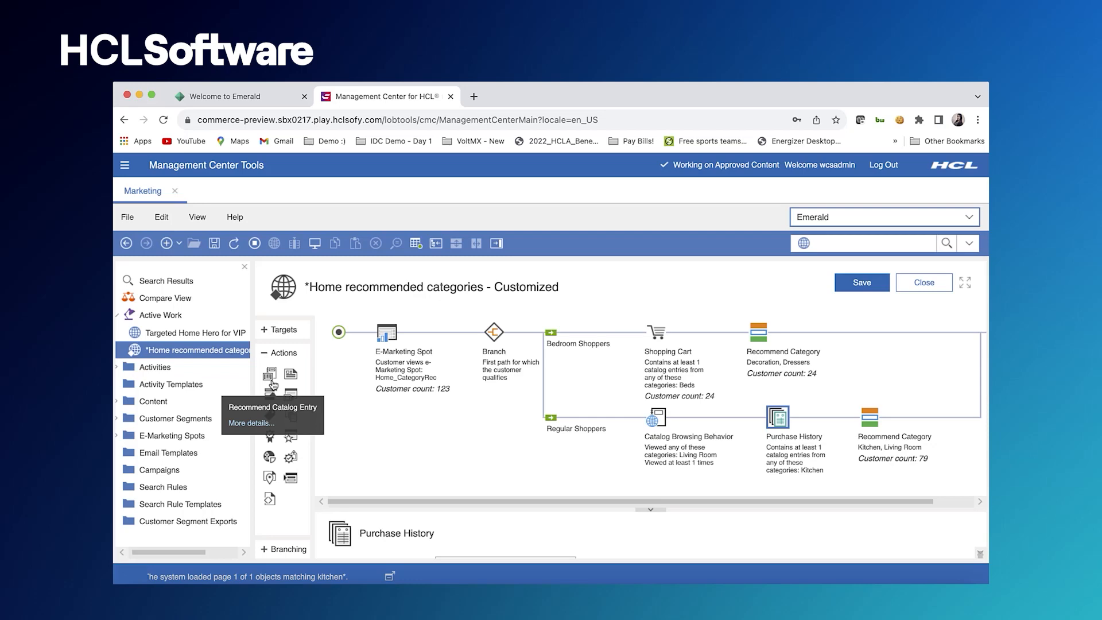
Open the 'Shopping cart future featured products rule' activity from the Activities list
{"action": "left_click", "coordinate": [161, 367]}
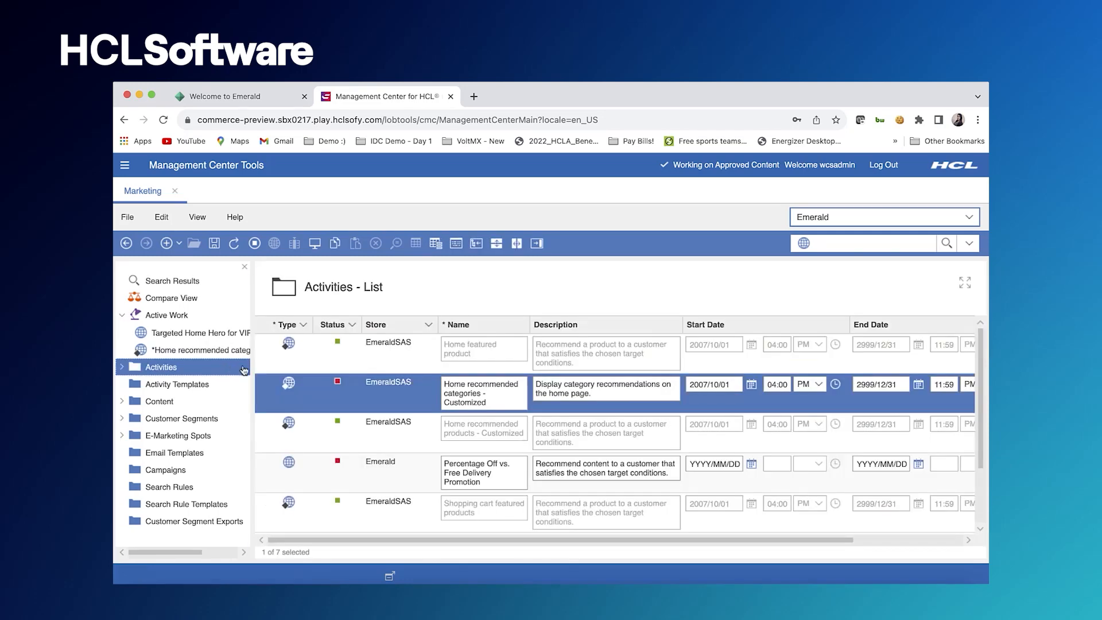
{"action": "scroll", "scroll_direction": "down", "scroll_amount": 3}
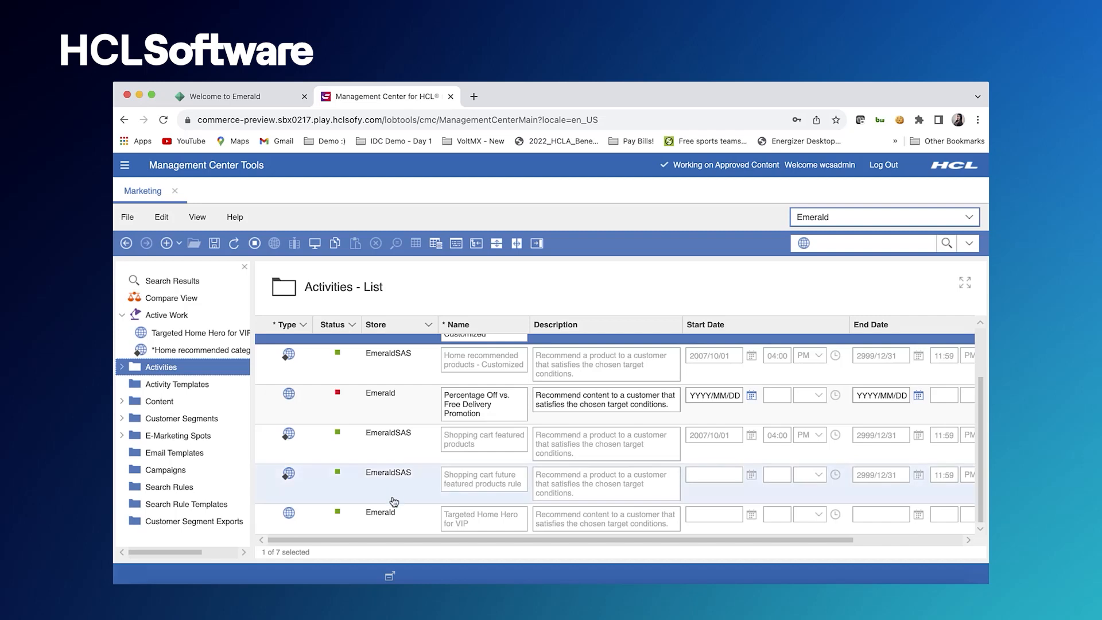
{"action": "double_click", "coordinate": [484, 479]}
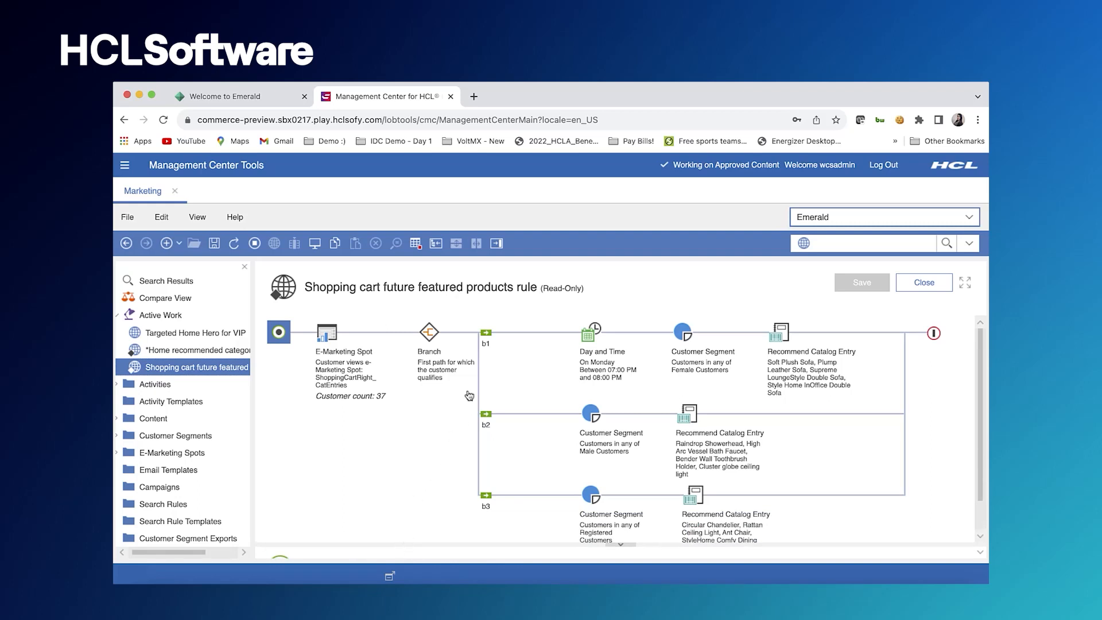
{"action": "mouse_move", "coordinate": [504, 458]}
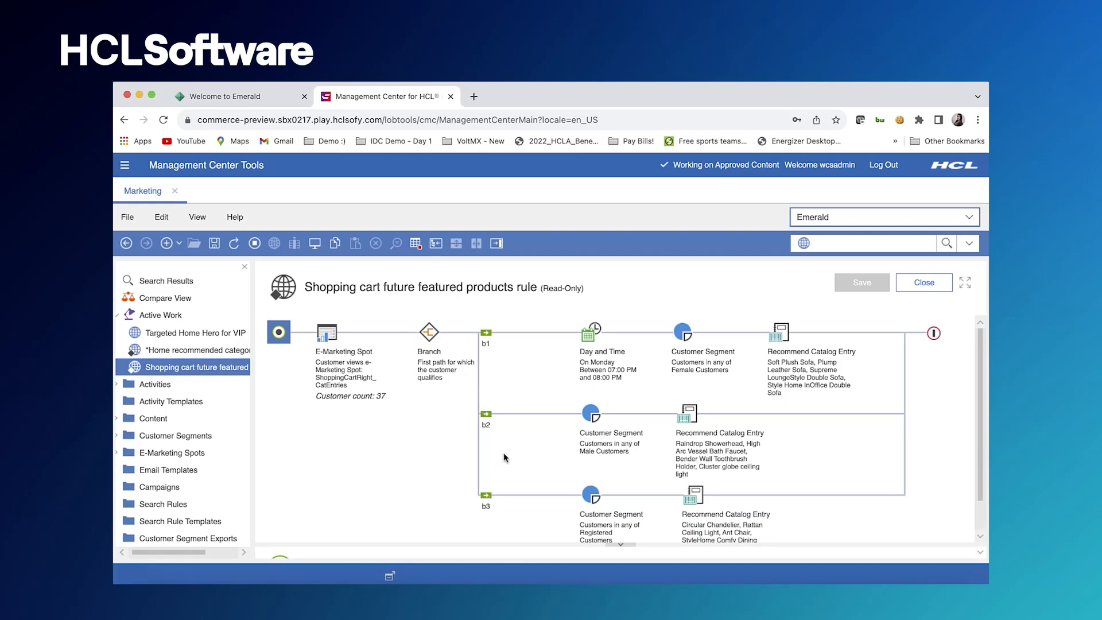
{"action": "mouse_move", "coordinate": [621, 386]}
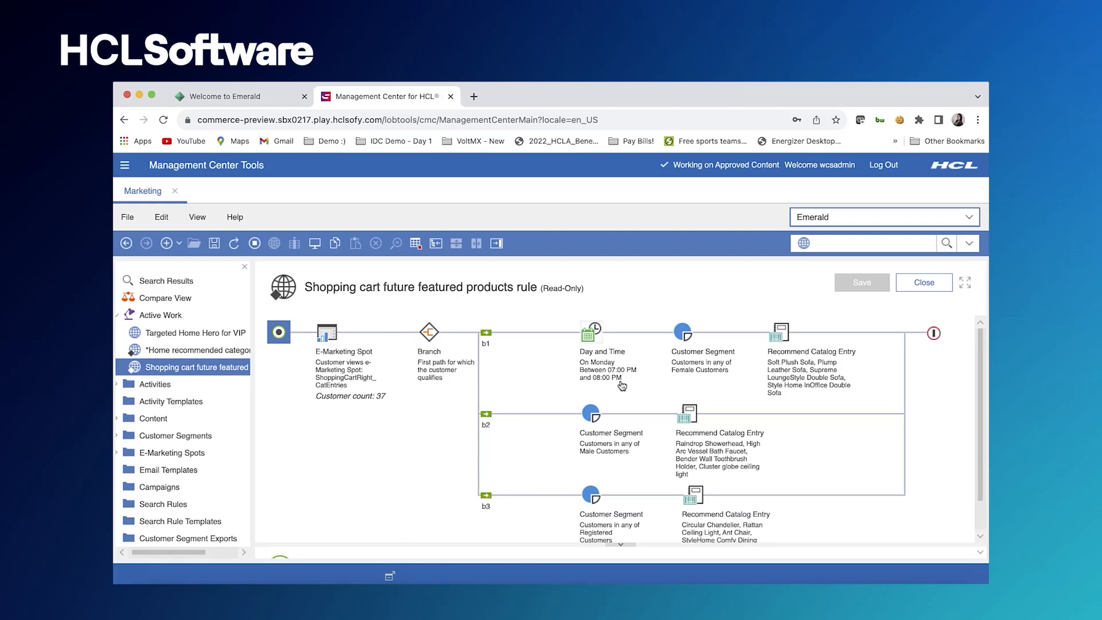
{"action": "mouse_move", "coordinate": [632, 378]}
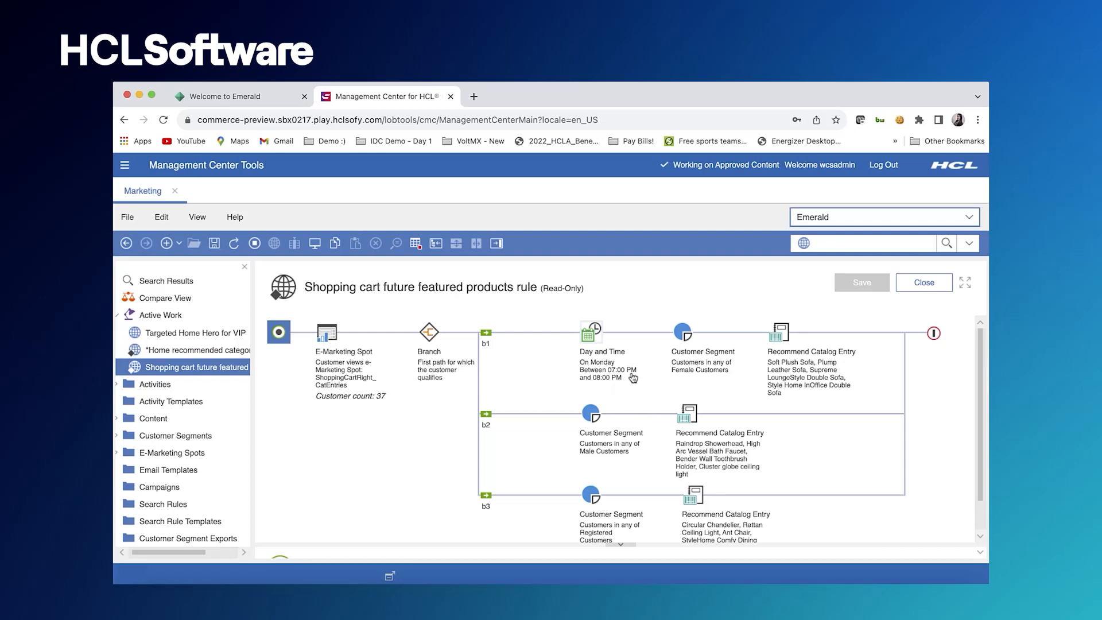
{"action": "mouse_move", "coordinate": [671, 379]}
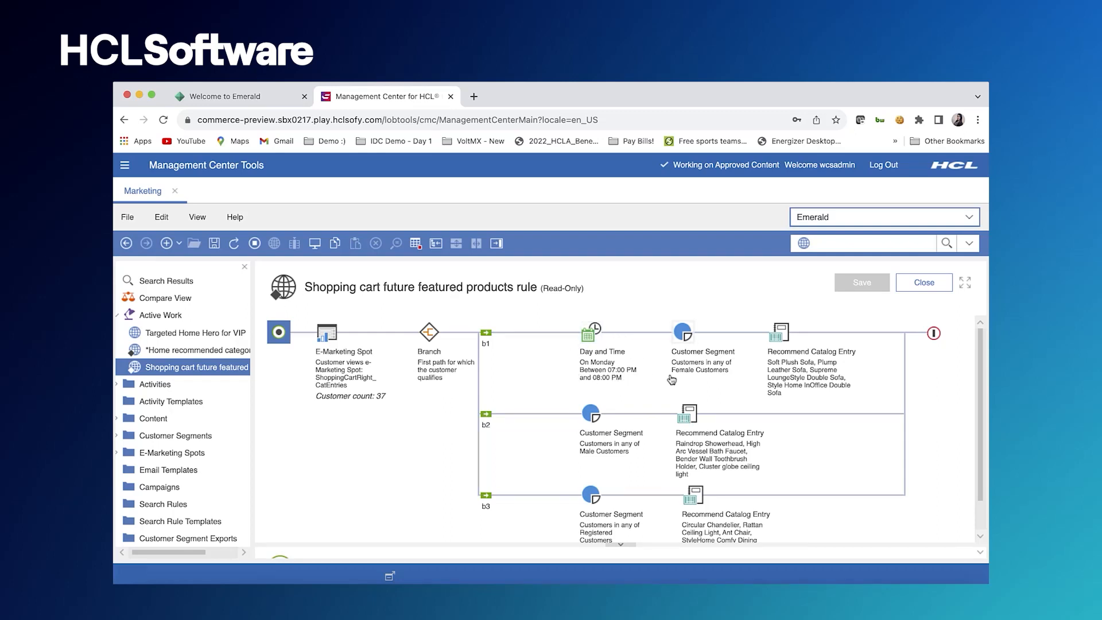
{"action": "mouse_move", "coordinate": [703, 371]}
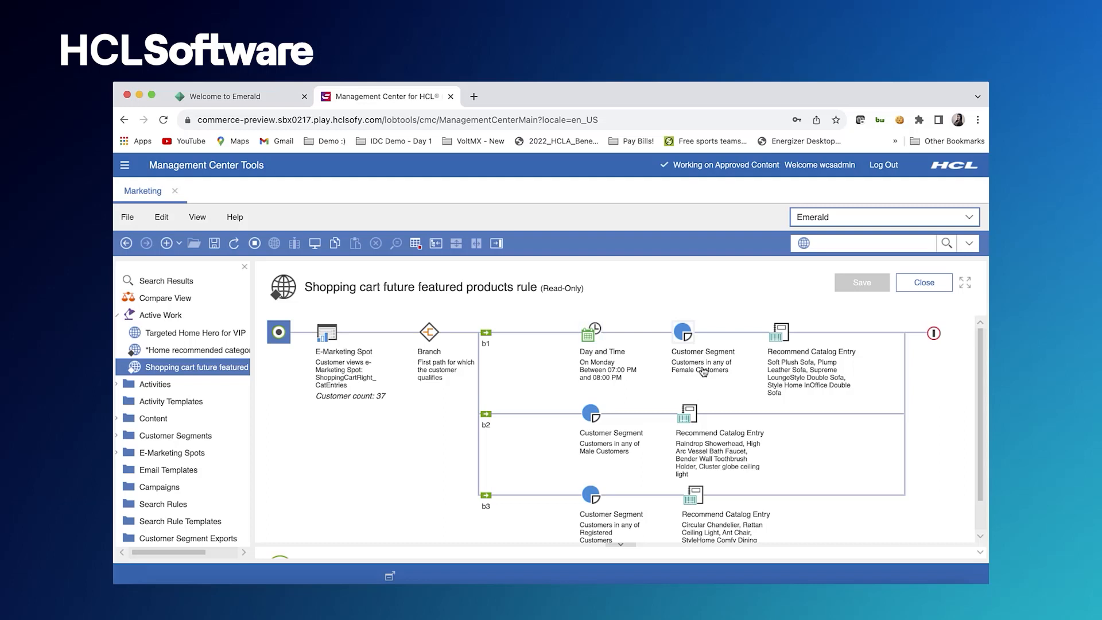
{"action": "mouse_move", "coordinate": [799, 373]}
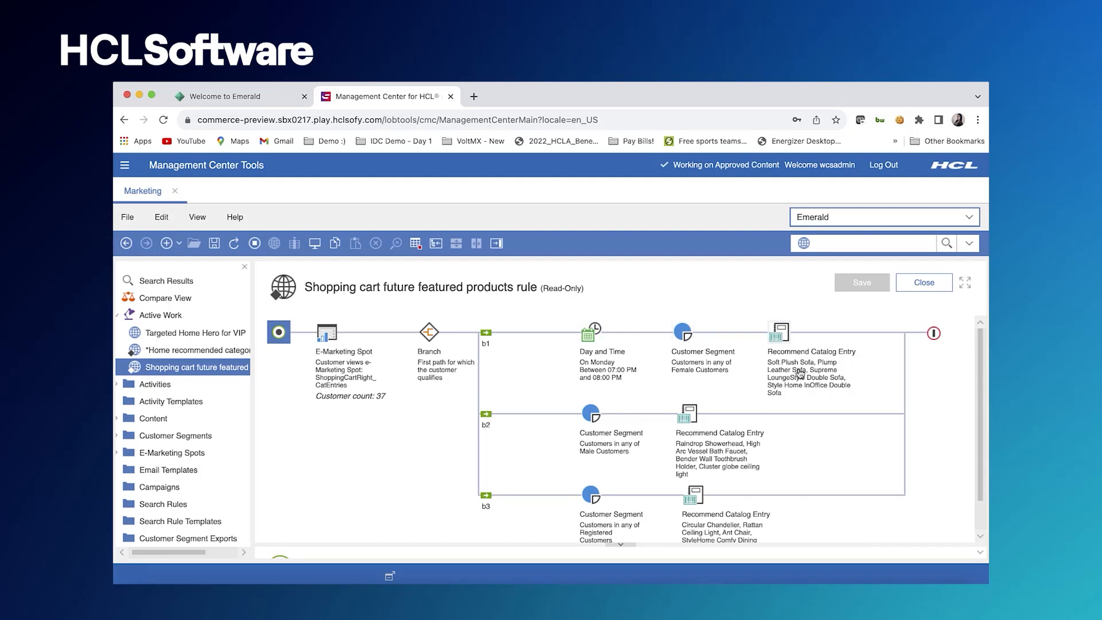
{"action": "mouse_move", "coordinate": [826, 373]}
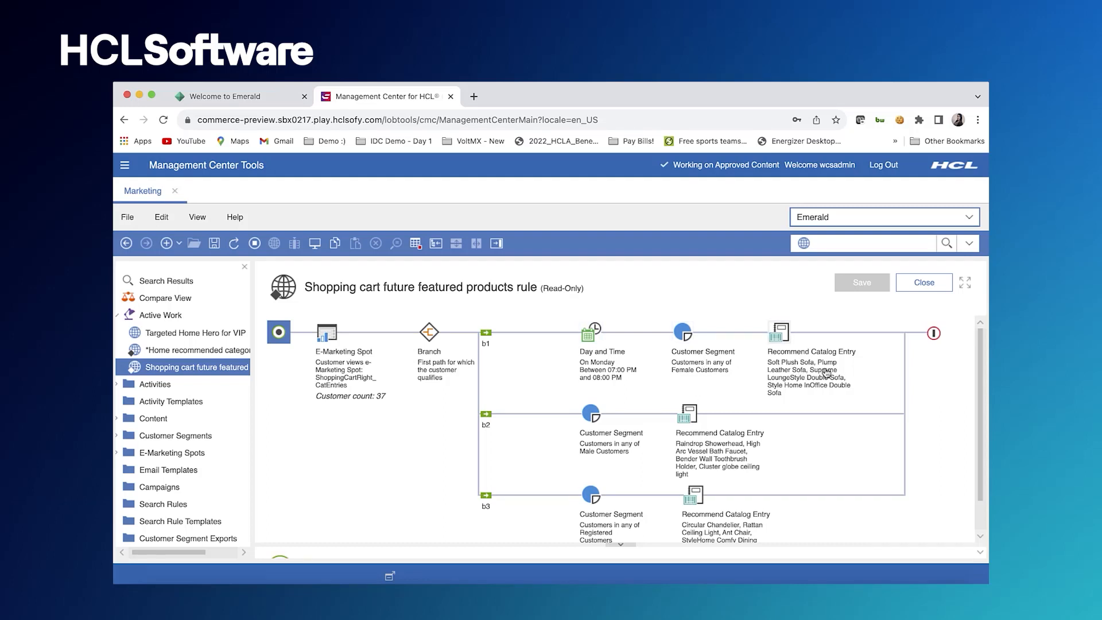